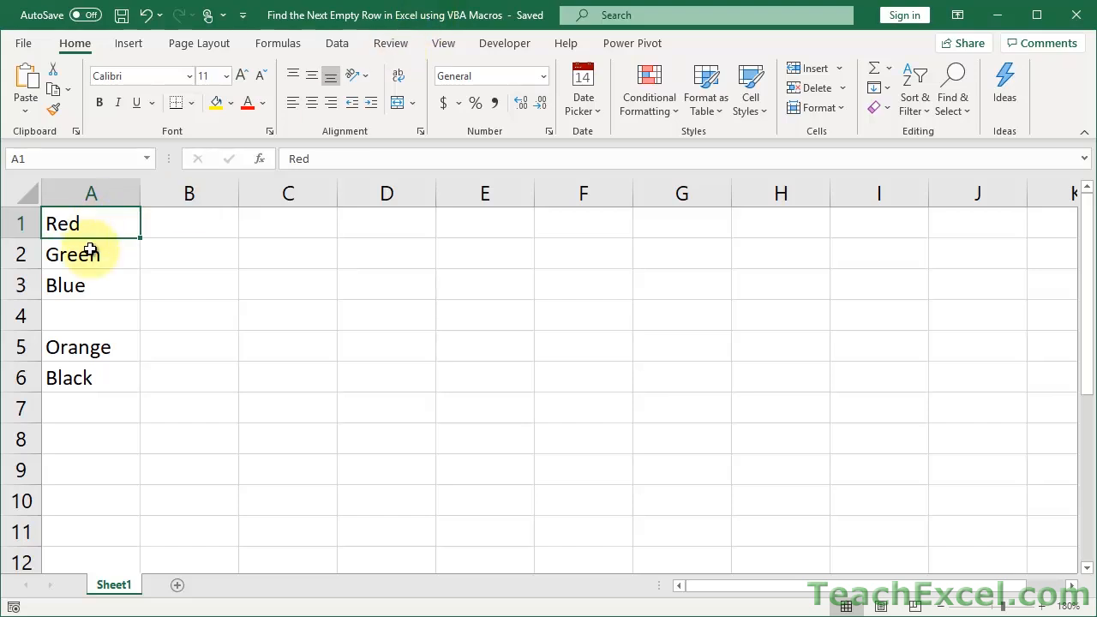
{"action": "mouse_move", "coordinate": [92, 315]}
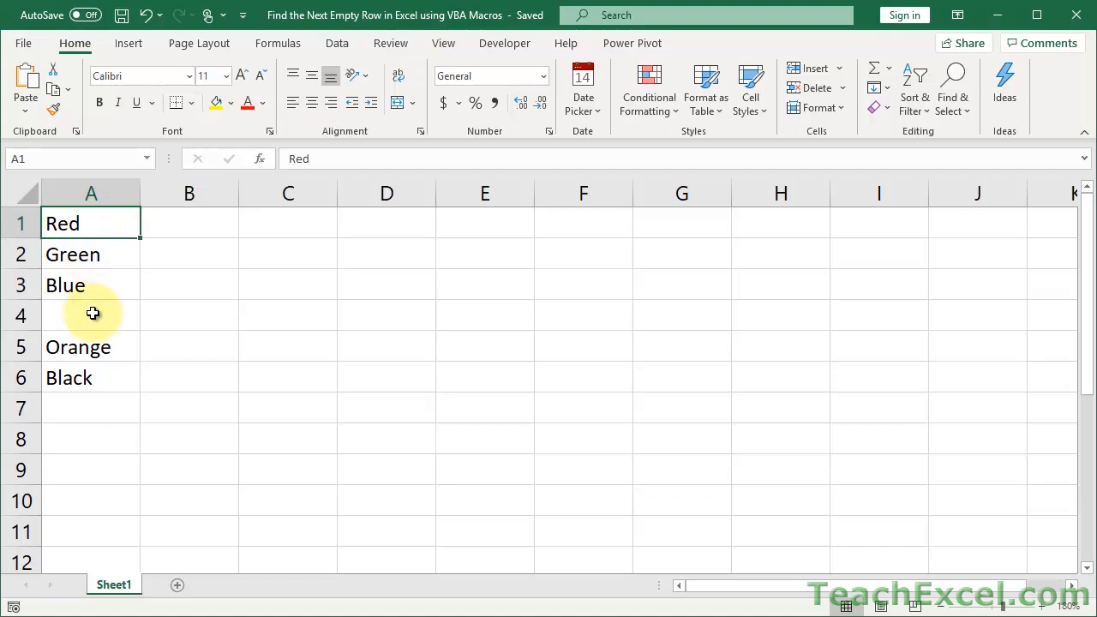
Select blank cell A4 in Excel, then subscribe to the TeachExcel channel on YouTube.
{"action": "left_click", "coordinate": [91, 315]}
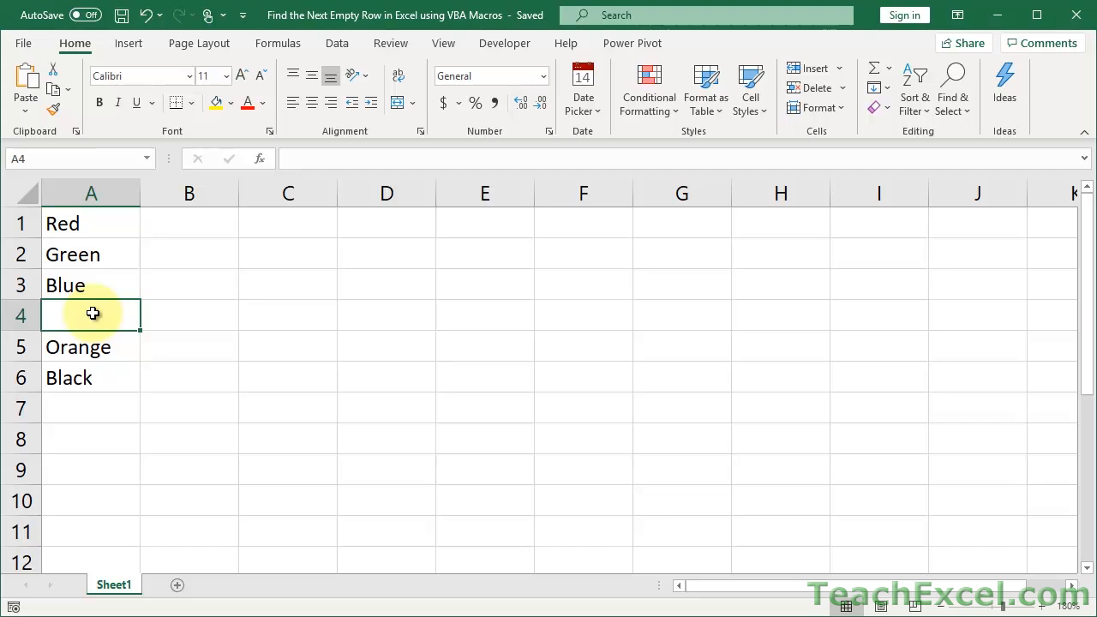
{"action": "left_click", "coordinate": [90, 409]}
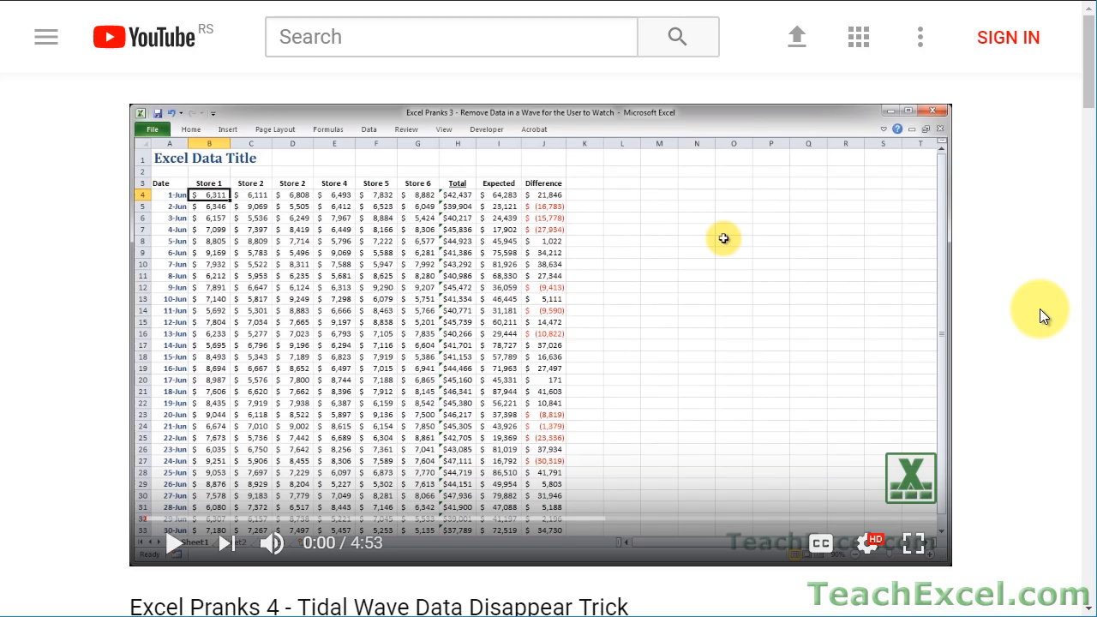
{"action": "scroll", "scroll_direction": "down", "scroll_amount": 3}
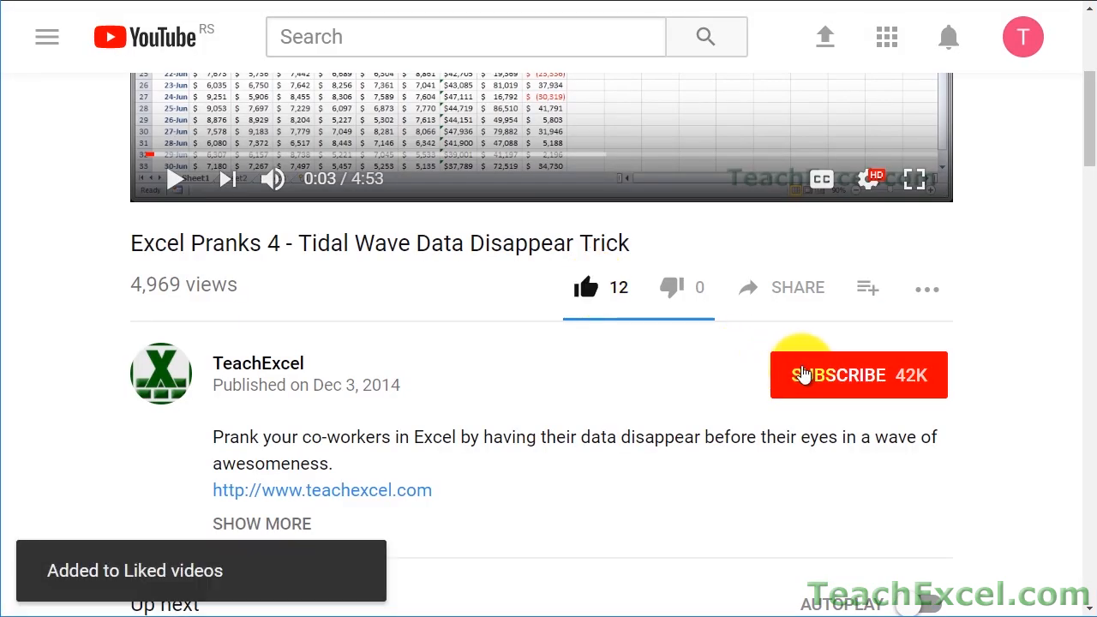
{"action": "left_click", "coordinate": [858, 375]}
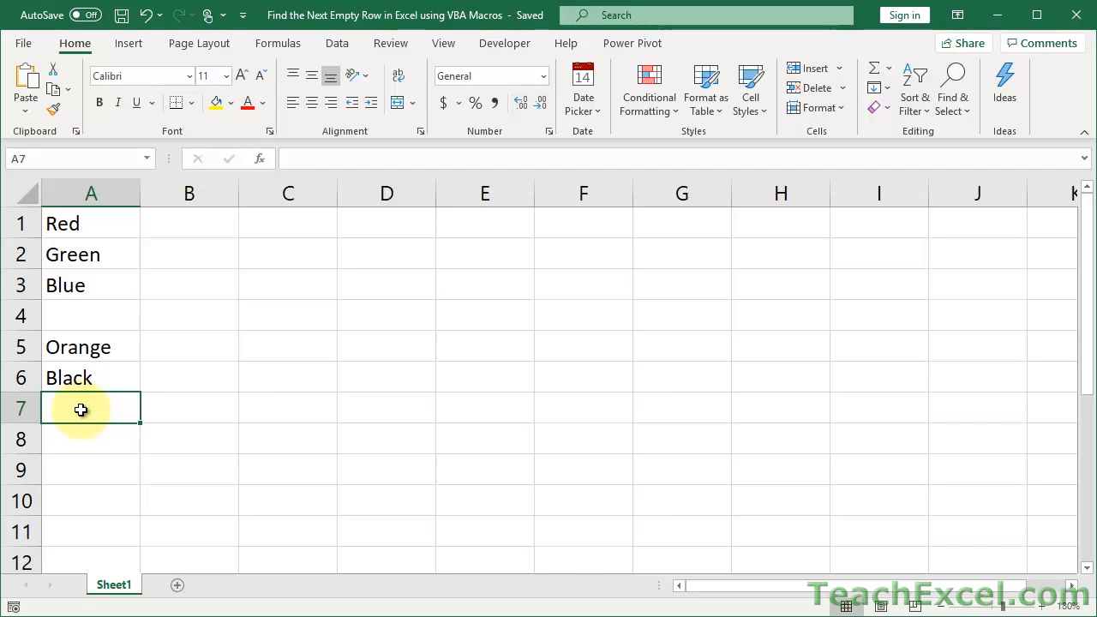
Run the Select_Next_Empty_Row and then Select_Last_Empty_Row macros from the Alt+F8 list.
{"action": "key", "text": "Alt+F8"}
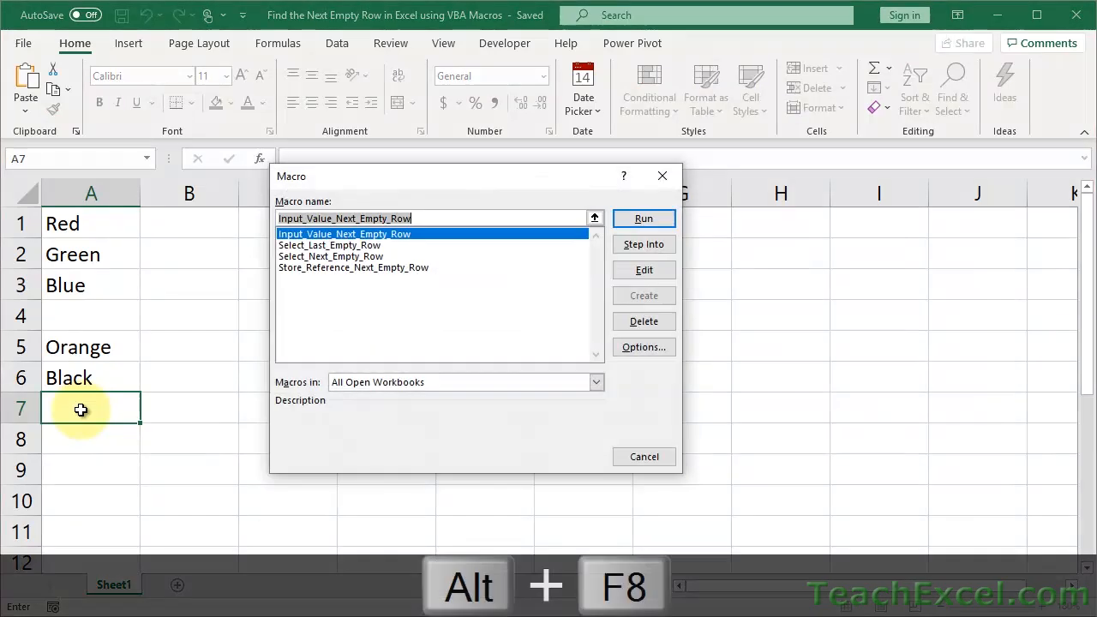
{"action": "mouse_move", "coordinate": [384, 309]}
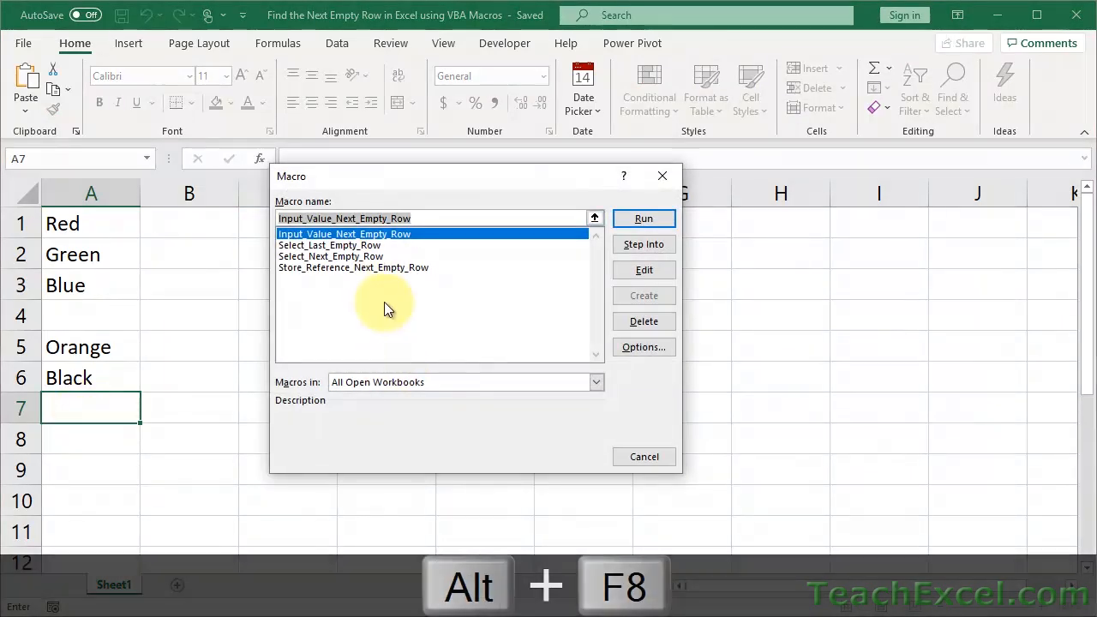
{"action": "mouse_move", "coordinate": [317, 264]}
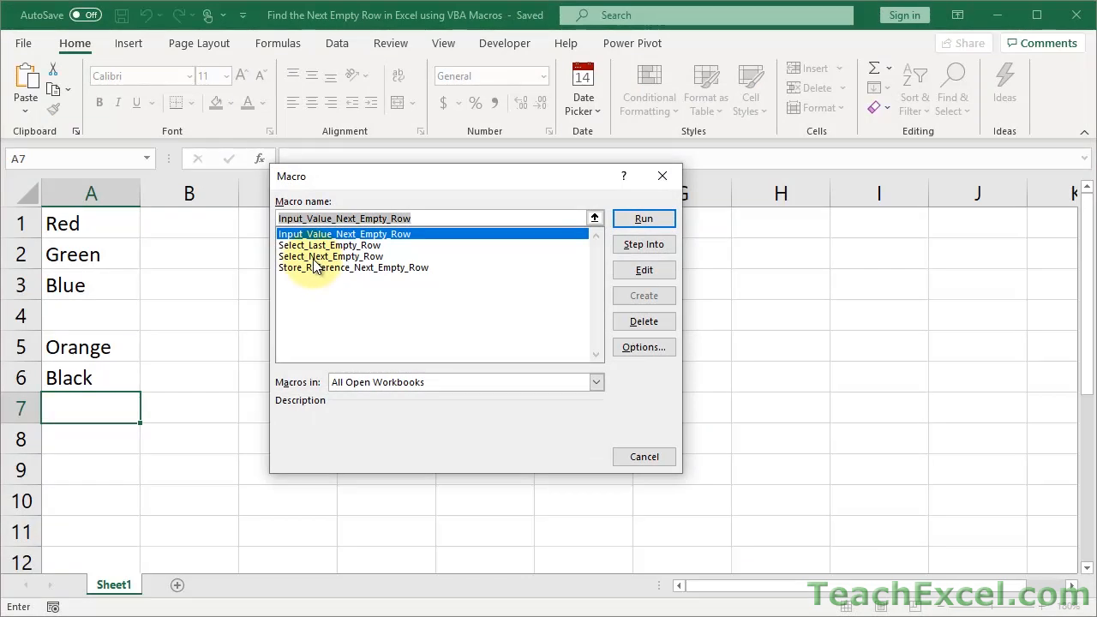
{"action": "left_click", "coordinate": [330, 255]}
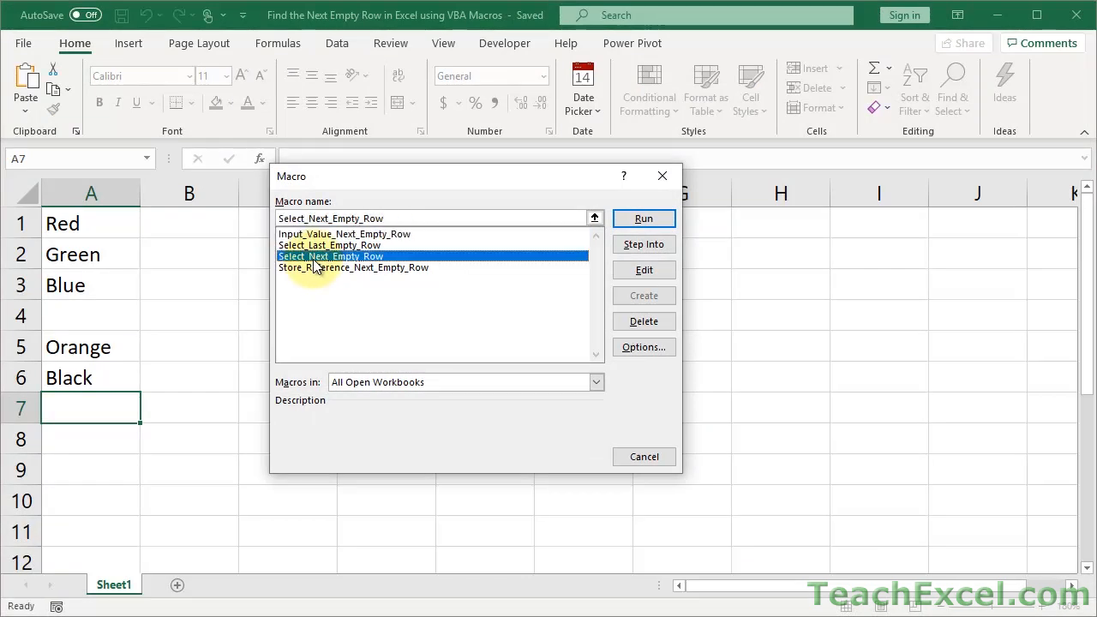
{"action": "mouse_move", "coordinate": [643, 219]}
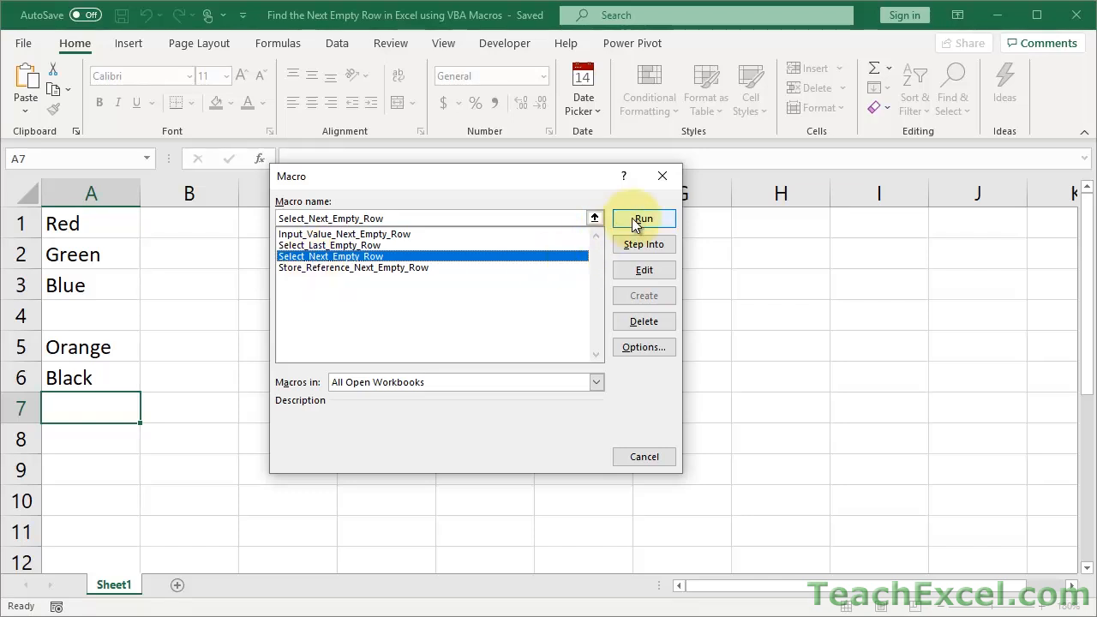
{"action": "left_click", "coordinate": [642, 218]}
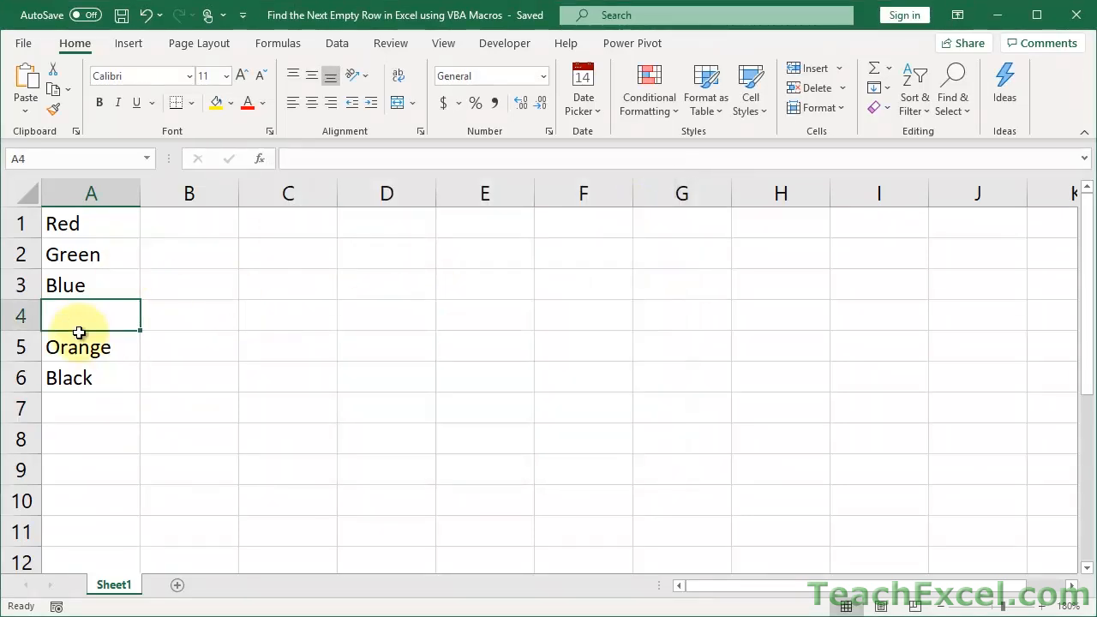
{"action": "mouse_move", "coordinate": [306, 398]}
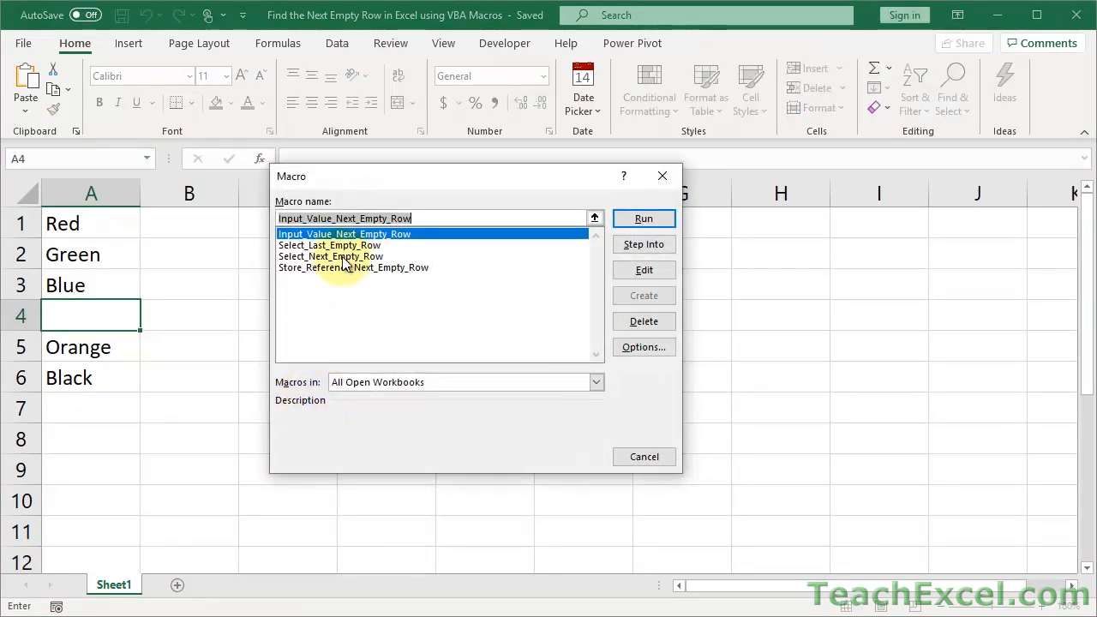
{"action": "left_click", "coordinate": [329, 245]}
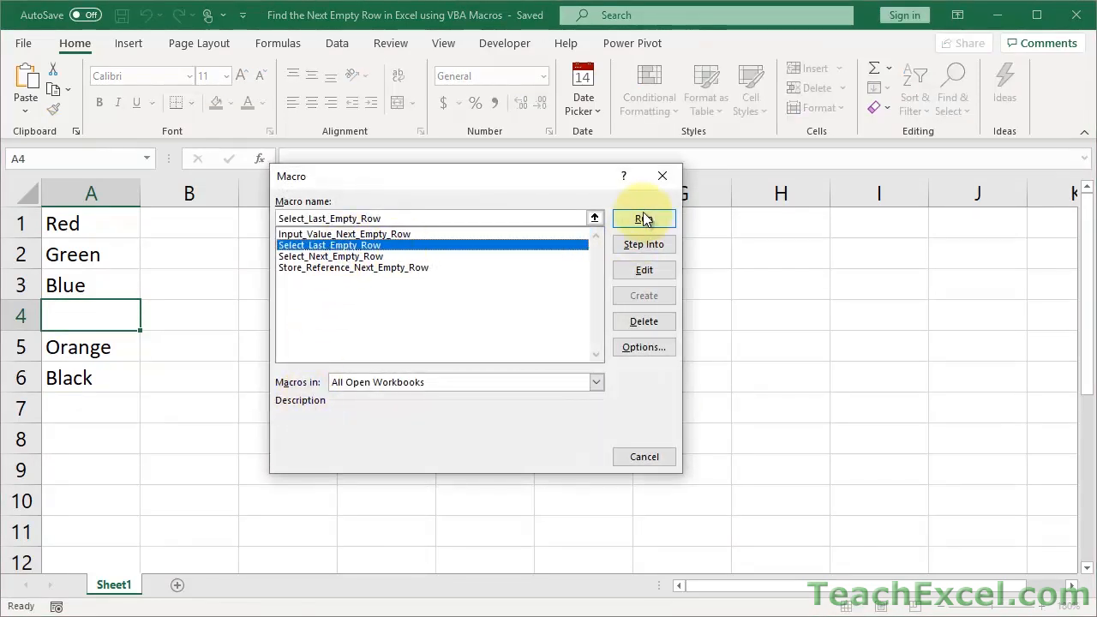
{"action": "left_click", "coordinate": [643, 219]}
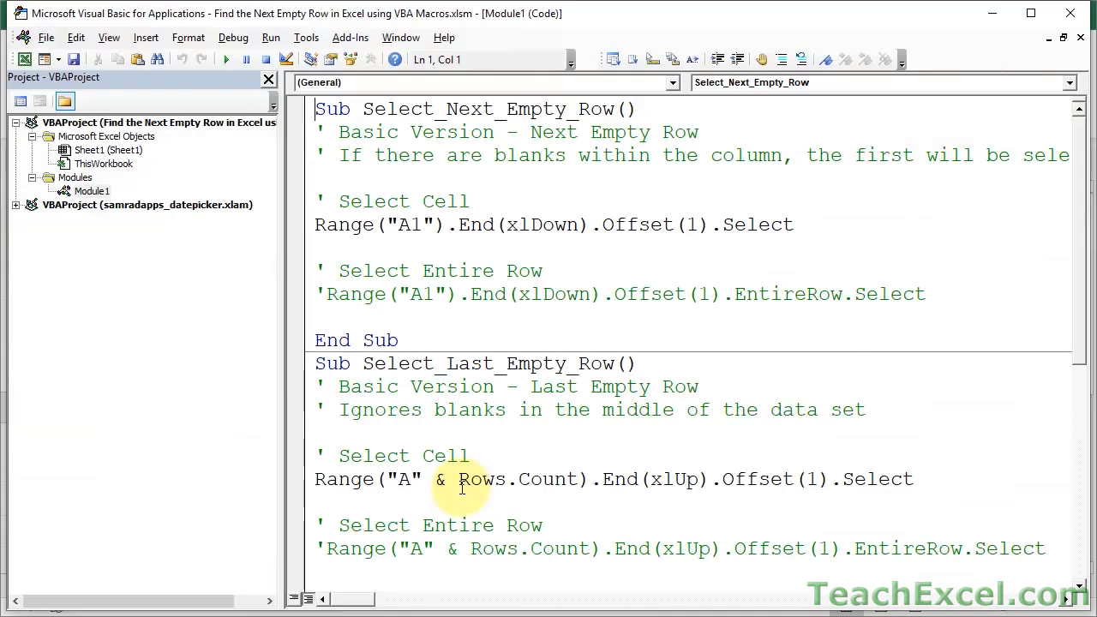
Uncomment the EntireRow.Select line and run Select_Next_Empty_Row to select row 4.
{"action": "left_click", "coordinate": [328, 294]}
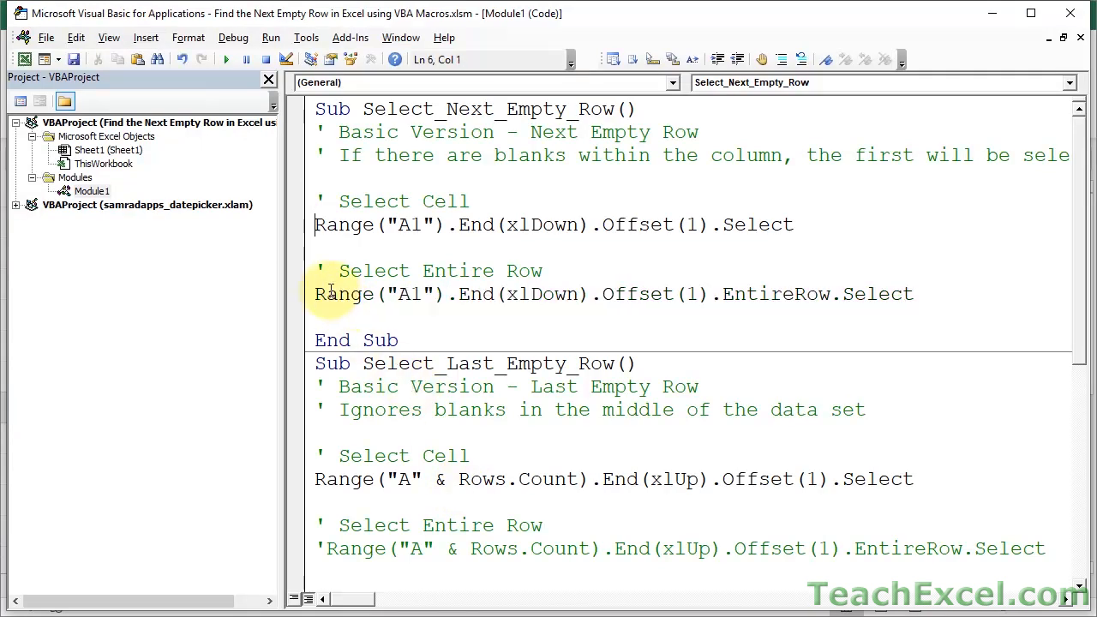
{"action": "type", "text": "'"}
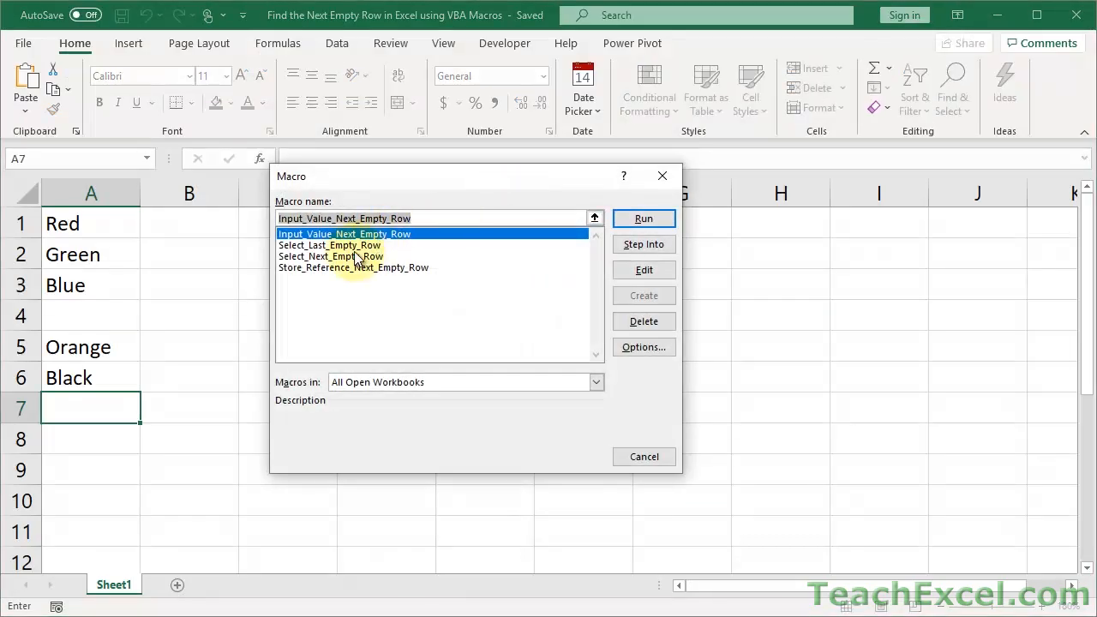
{"action": "left_click", "coordinate": [643, 218]}
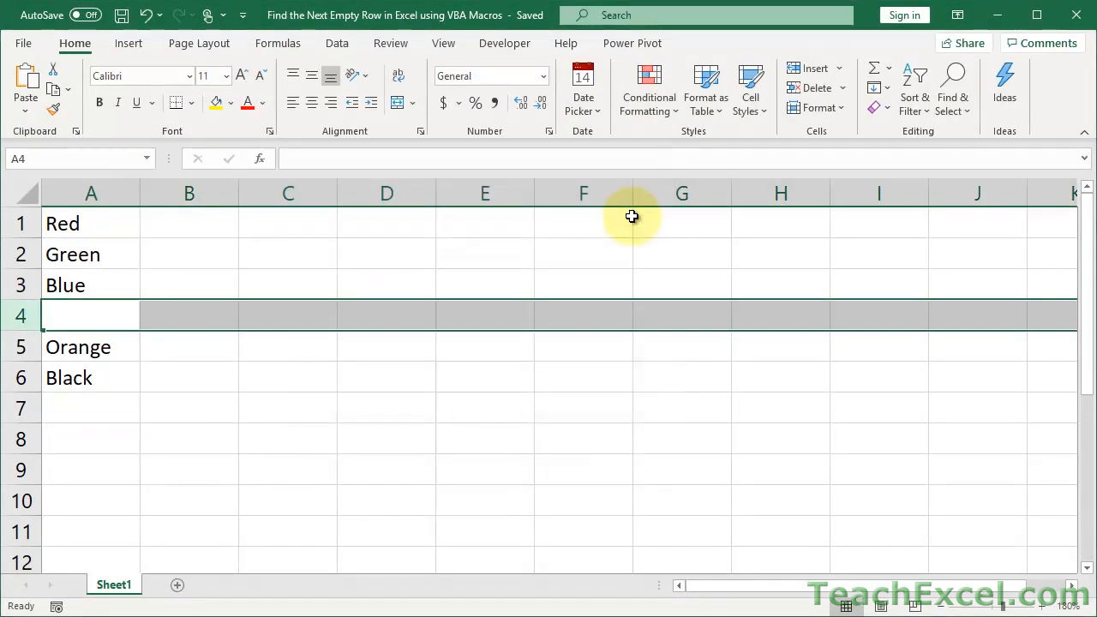
{"action": "mouse_move", "coordinate": [17, 316]}
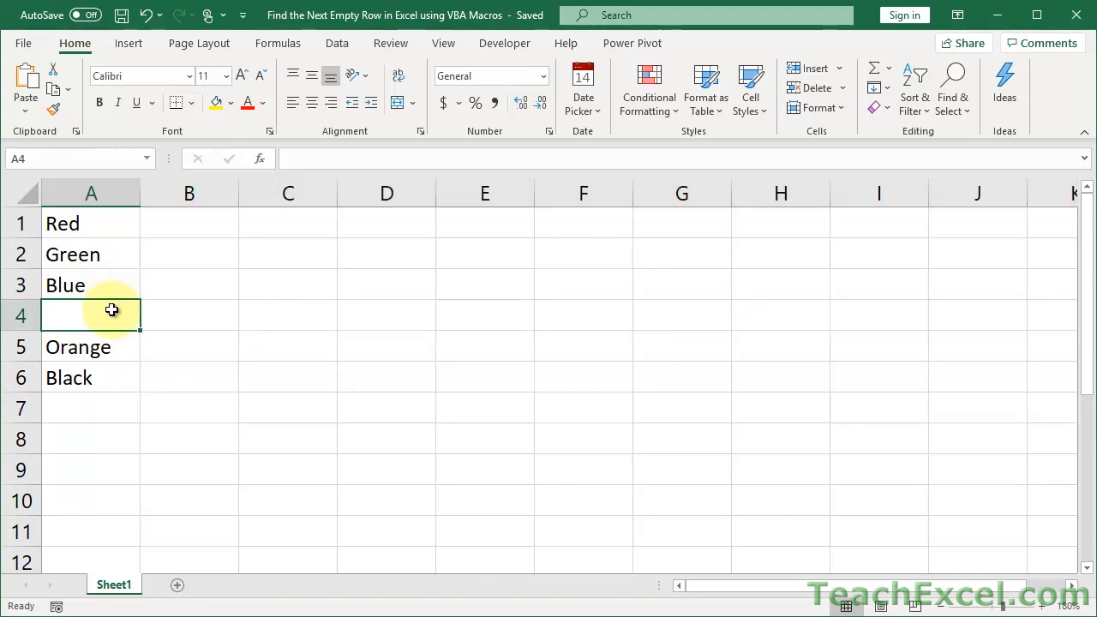
Comment out the EntireRow.Select line in Select_Next_Empty_Row again.
{"action": "key", "text": "Alt+F11"}
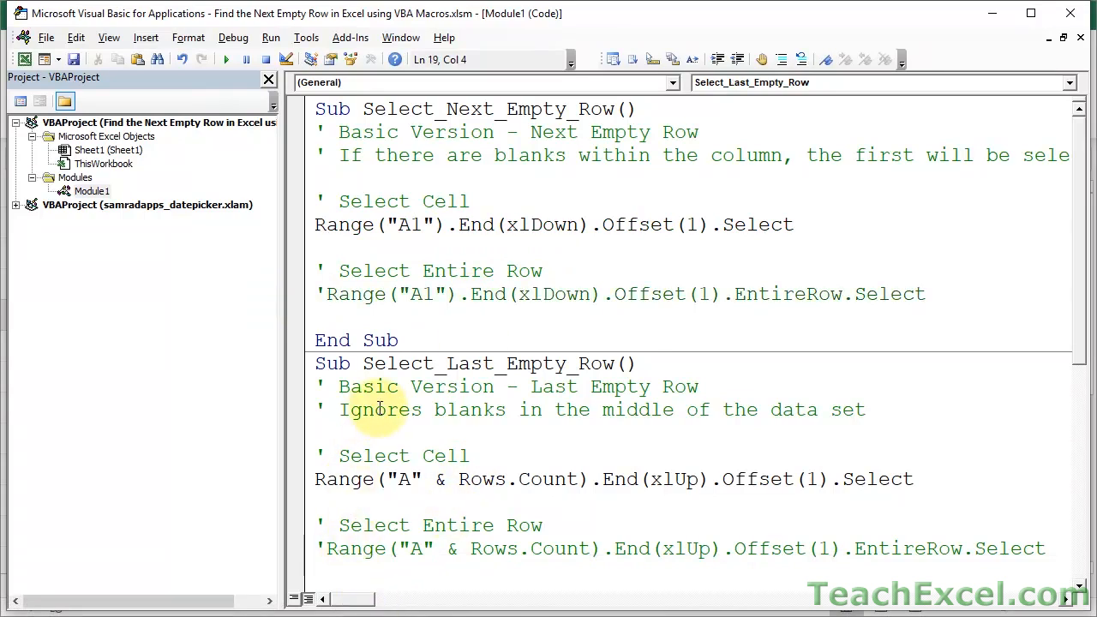
{"action": "double_click", "coordinate": [486, 364]}
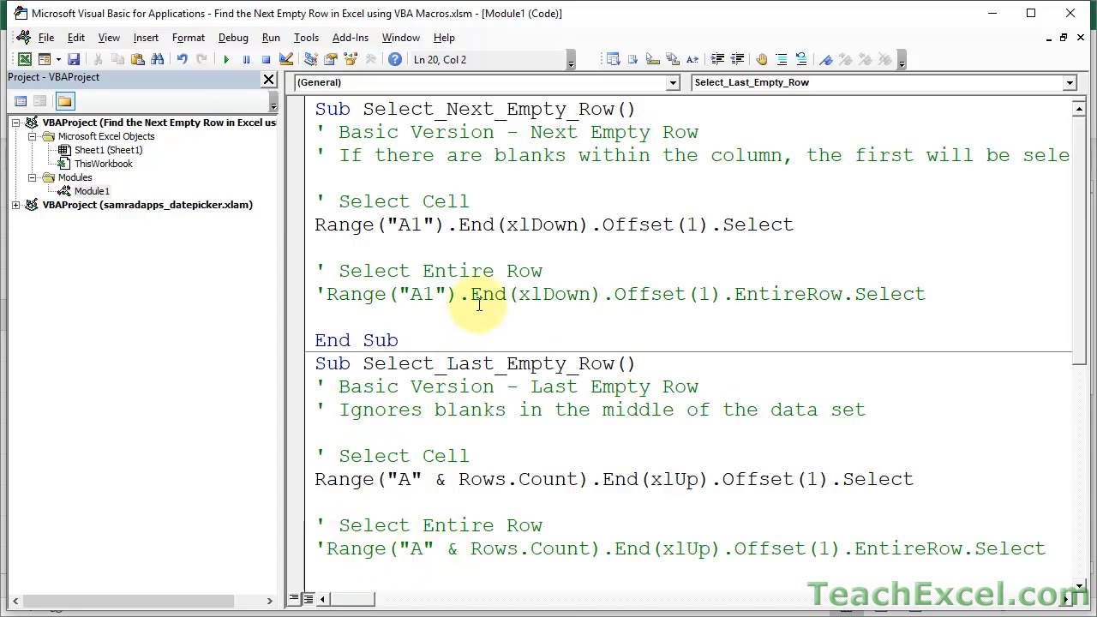
{"action": "left_click", "coordinate": [433, 177]}
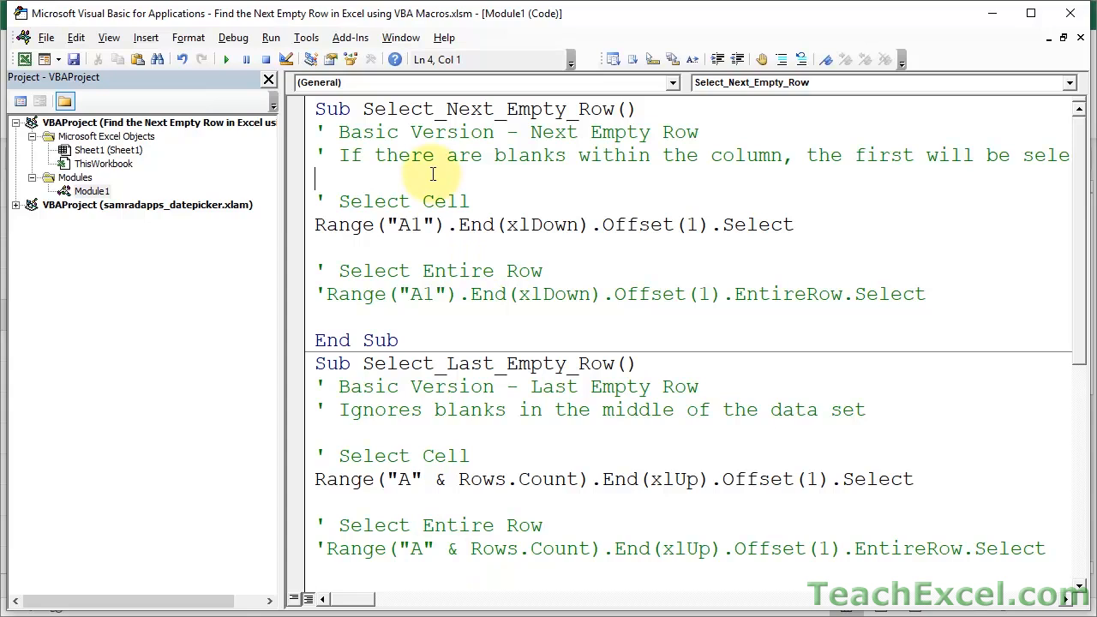
{"action": "mouse_move", "coordinate": [428, 110]}
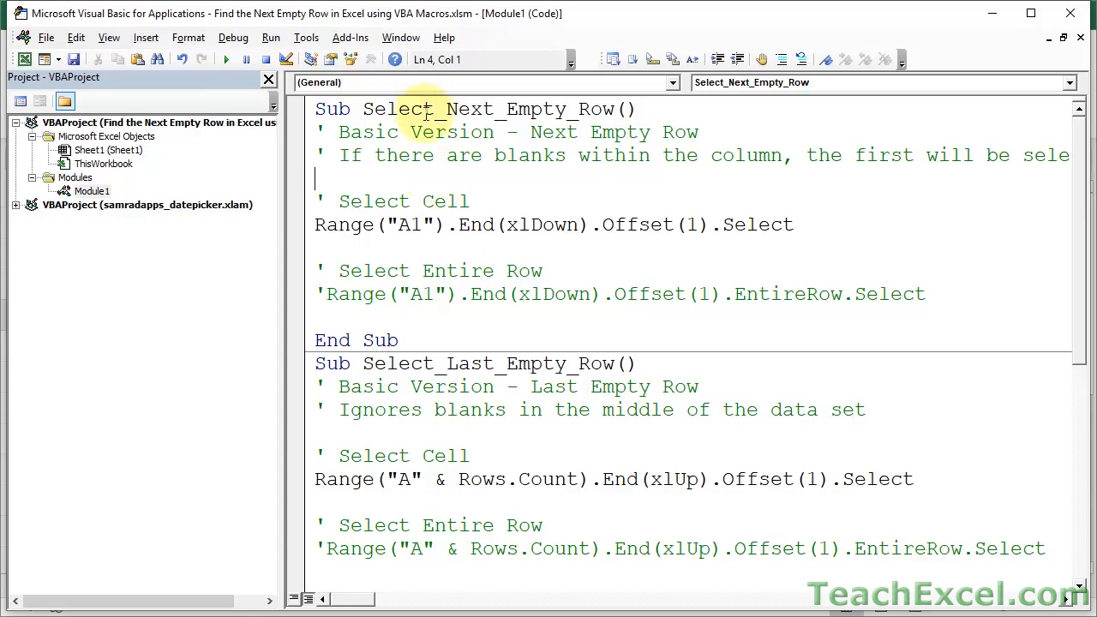
Browse the Select_Last_Empty_Row, Input_Value and Store_Reference macros in Module1.
{"action": "left_click", "coordinate": [422, 363]}
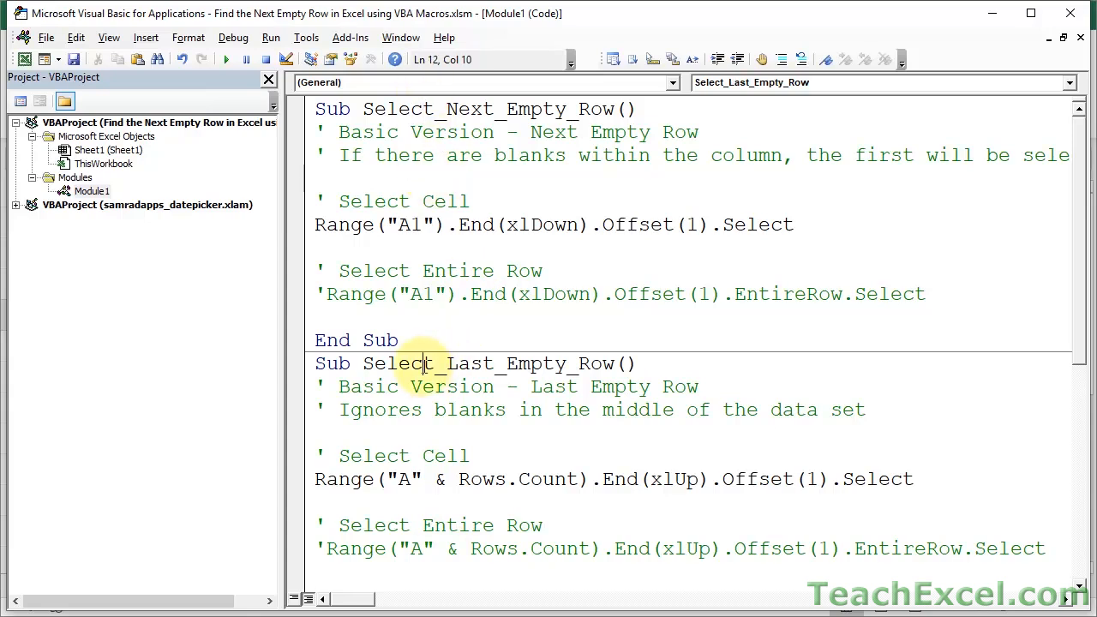
{"action": "scroll", "scroll_direction": "down", "scroll_amount": 3}
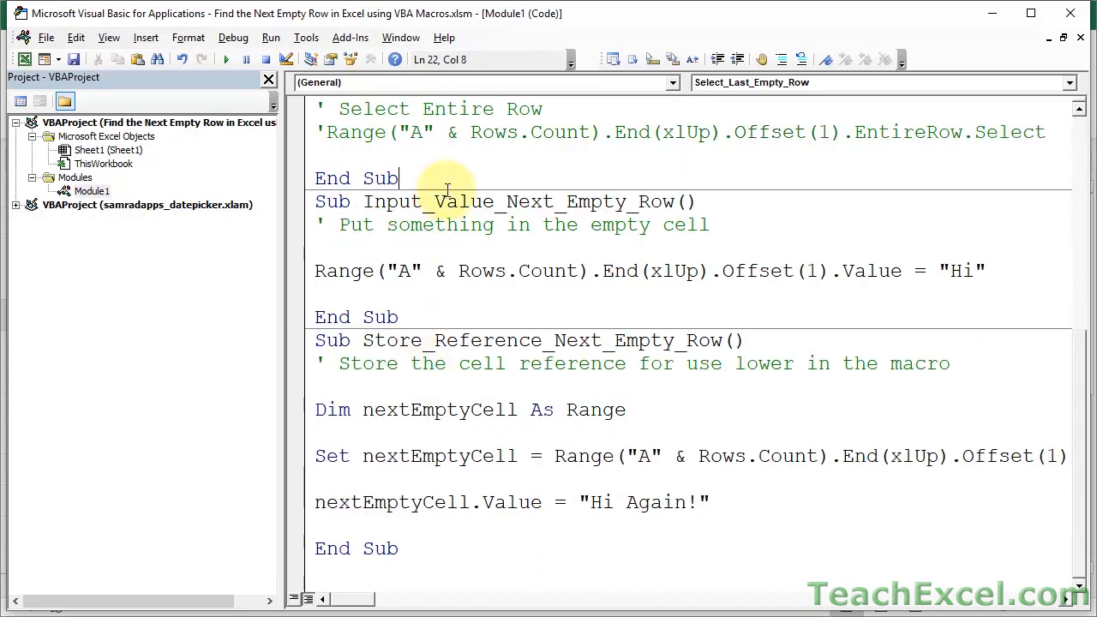
{"action": "left_click", "coordinate": [443, 202]}
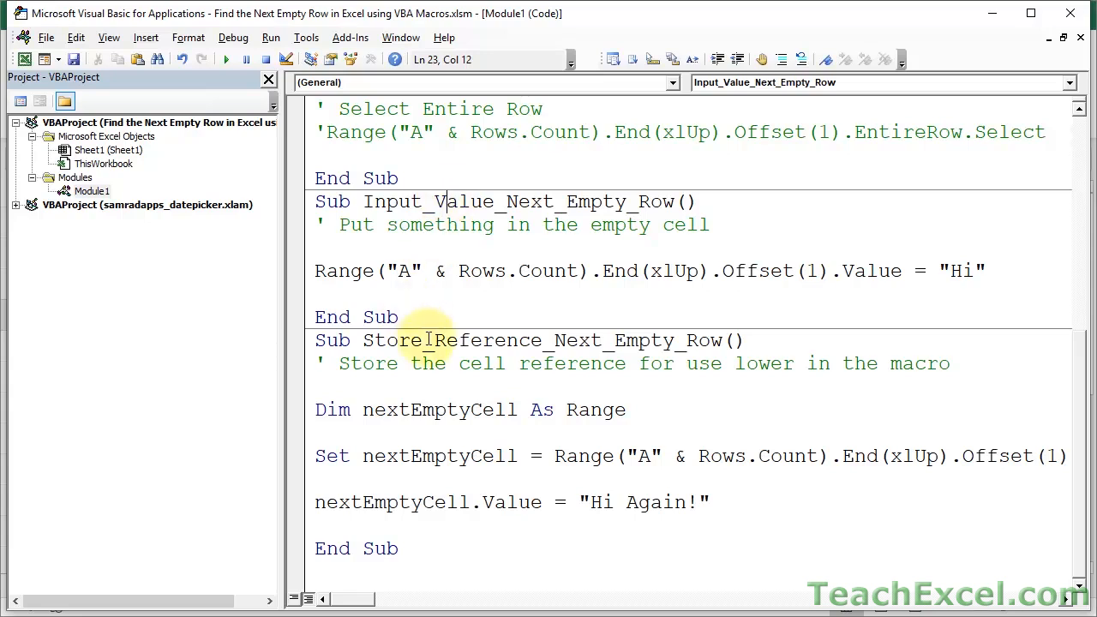
{"action": "left_click", "coordinate": [428, 340]}
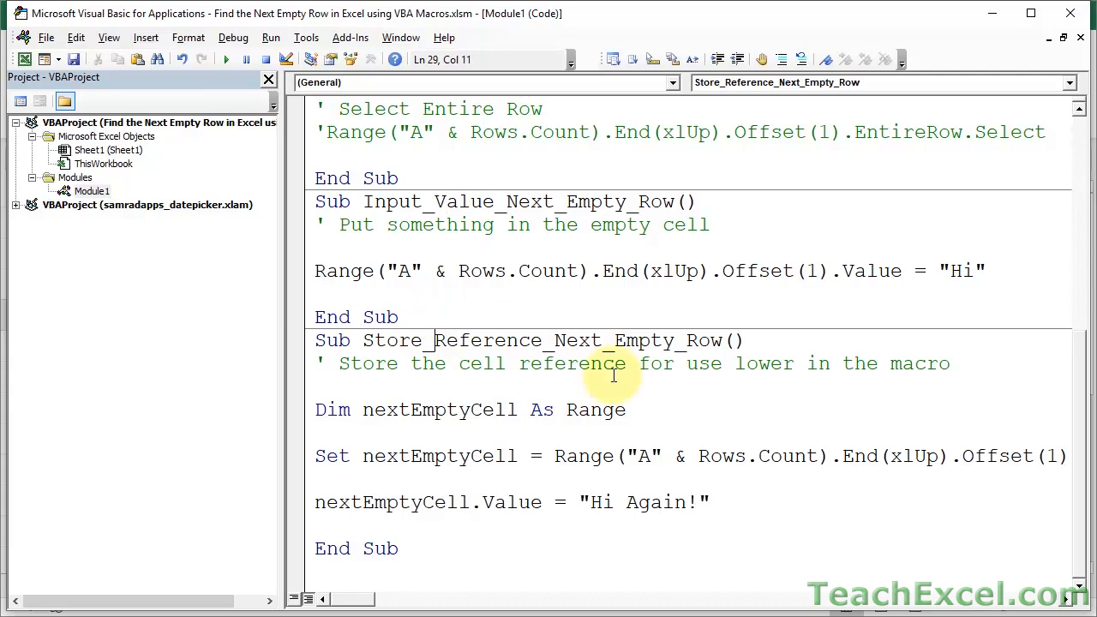
{"action": "mouse_move", "coordinate": [565, 404]}
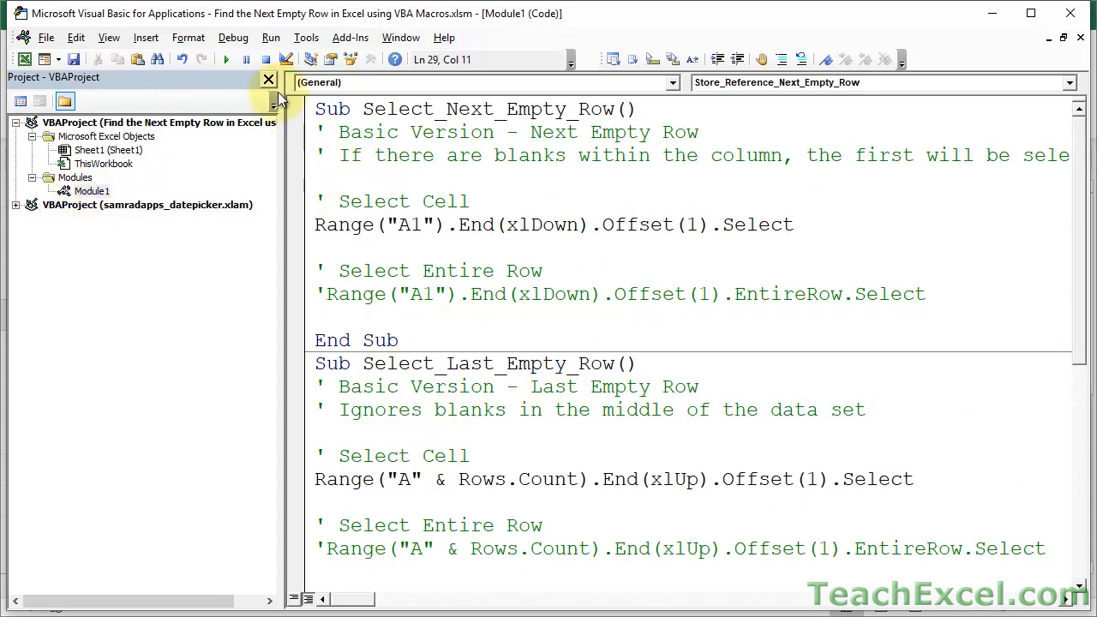
{"action": "left_click", "coordinate": [268, 79]}
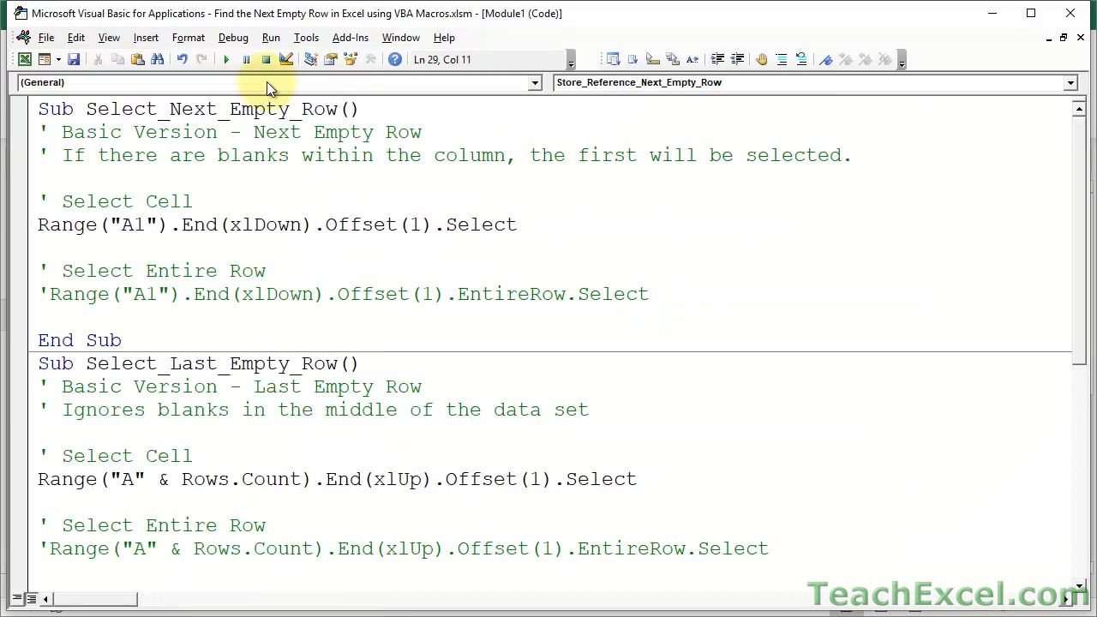
{"action": "left_click", "coordinate": [306, 199]}
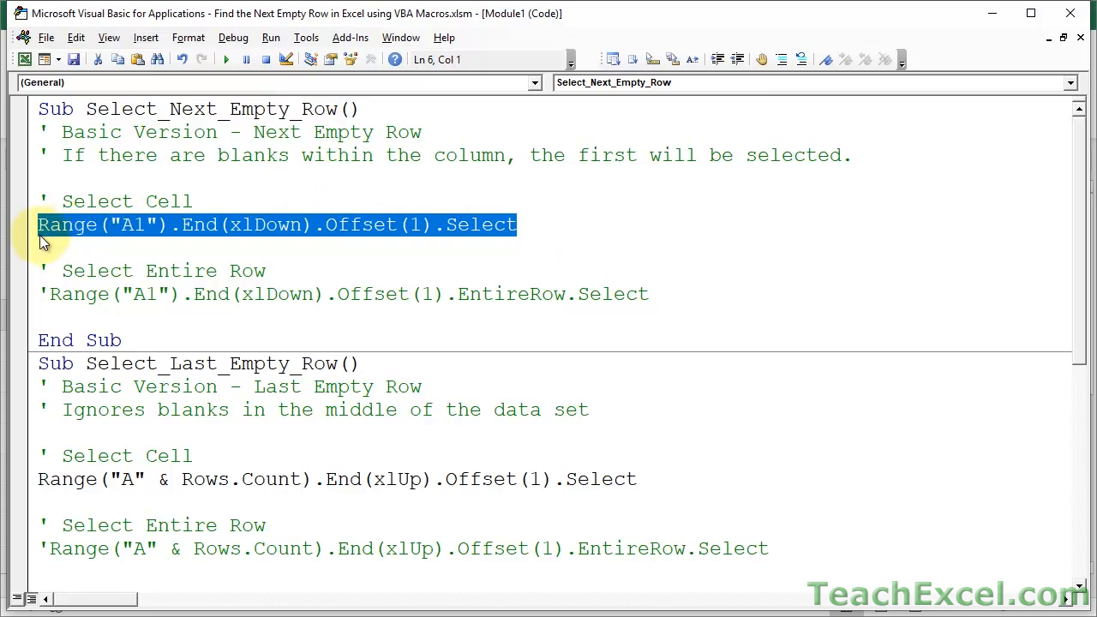
{"action": "mouse_move", "coordinate": [30, 231]}
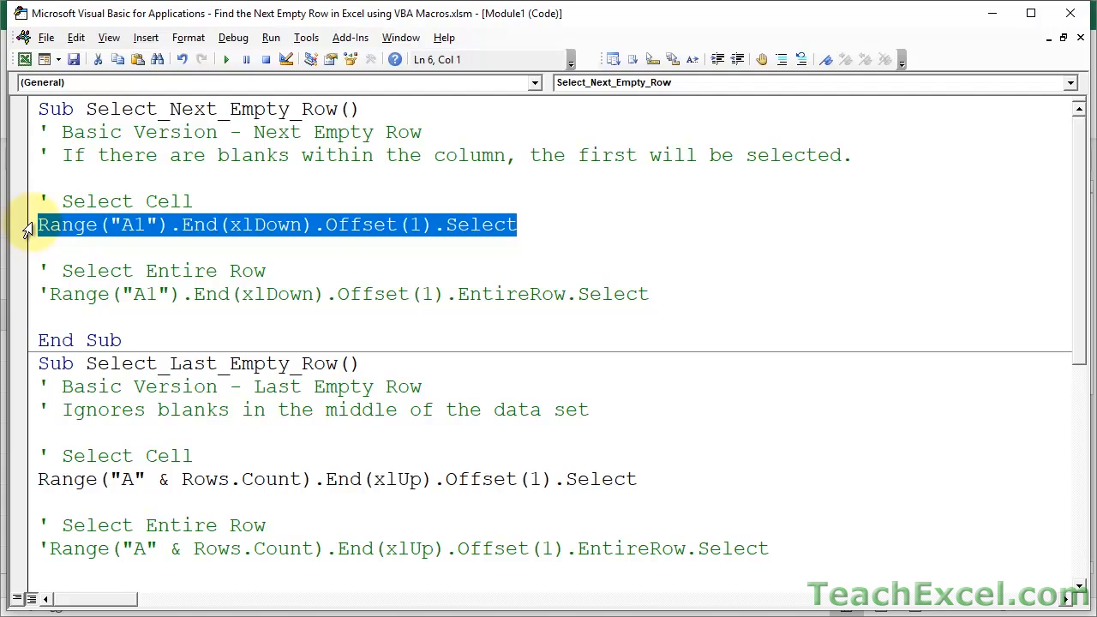
{"action": "left_click", "coordinate": [58, 248]}
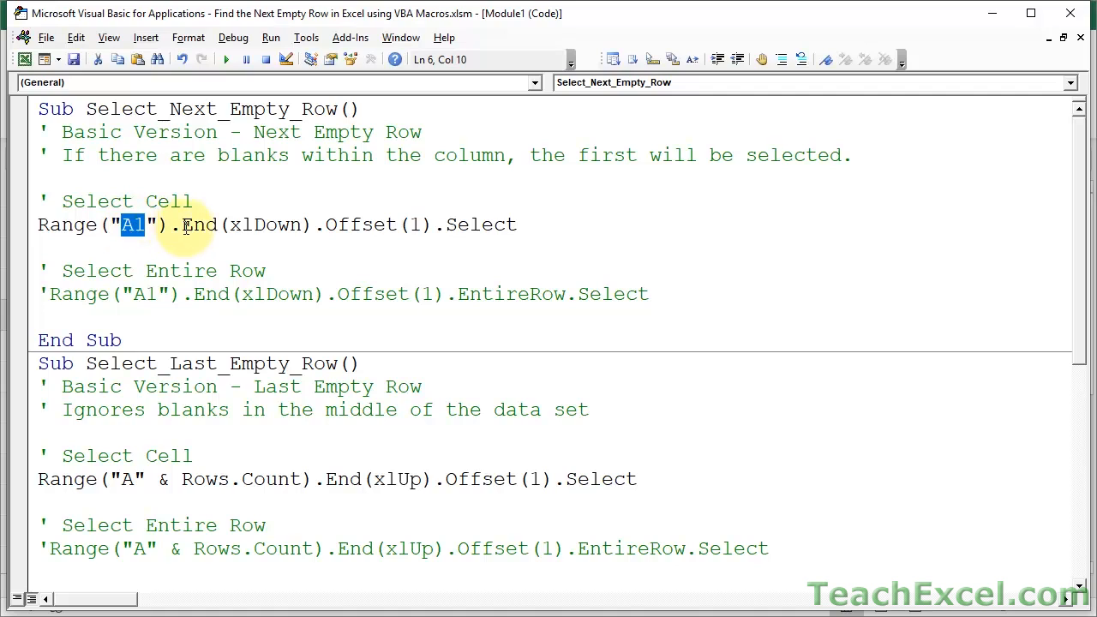
{"action": "double_click", "coordinate": [198, 223]}
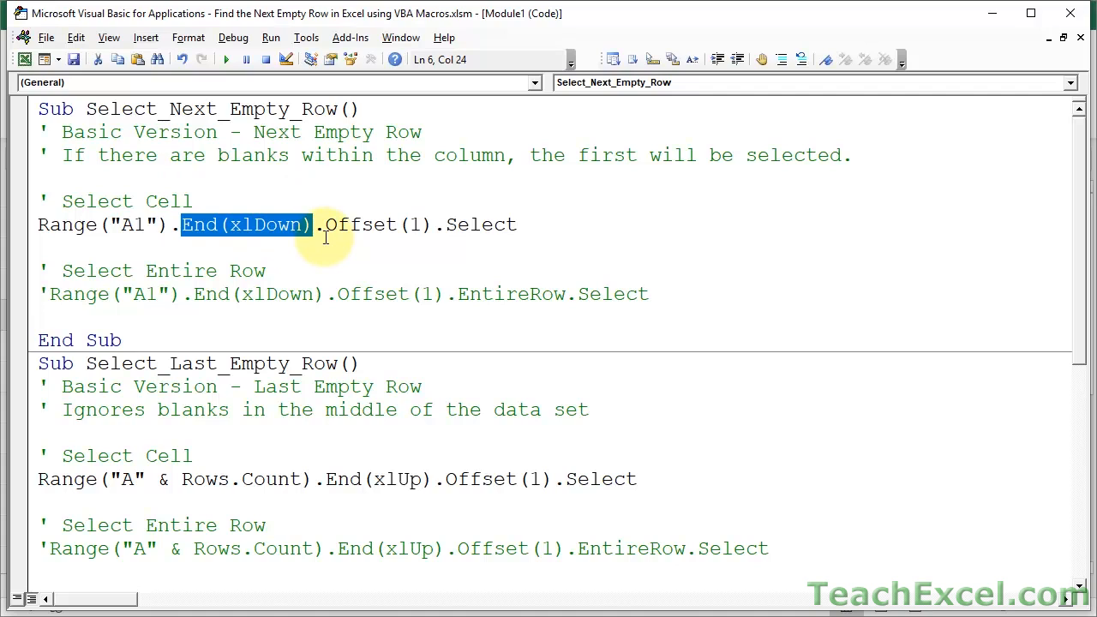
{"action": "mouse_move", "coordinate": [83, 206]}
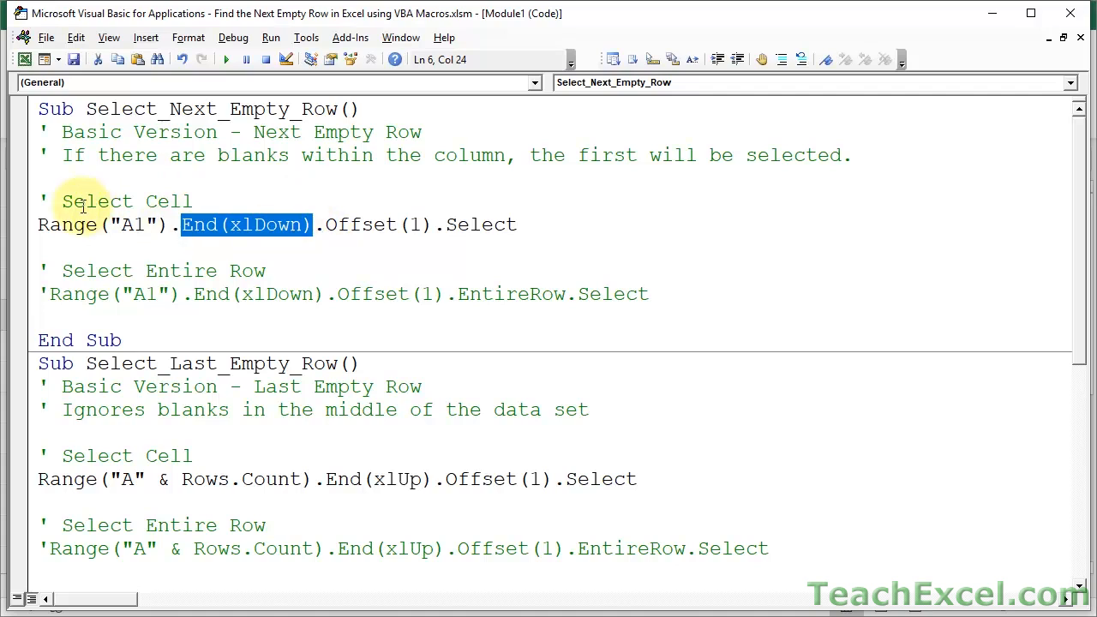
{"action": "left_click", "coordinate": [135, 224]}
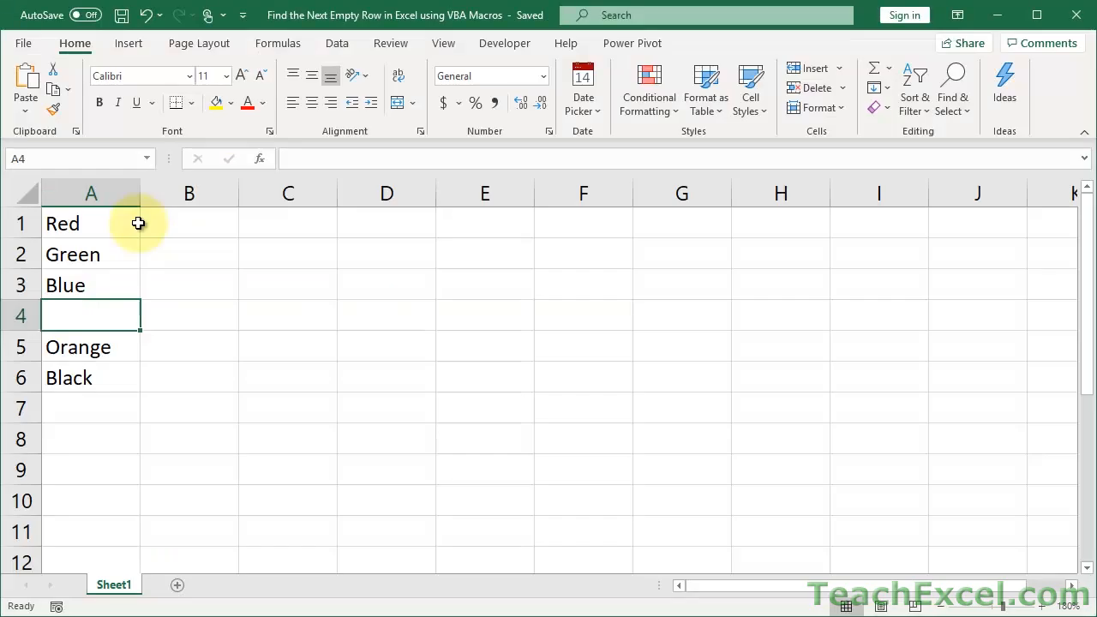
{"action": "mouse_move", "coordinate": [194, 273]}
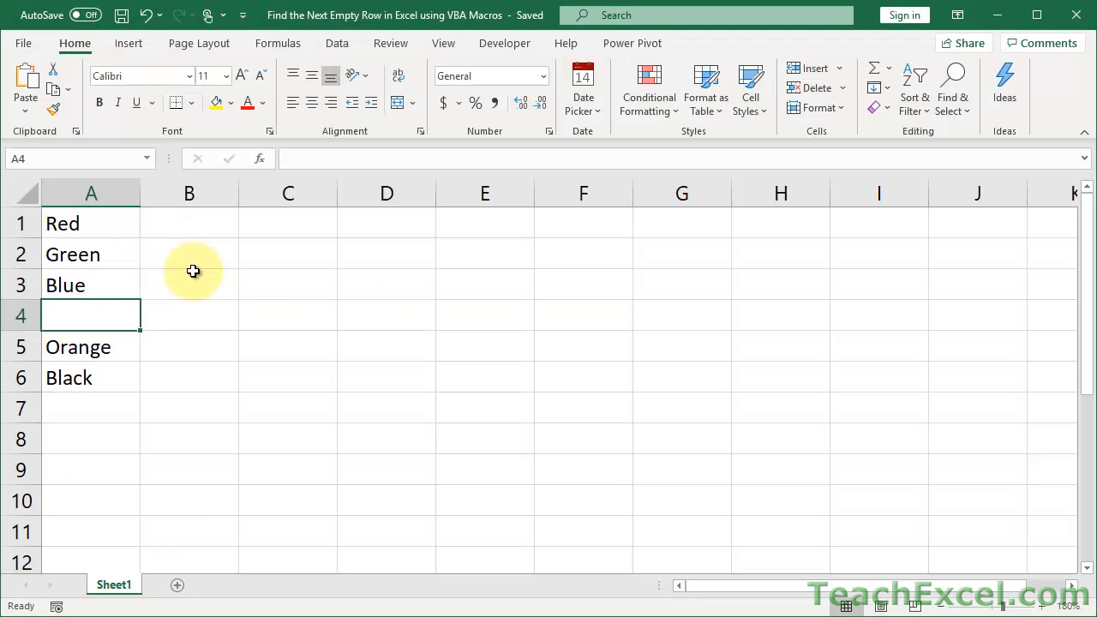
Select Red in A1 and Ctrl+Down to the block's last filled cell.
{"action": "left_click", "coordinate": [90, 223]}
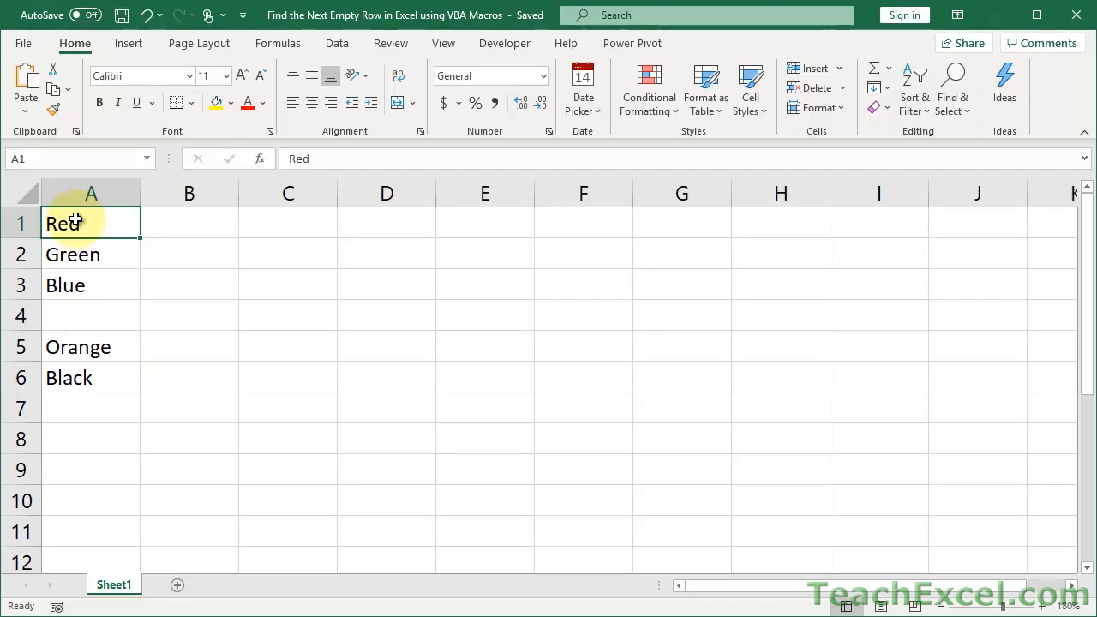
{"action": "key", "text": "ctrl+Down"}
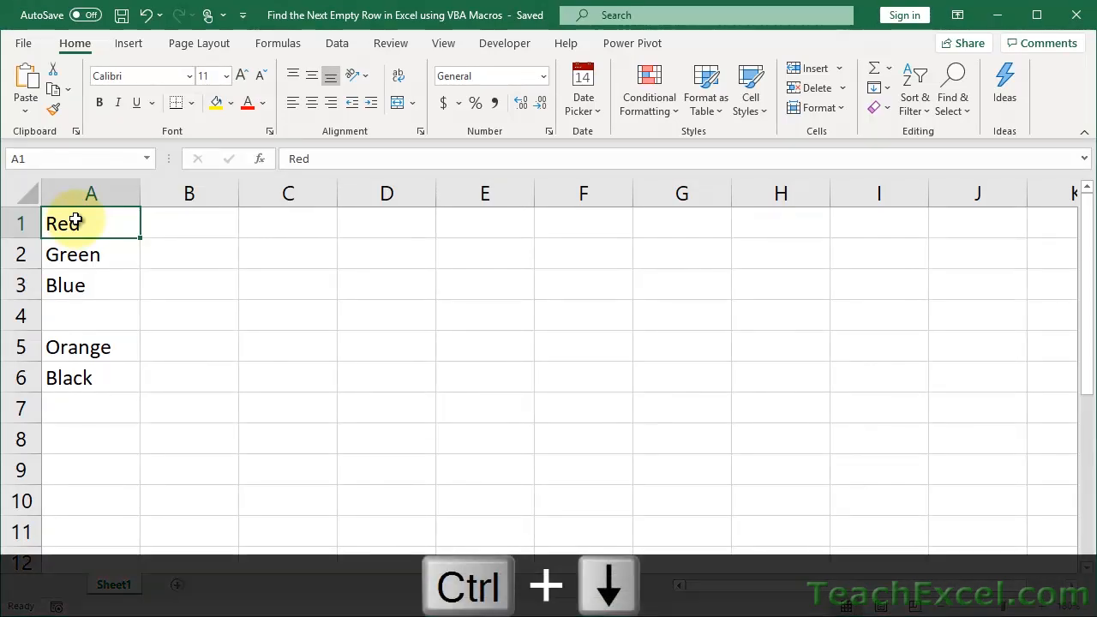
{"action": "key", "text": "Ctrl+Down"}
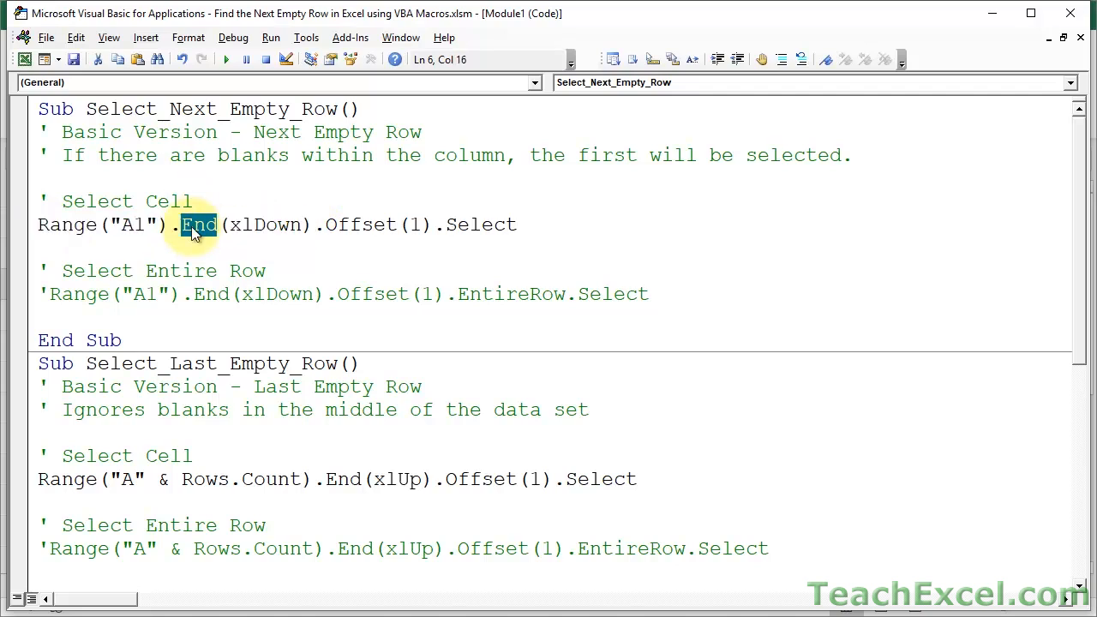
{"action": "mouse_move", "coordinate": [257, 225]}
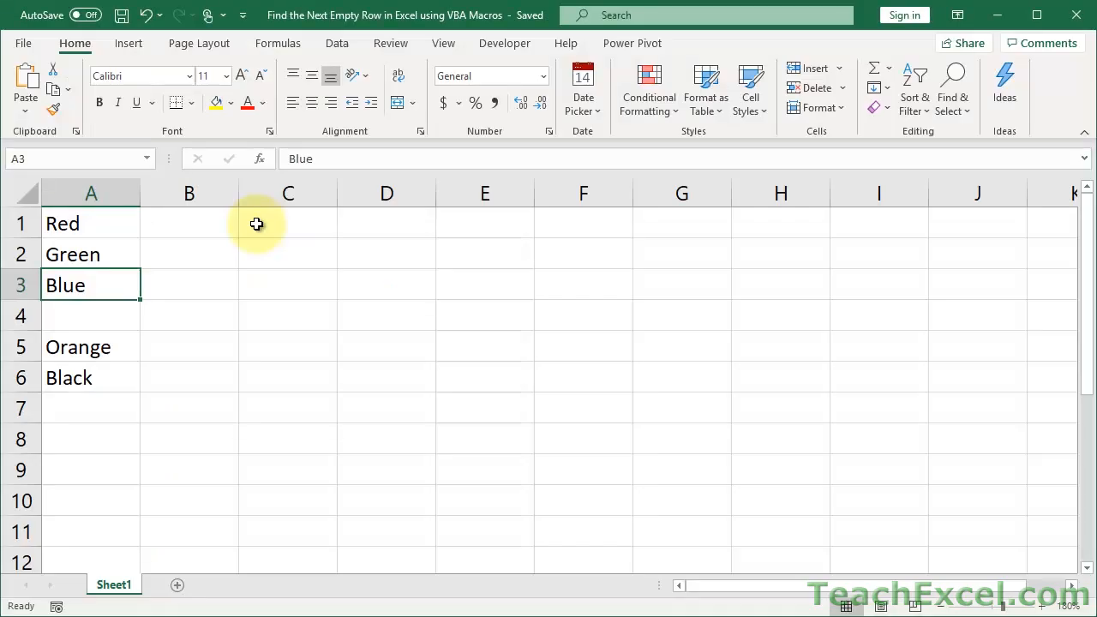
Select Red in A1, then Blue in A3, where End(xlDown) stops.
{"action": "left_click", "coordinate": [91, 223]}
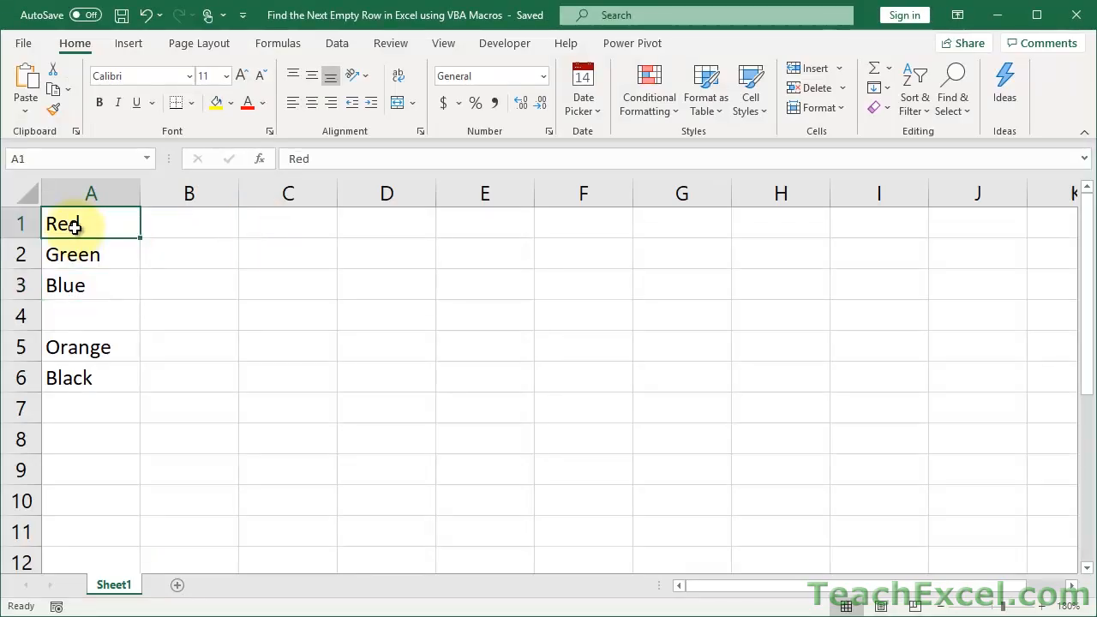
{"action": "left_click", "coordinate": [90, 285]}
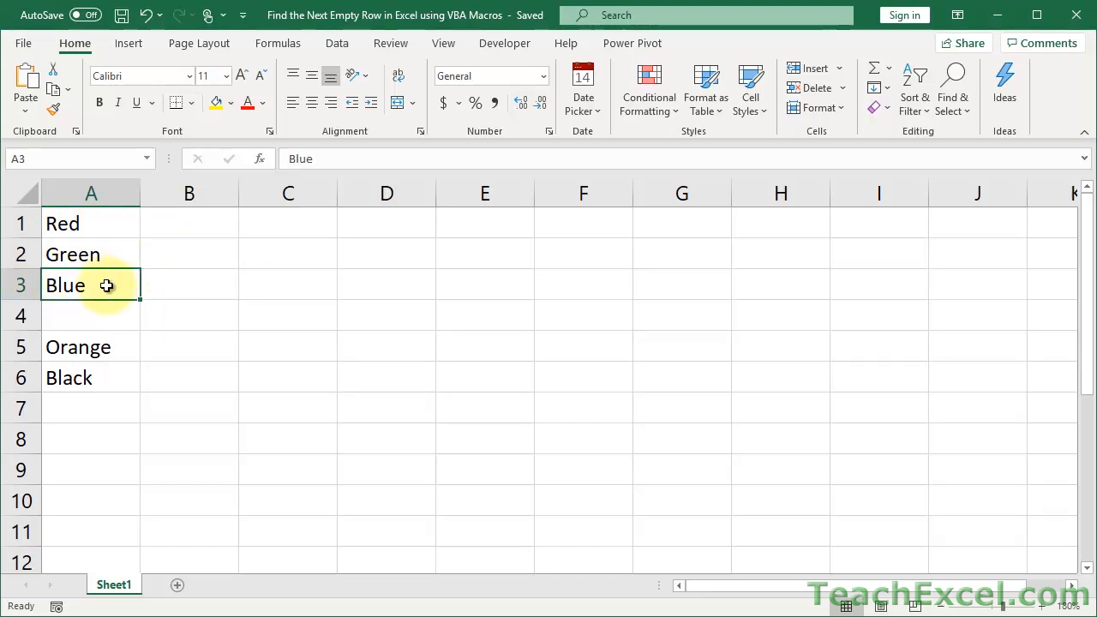
{"action": "mouse_move", "coordinate": [97, 314]}
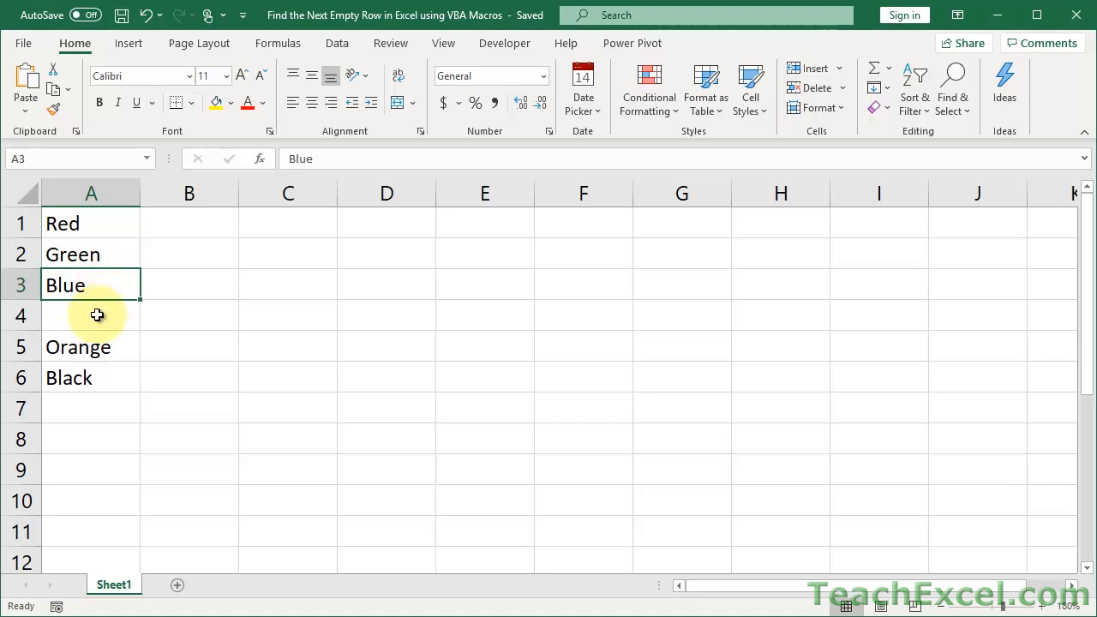
Highlight xlDown and retype Offset(1)'s parenthesis to show its tooltip, checking A1 in Excel.
{"action": "left_click", "coordinate": [91, 316]}
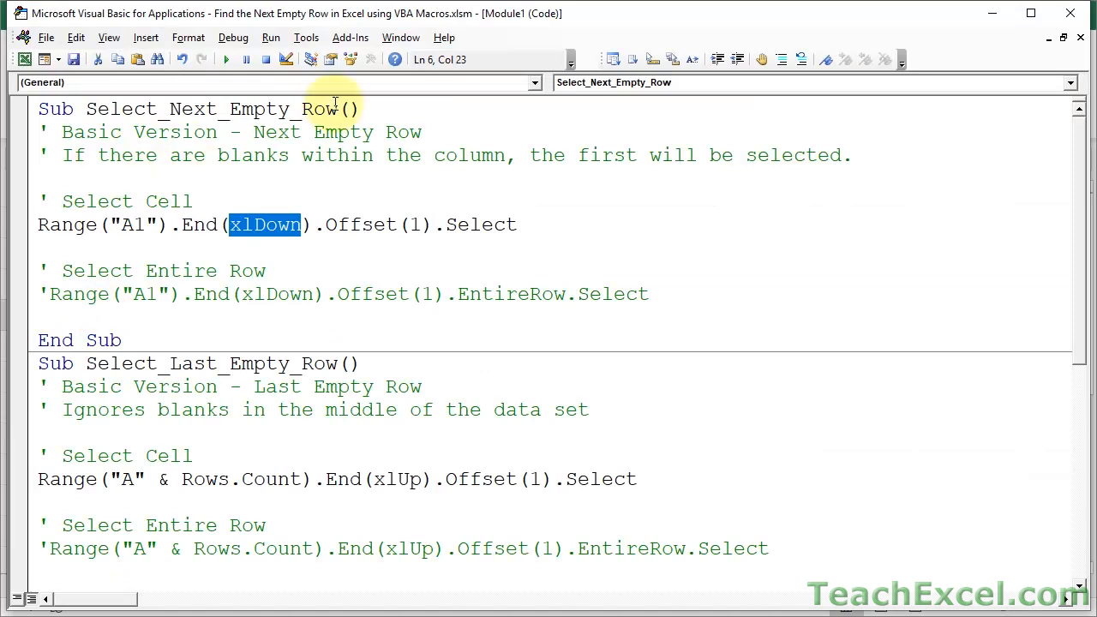
{"action": "double_click", "coordinate": [377, 224]}
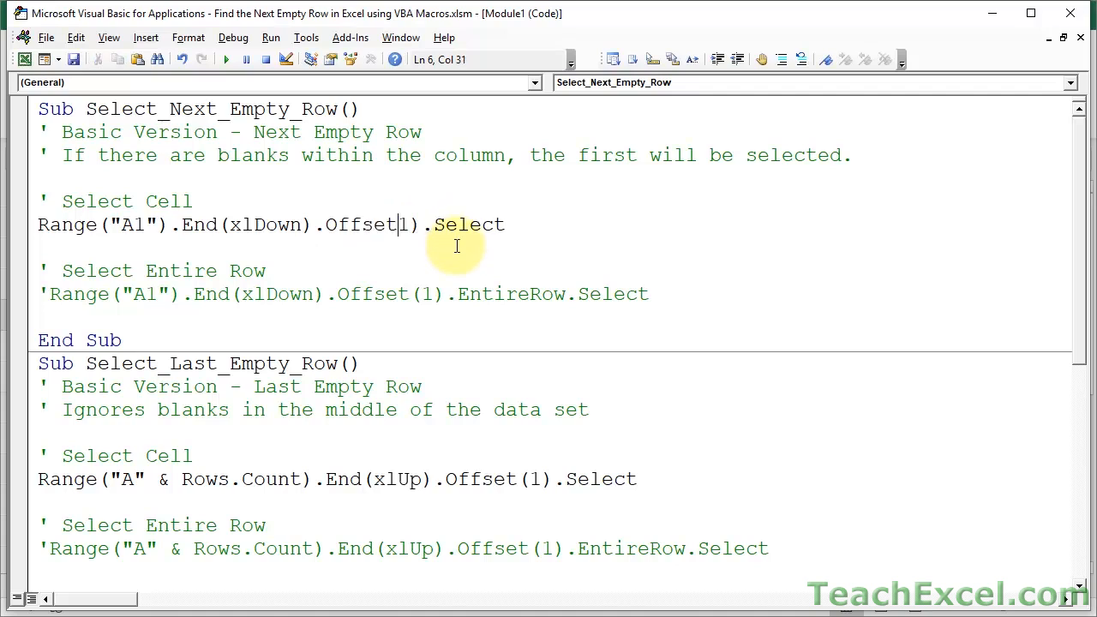
{"action": "type", "text": "("}
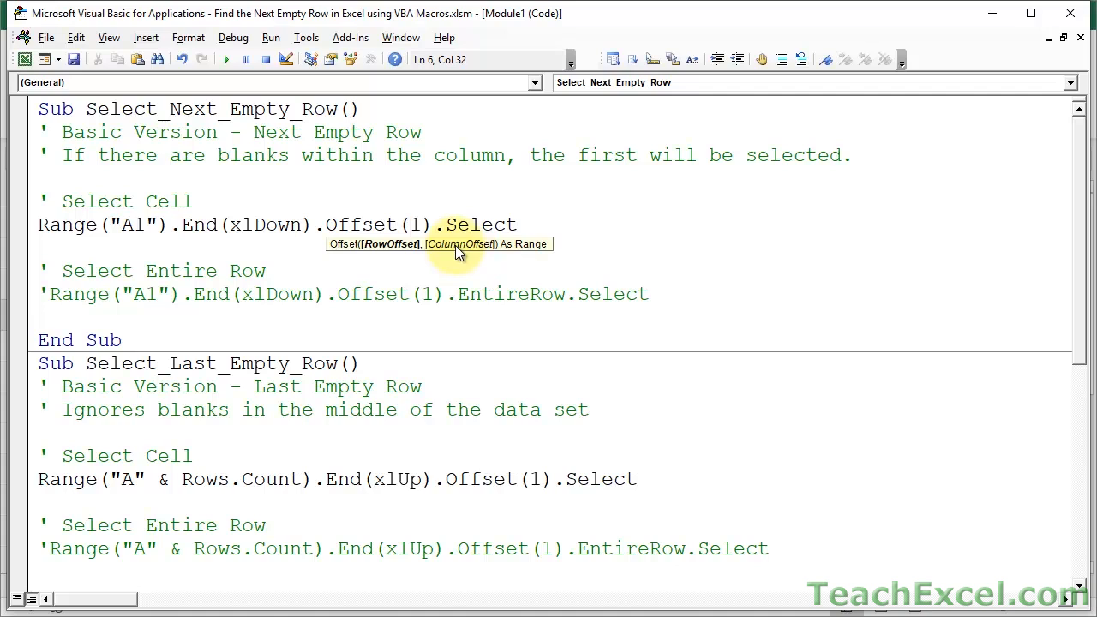
{"action": "mouse_move", "coordinate": [375, 257]}
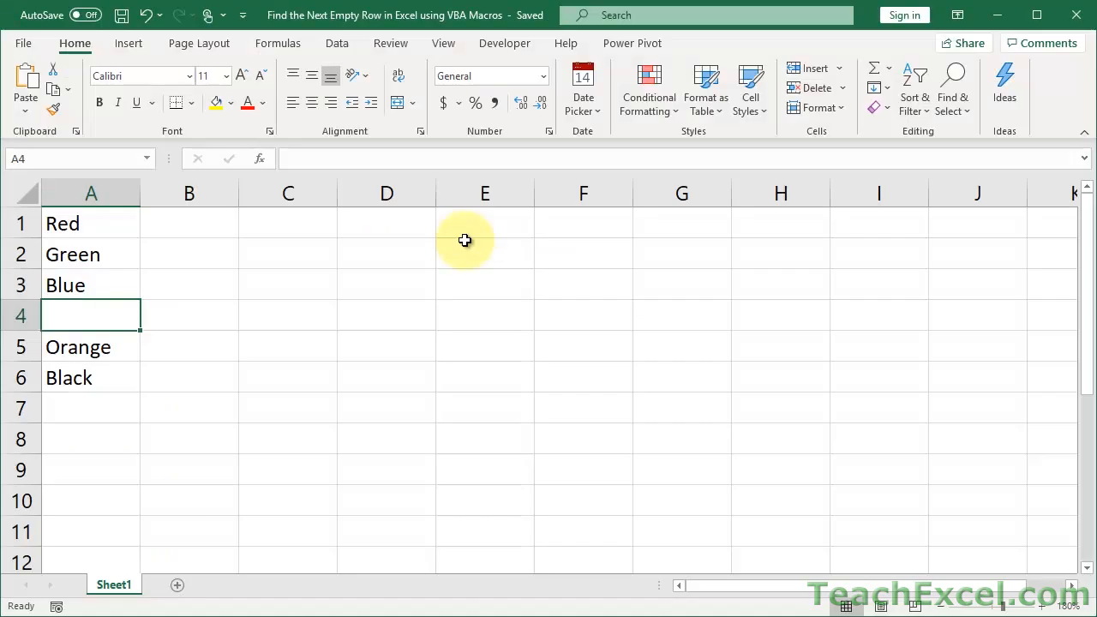
{"action": "left_click", "coordinate": [91, 223]}
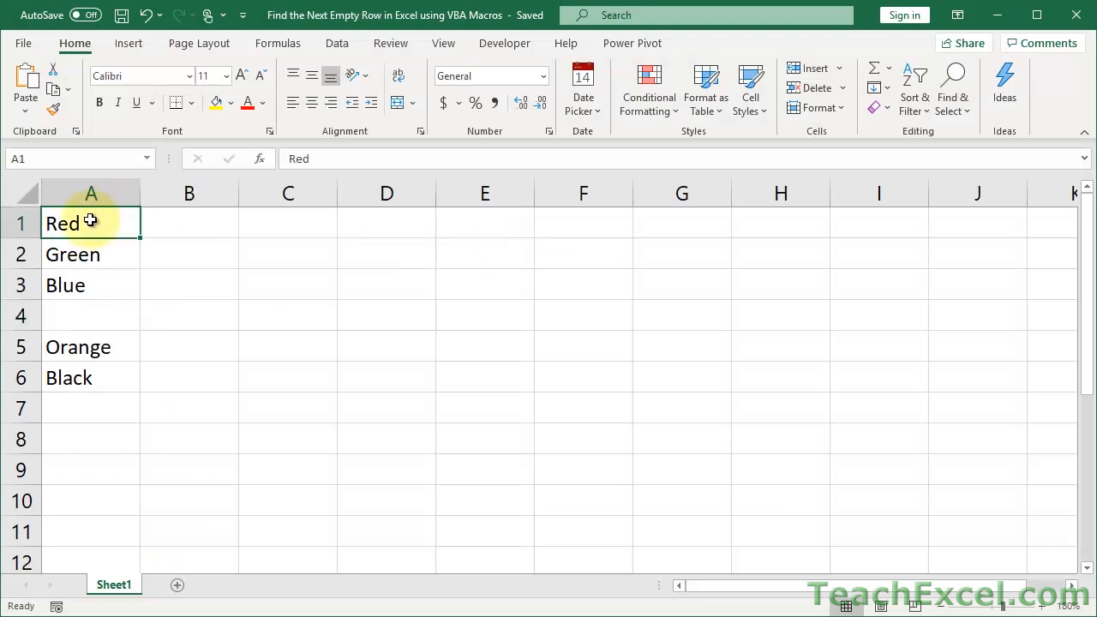
{"action": "left_click", "coordinate": [91, 315]}
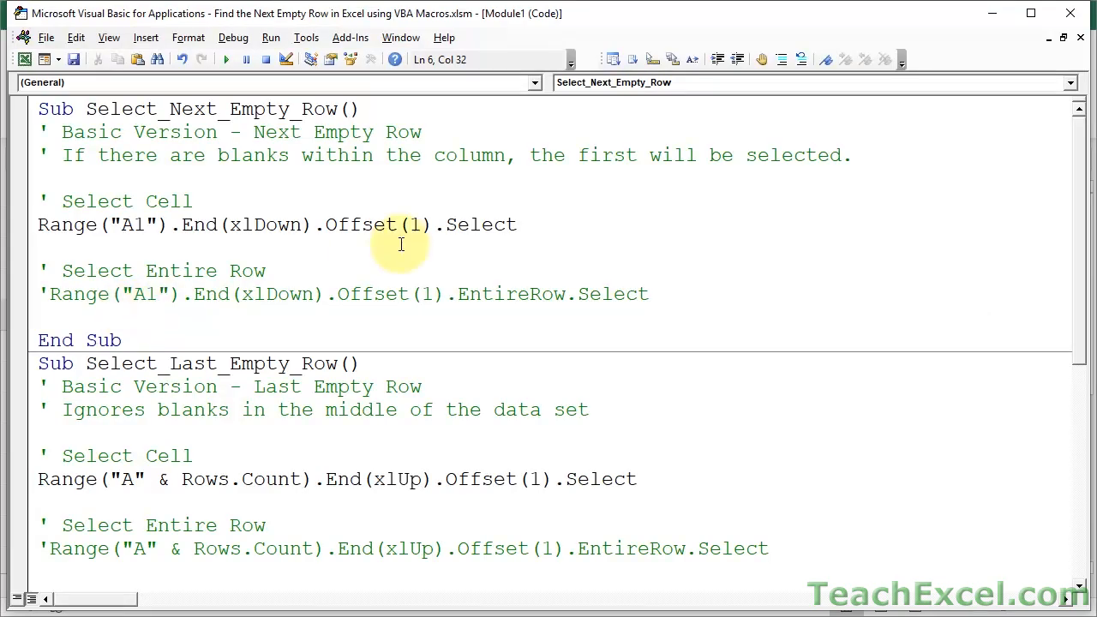
Run Select_Next_Empty_Row from the workbook macro list.
{"action": "double_click", "coordinate": [479, 224]}
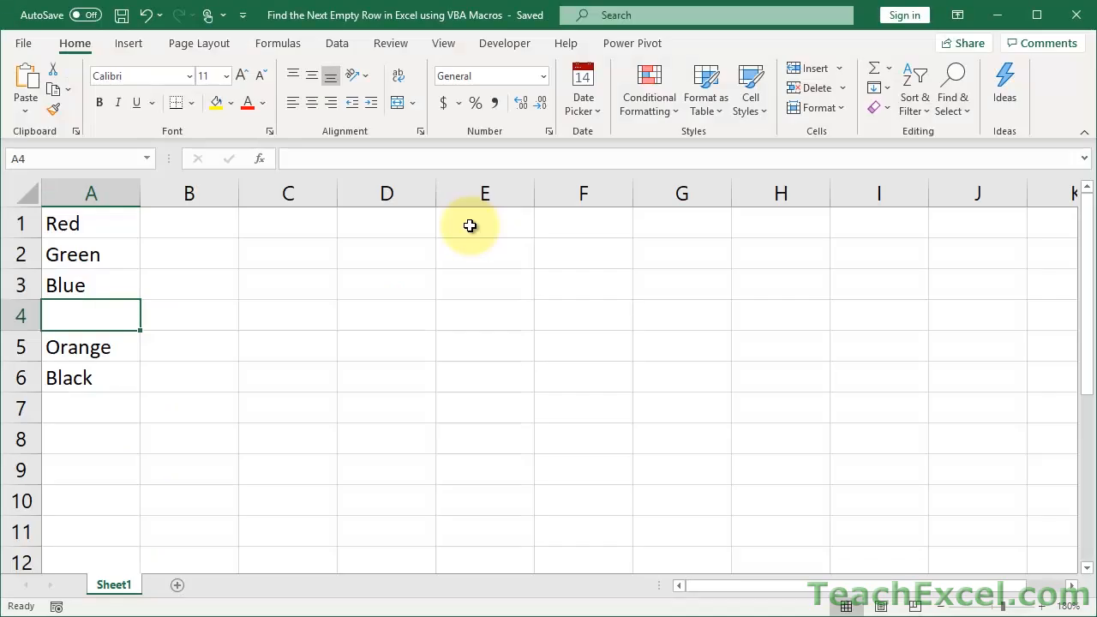
{"action": "left_click", "coordinate": [189, 315]}
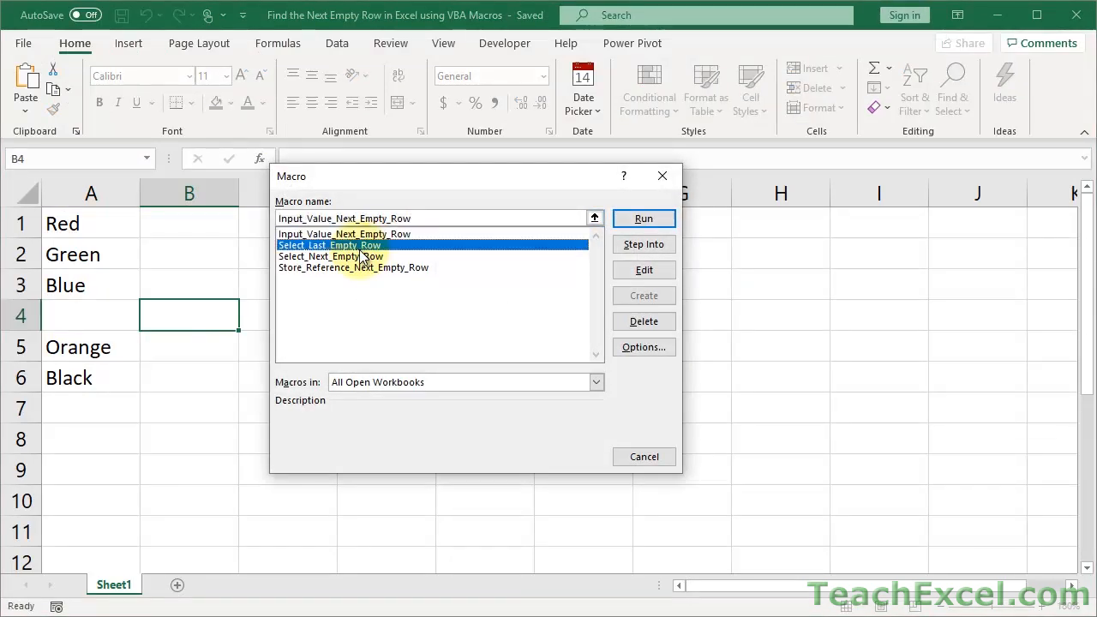
{"action": "left_click", "coordinate": [330, 256]}
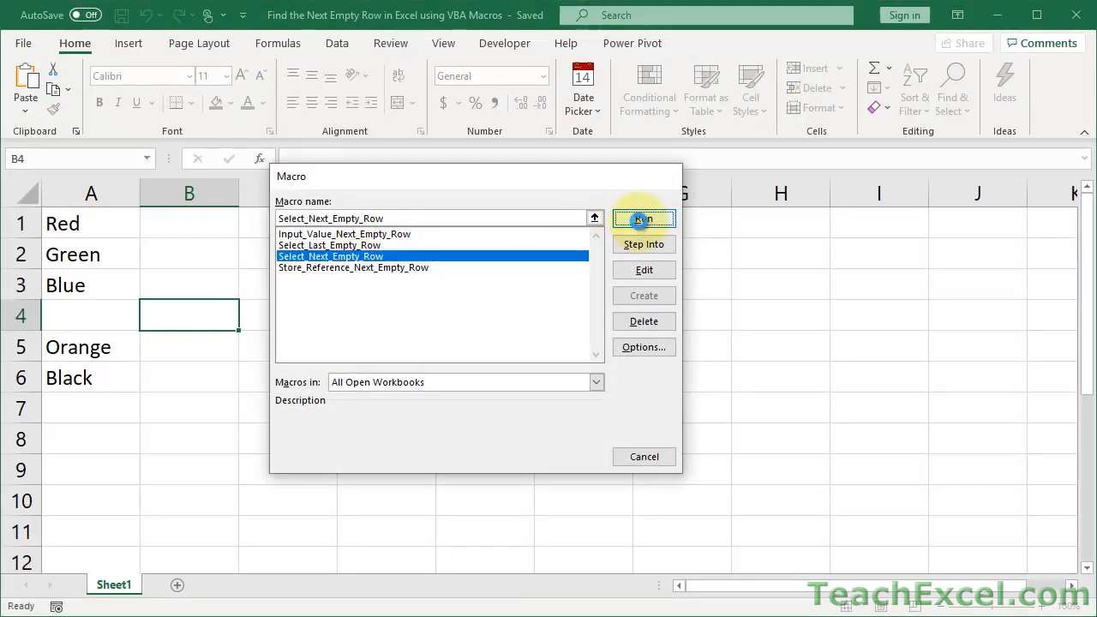
{"action": "left_click", "coordinate": [642, 218]}
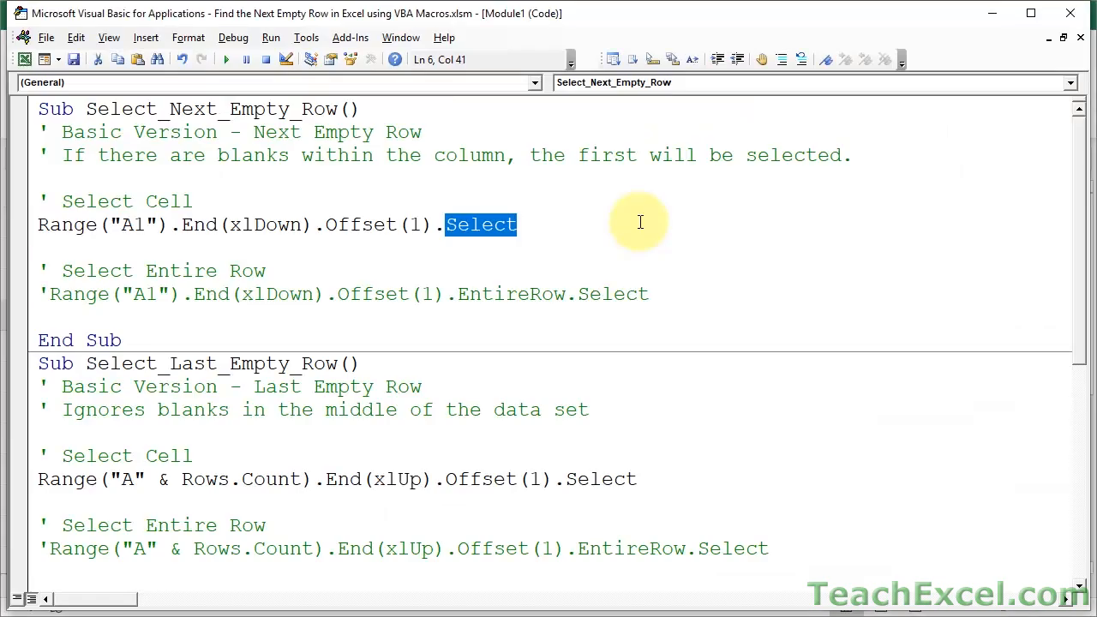
{"action": "mouse_move", "coordinate": [43, 224]}
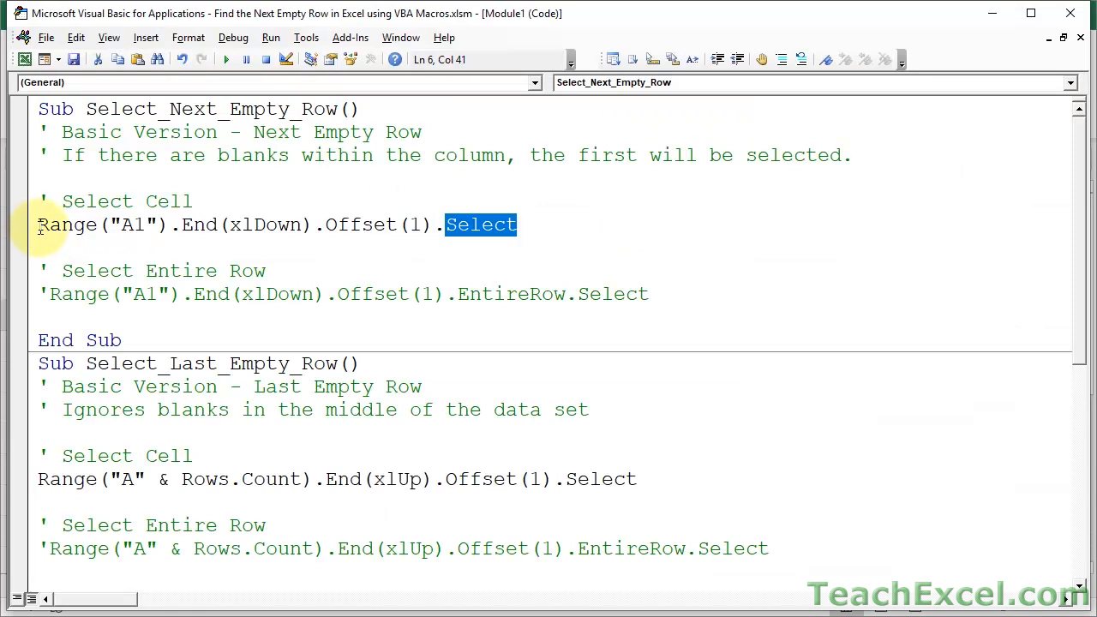
Highlight the End(xlDown) and Offset(1) parts of the cell-selection line.
{"action": "left_click", "coordinate": [181, 224]}
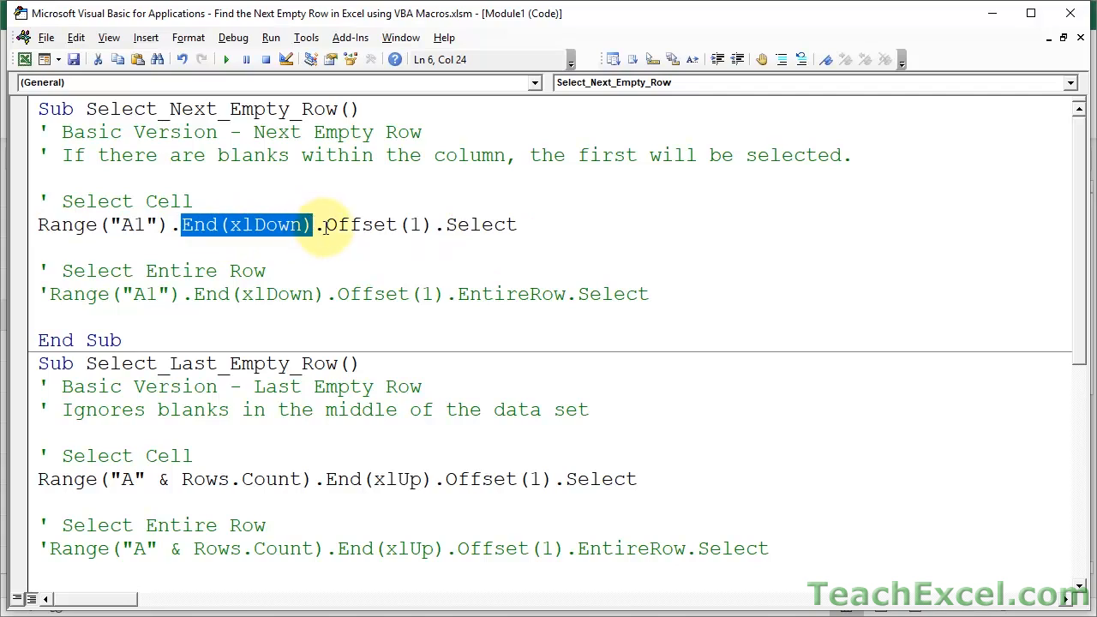
{"action": "double_click", "coordinate": [360, 224]}
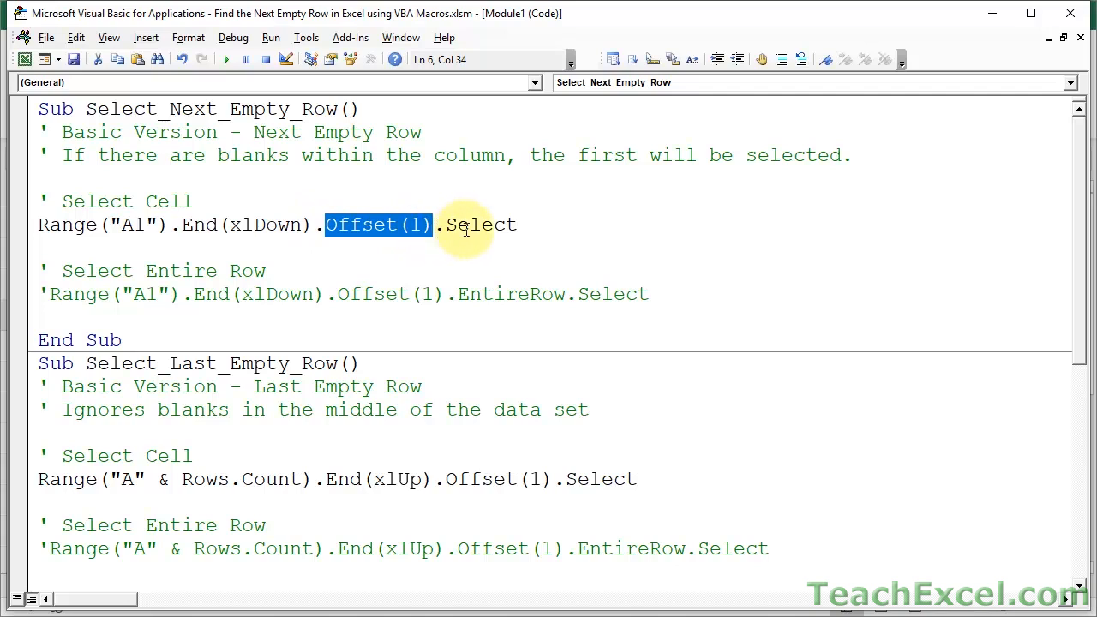
{"action": "double_click", "coordinate": [481, 224]}
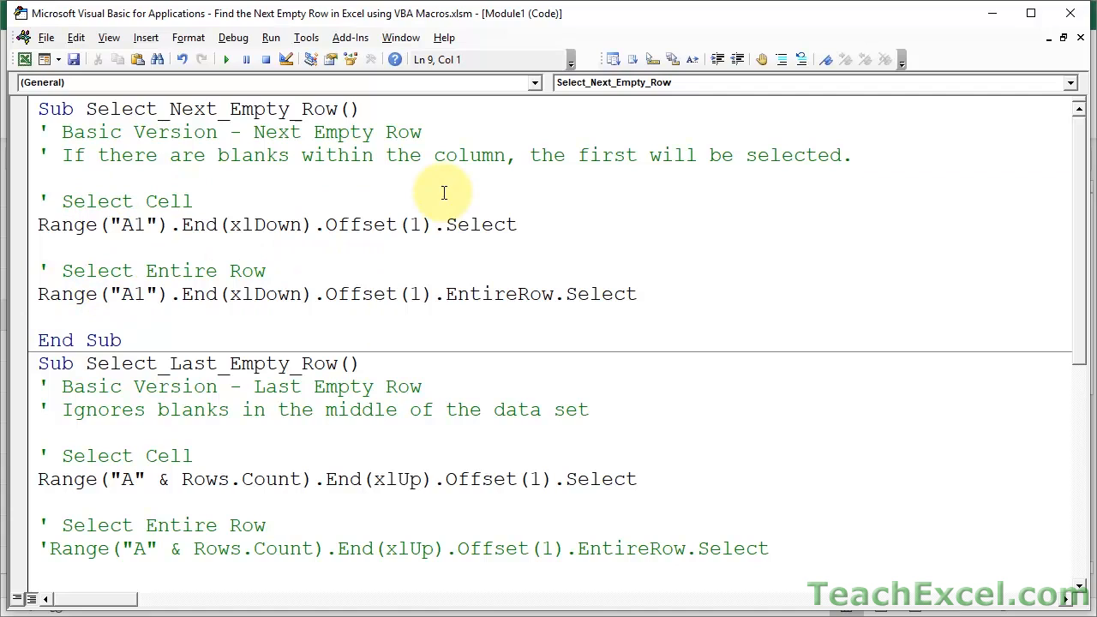
{"action": "mouse_move", "coordinate": [484, 294]}
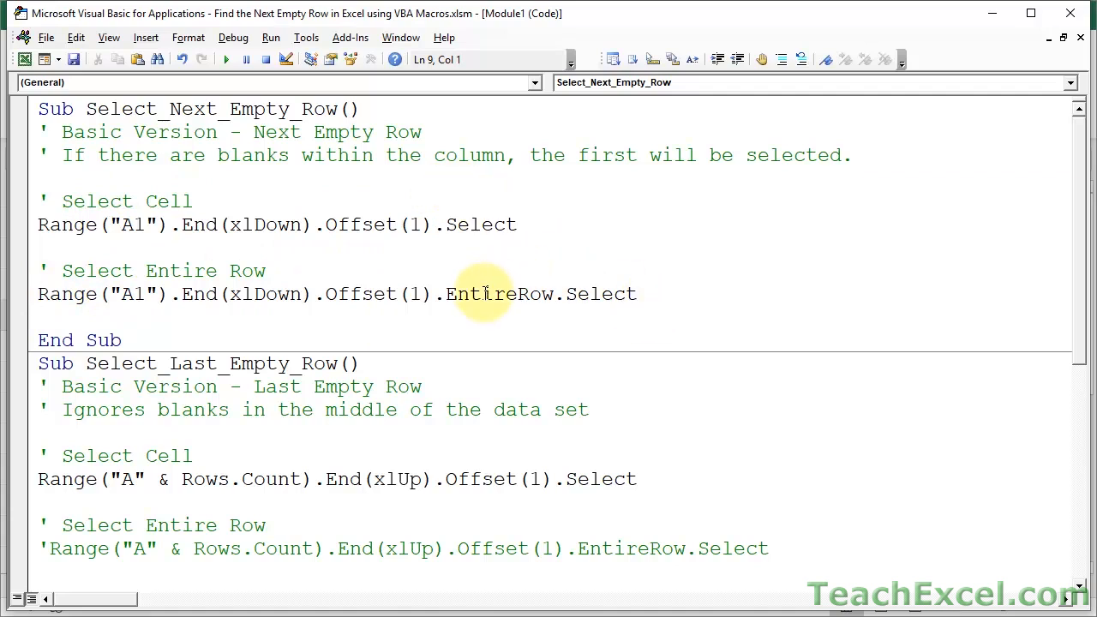
Retype .EntireRow.Select with IntelliSense, then comment out the entire-row line.
{"action": "double_click", "coordinate": [498, 294]}
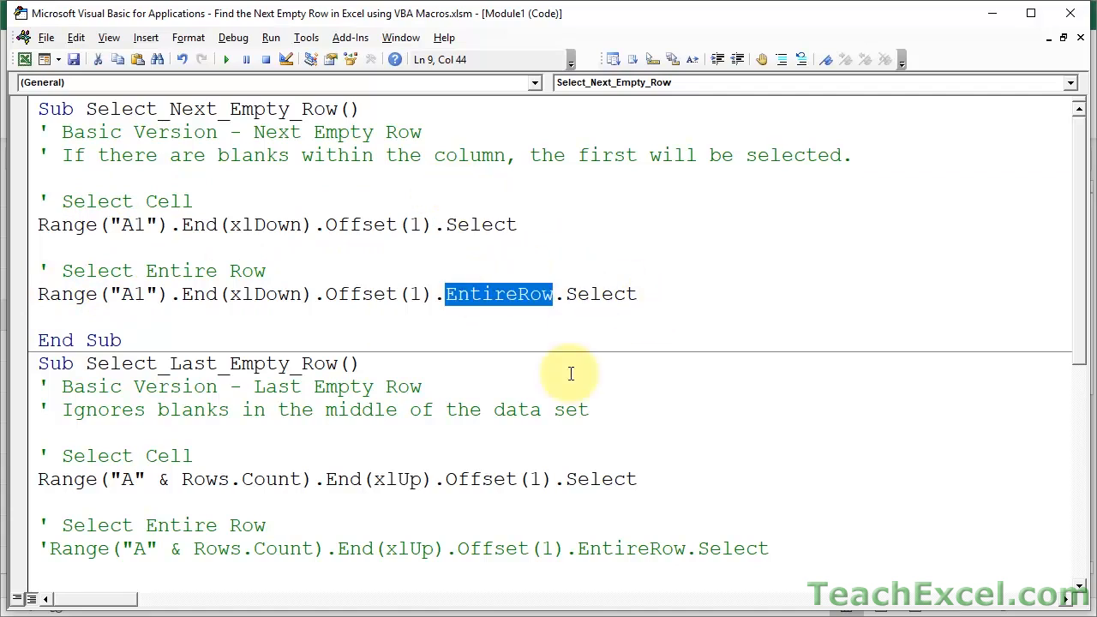
{"action": "left_click", "coordinate": [638, 293]}
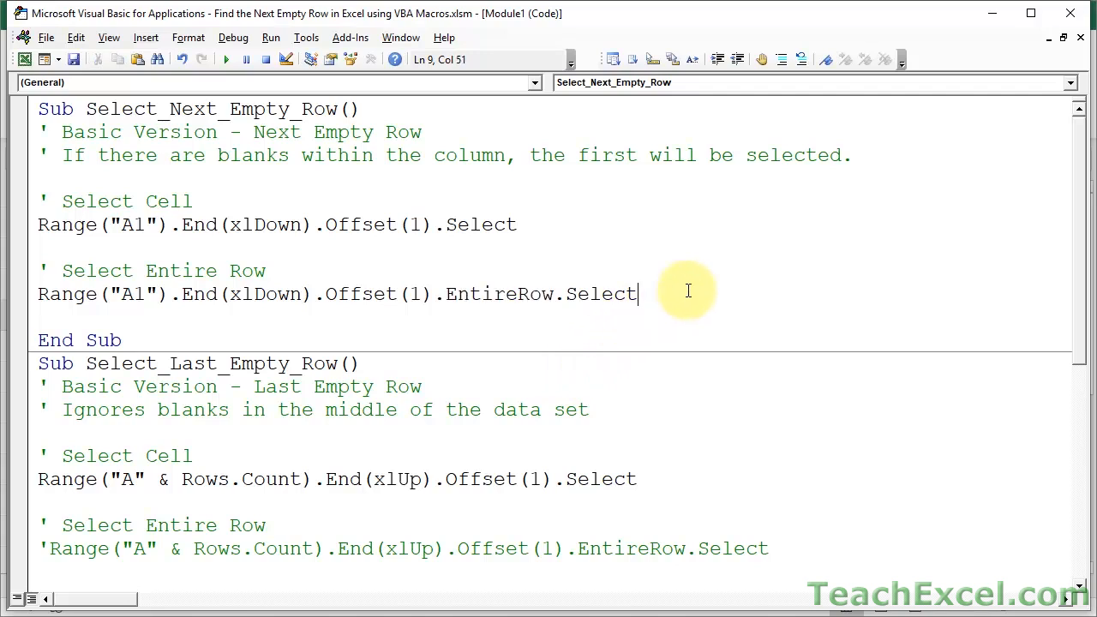
{"action": "key", "text": "Backspace"}
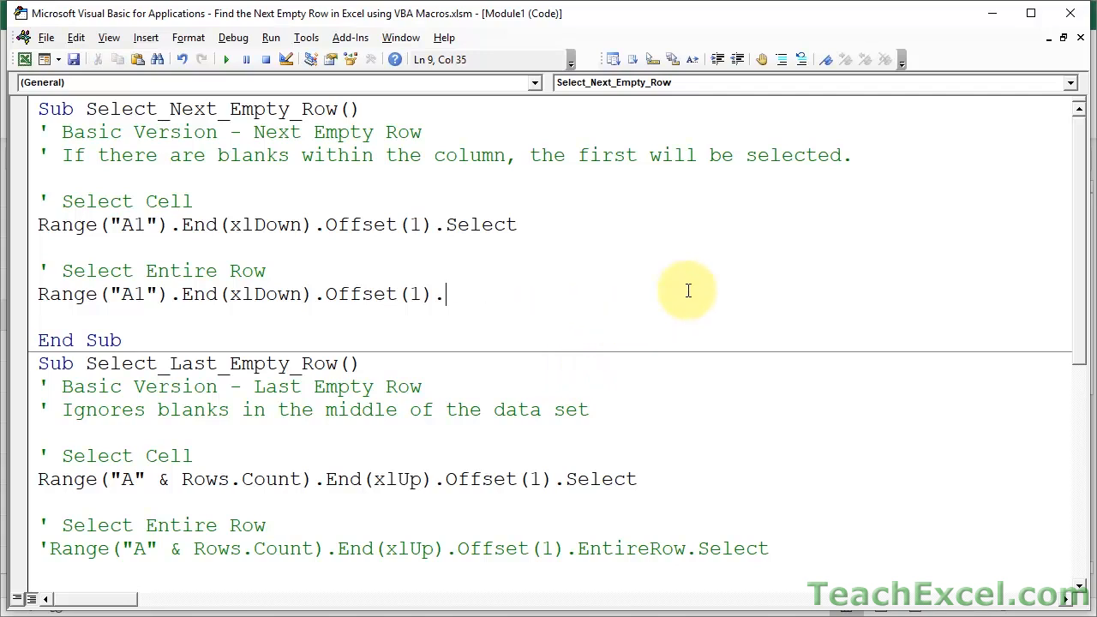
{"action": "type", "text": "."}
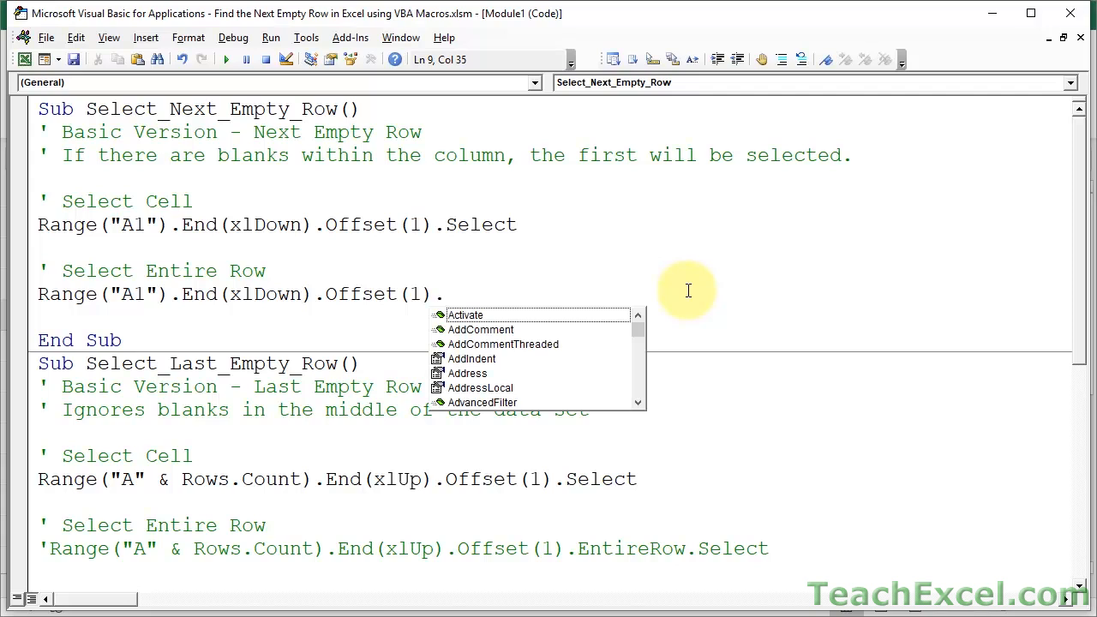
{"action": "type", "text": "entireRow"}
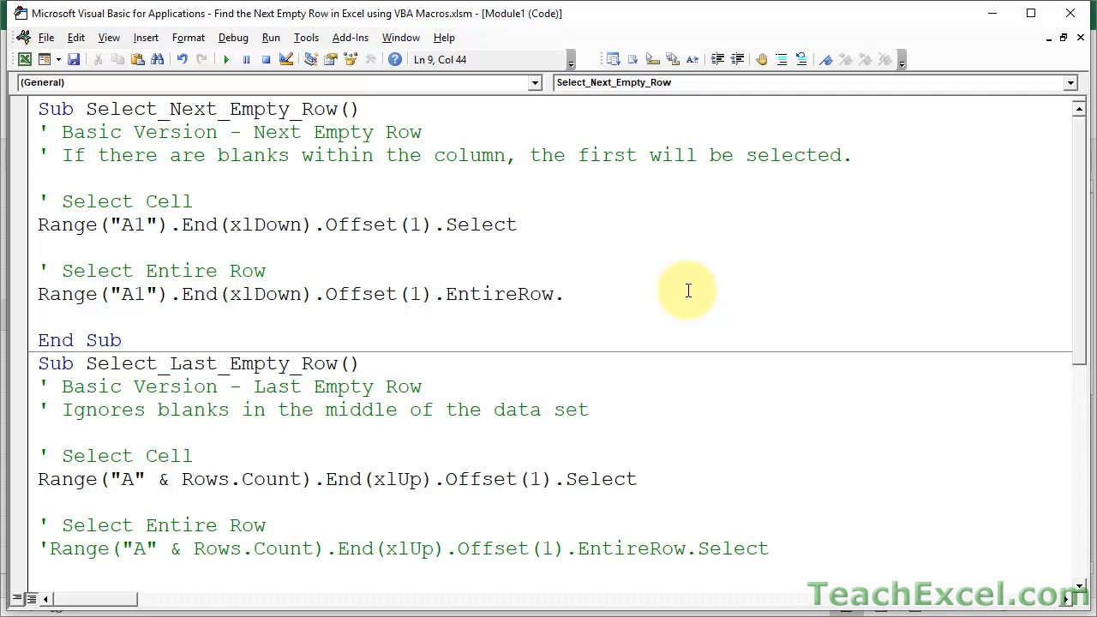
{"action": "type", "text": "."}
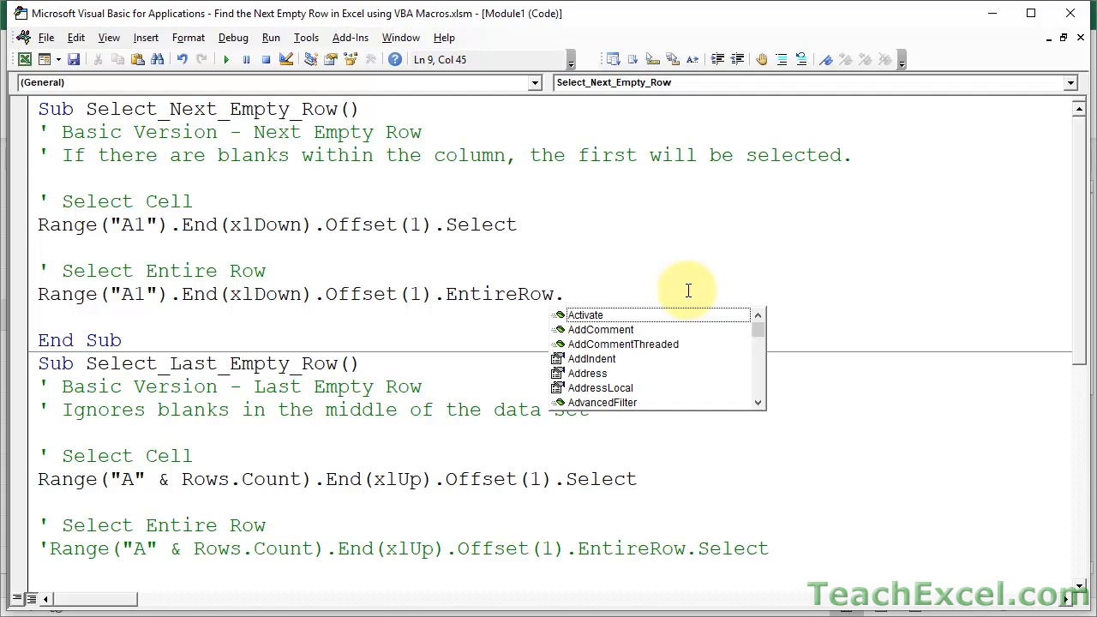
{"action": "type", "text": "sel"}
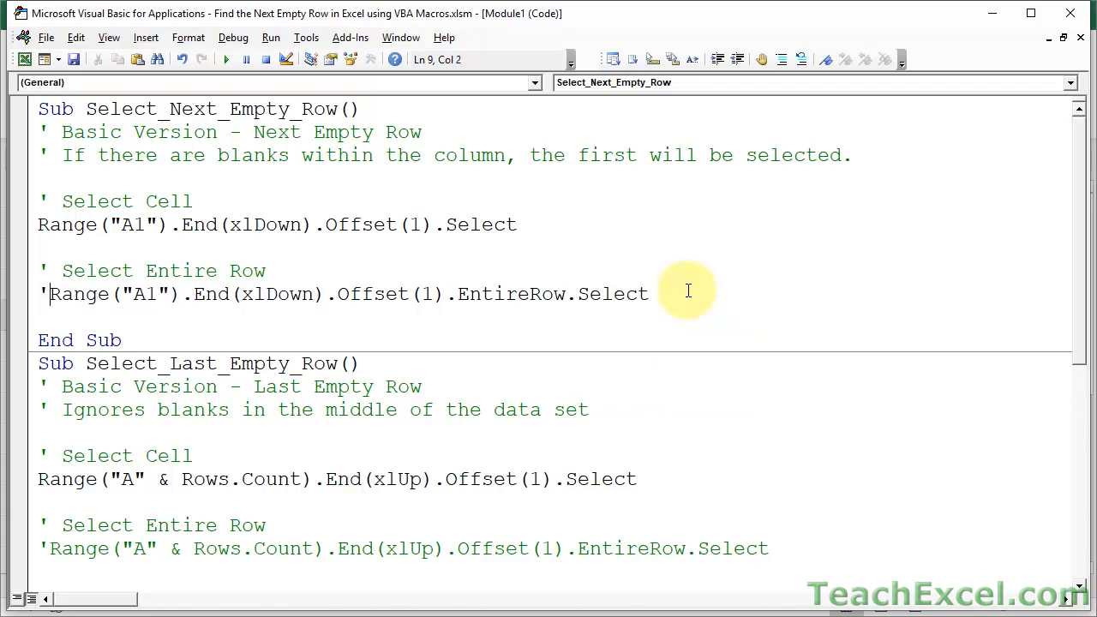
{"action": "mouse_move", "coordinate": [377, 253]}
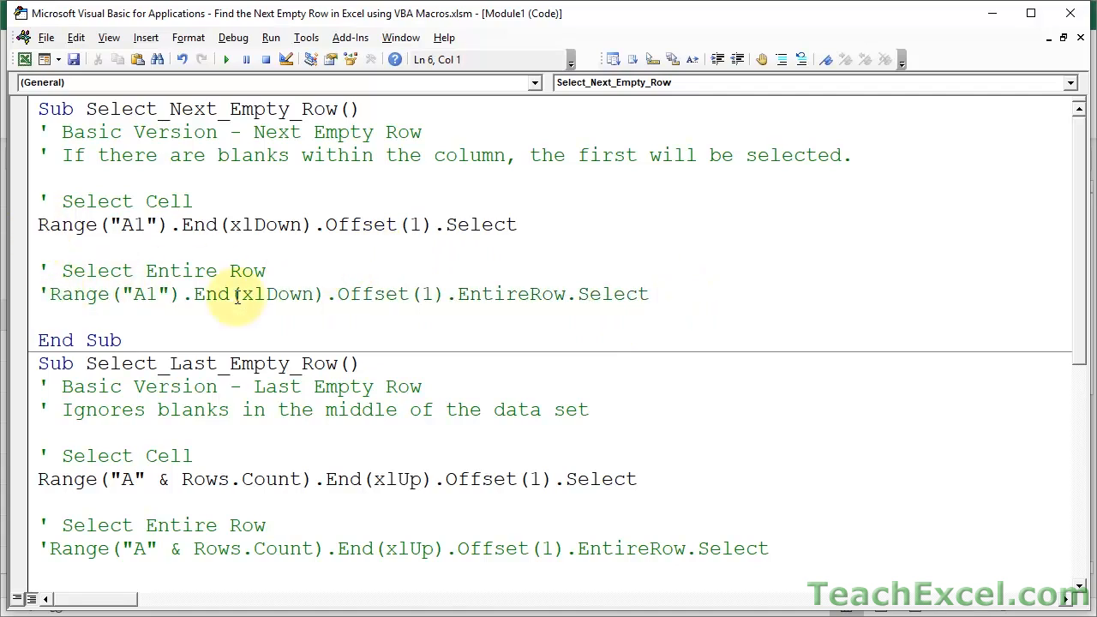
{"action": "left_click", "coordinate": [39, 225]}
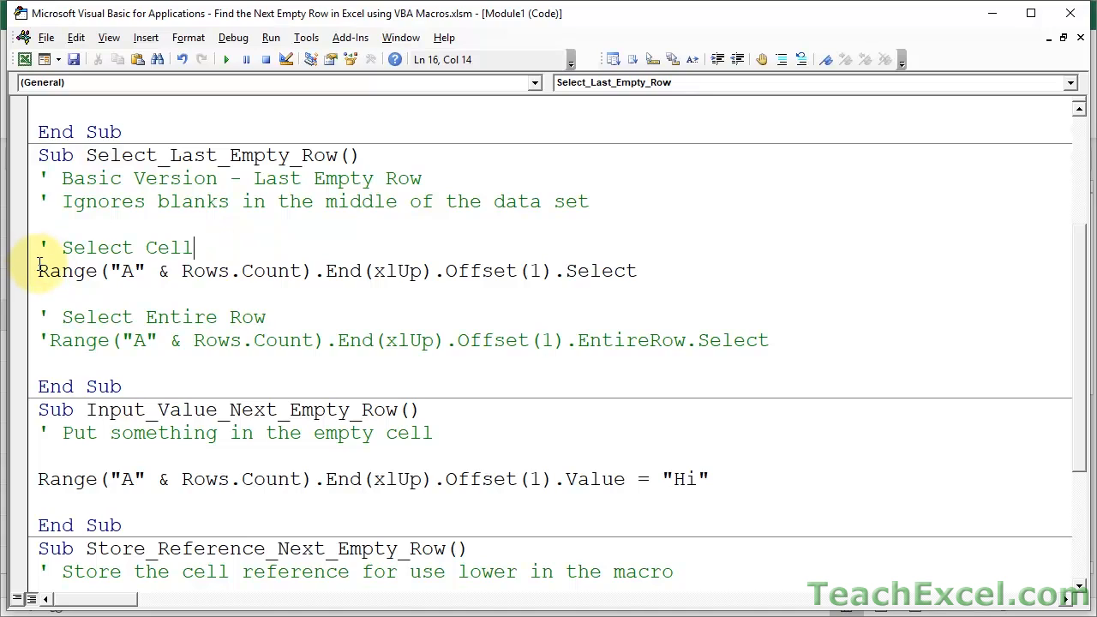
Highlight Range("A" & Rows.Count), End(xlUp) and Offset(1) in Select_Last_Empty_Row's cell line.
{"action": "left_click_drag", "start_coordinate": [37, 271], "coordinate": [315, 270]}
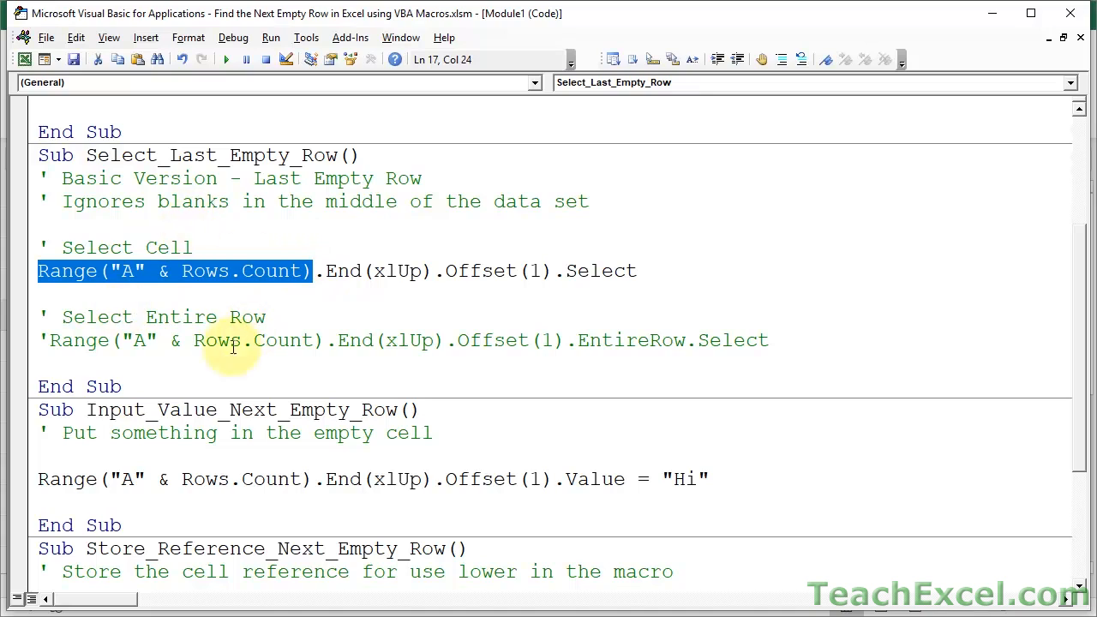
{"action": "left_click", "coordinate": [324, 270]}
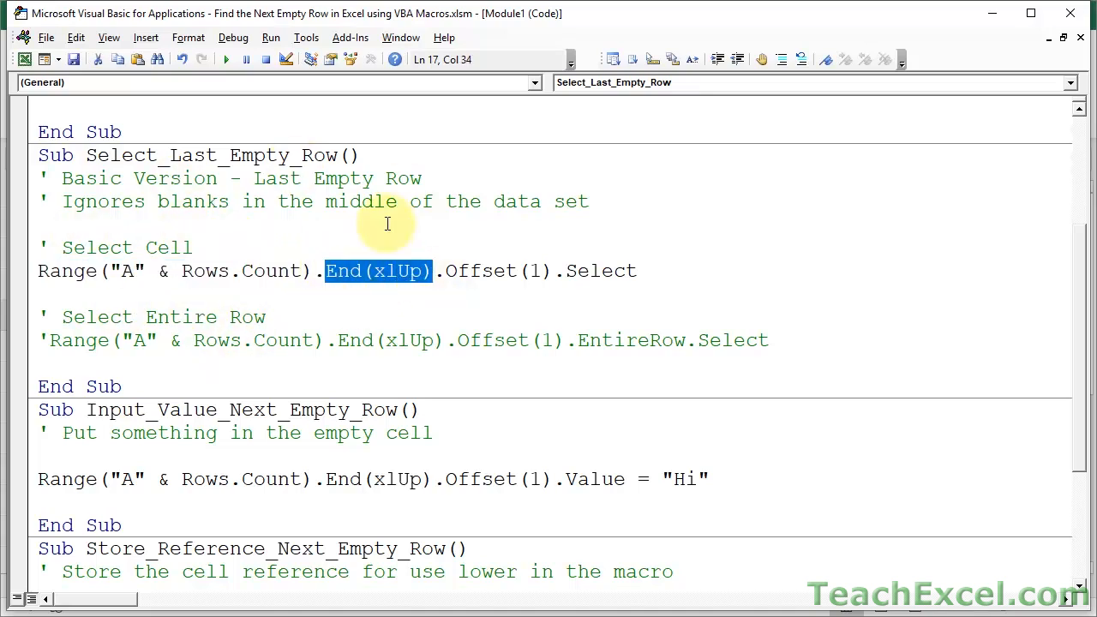
{"action": "double_click", "coordinate": [481, 271]}
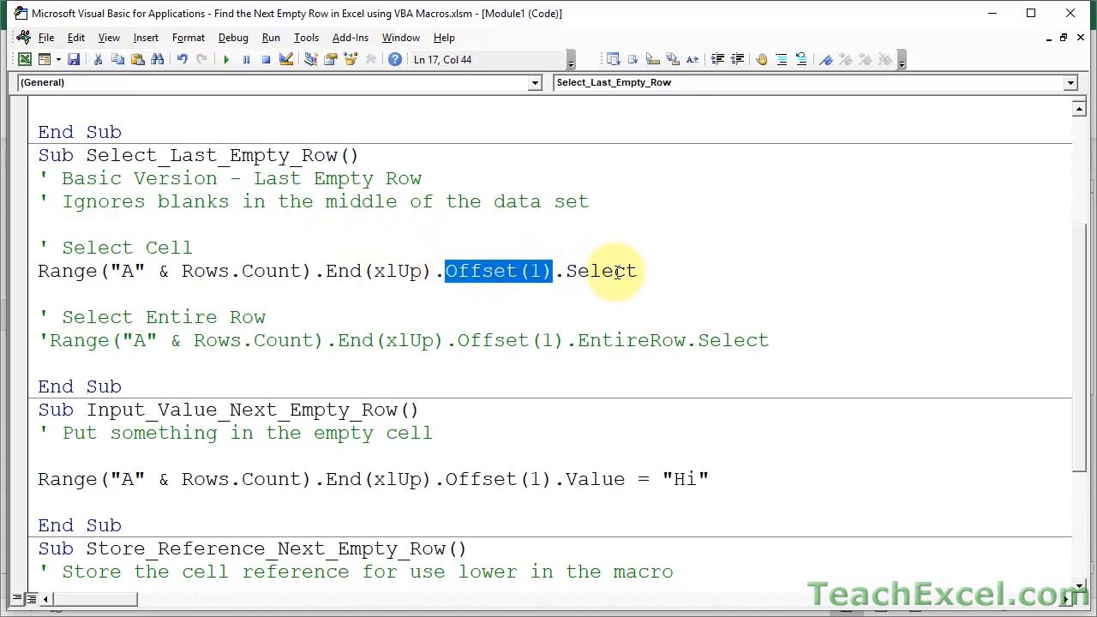
{"action": "double_click", "coordinate": [601, 271]}
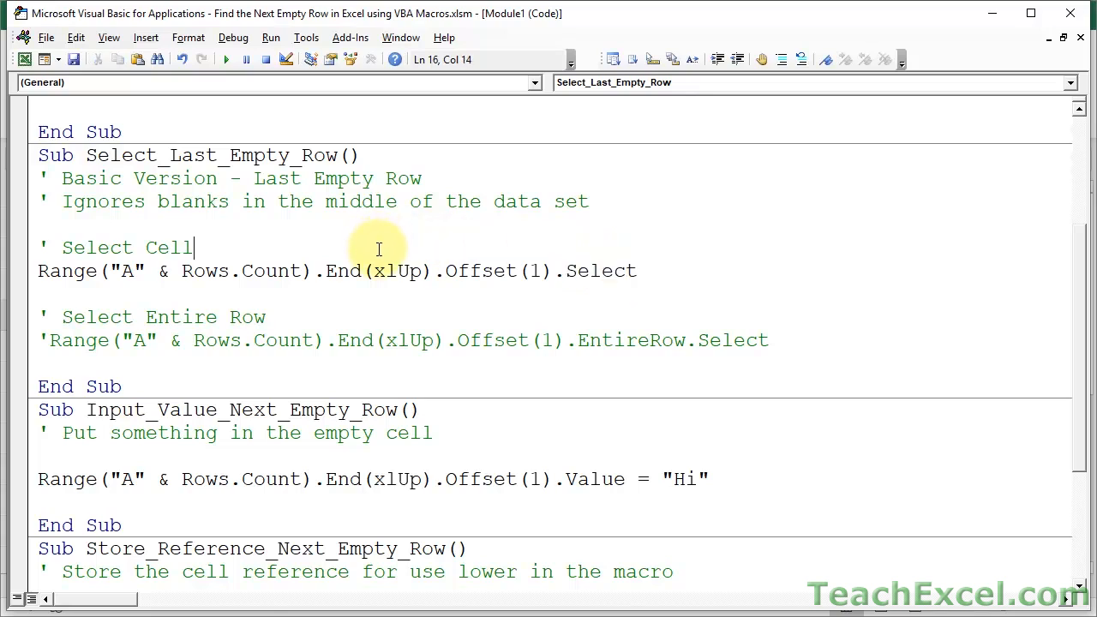
{"action": "mouse_move", "coordinate": [289, 217]}
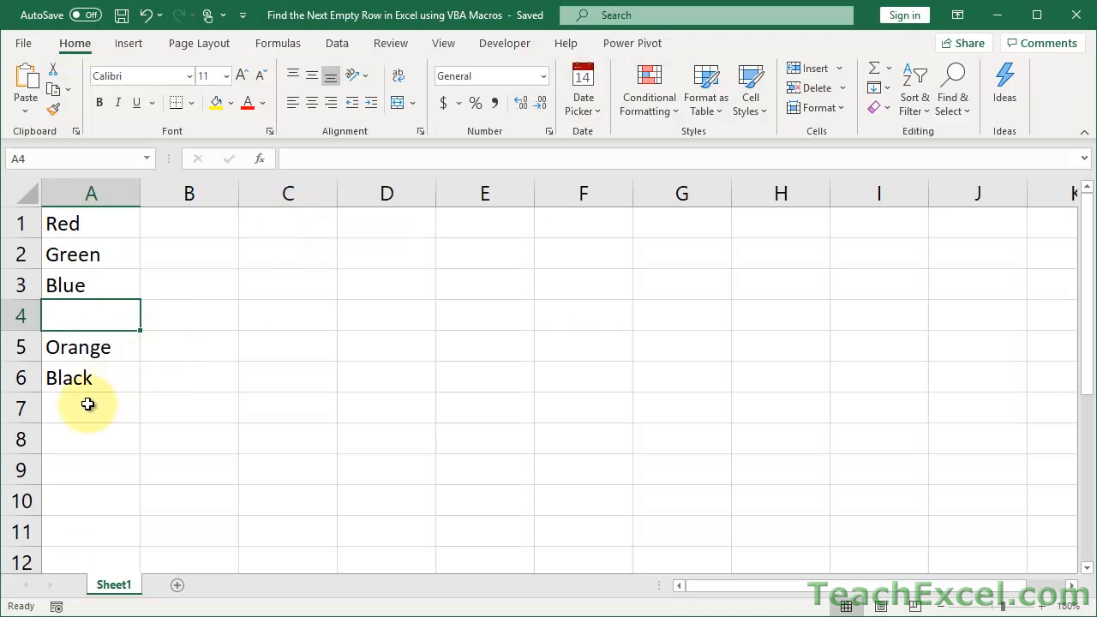
Inspect column A around Black, checking A4, A7 and jumps to the sheet's end.
{"action": "left_click", "coordinate": [91, 407]}
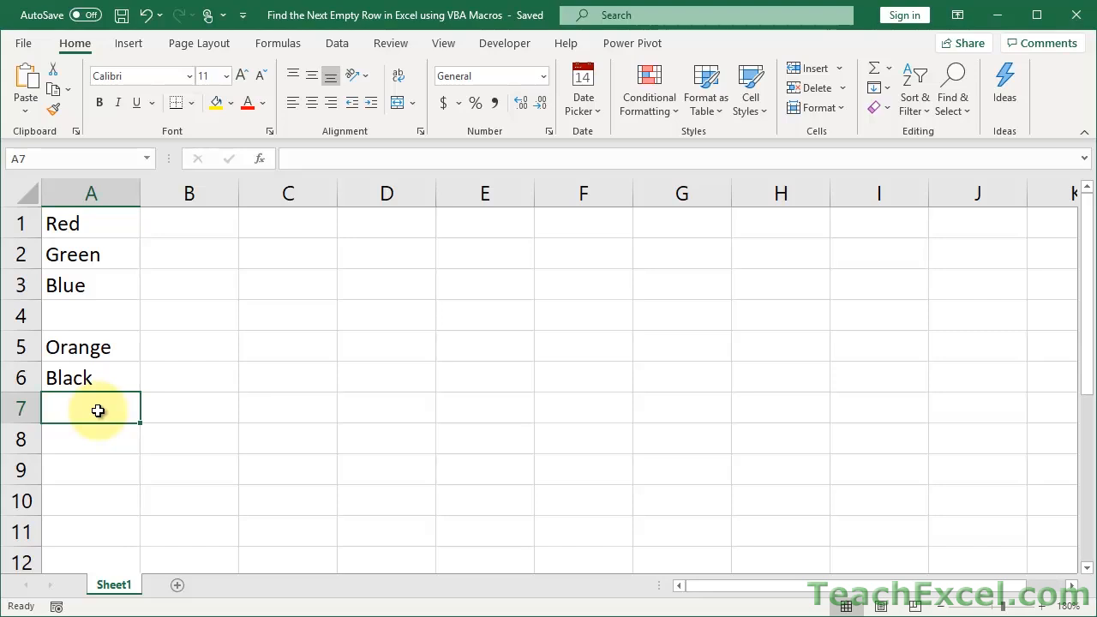
{"action": "mouse_move", "coordinate": [97, 356]}
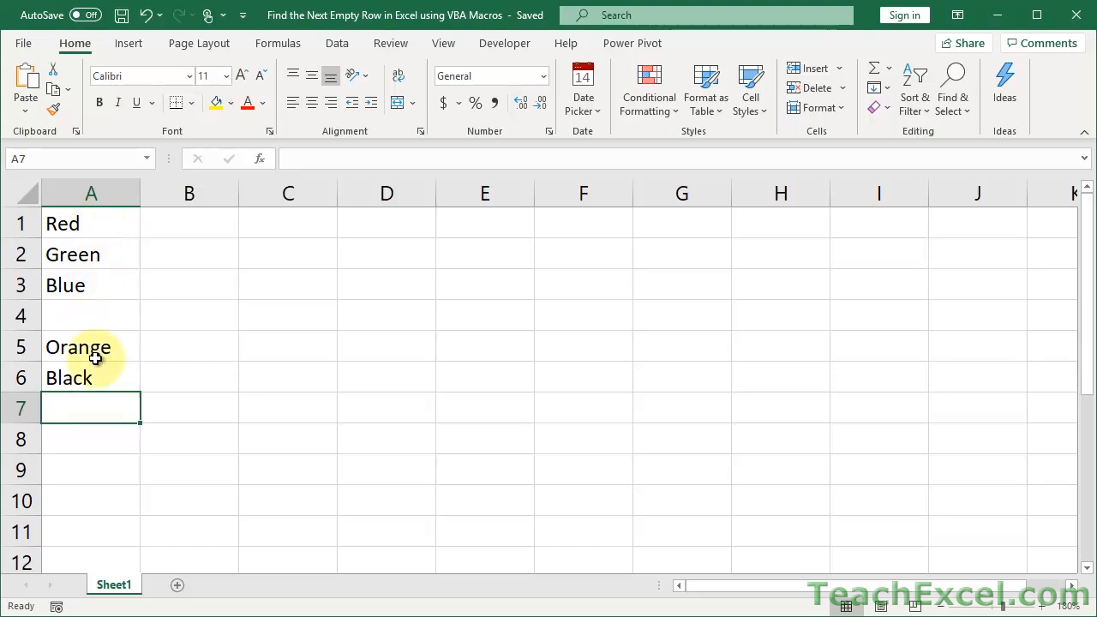
{"action": "left_click", "coordinate": [91, 315]}
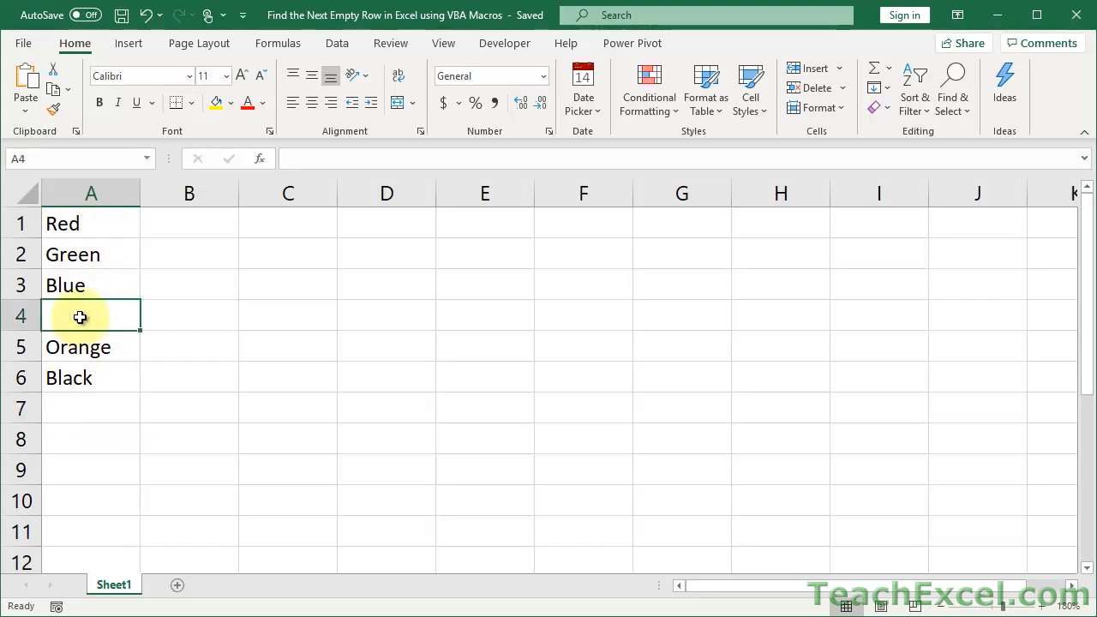
{"action": "mouse_move", "coordinate": [81, 595]}
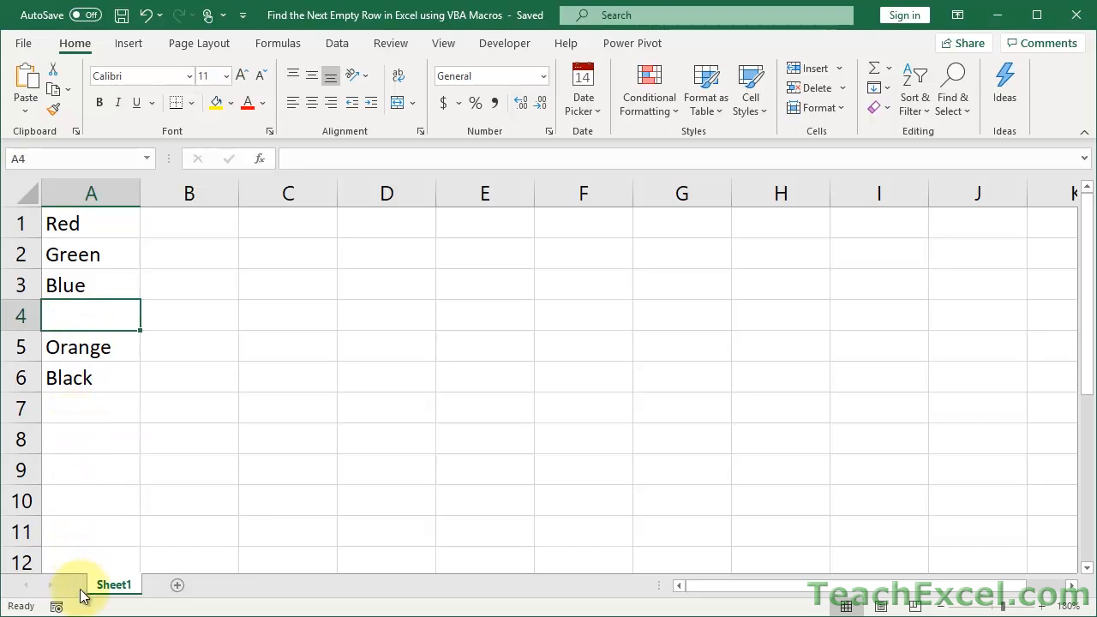
{"action": "left_click", "coordinate": [90, 408]}
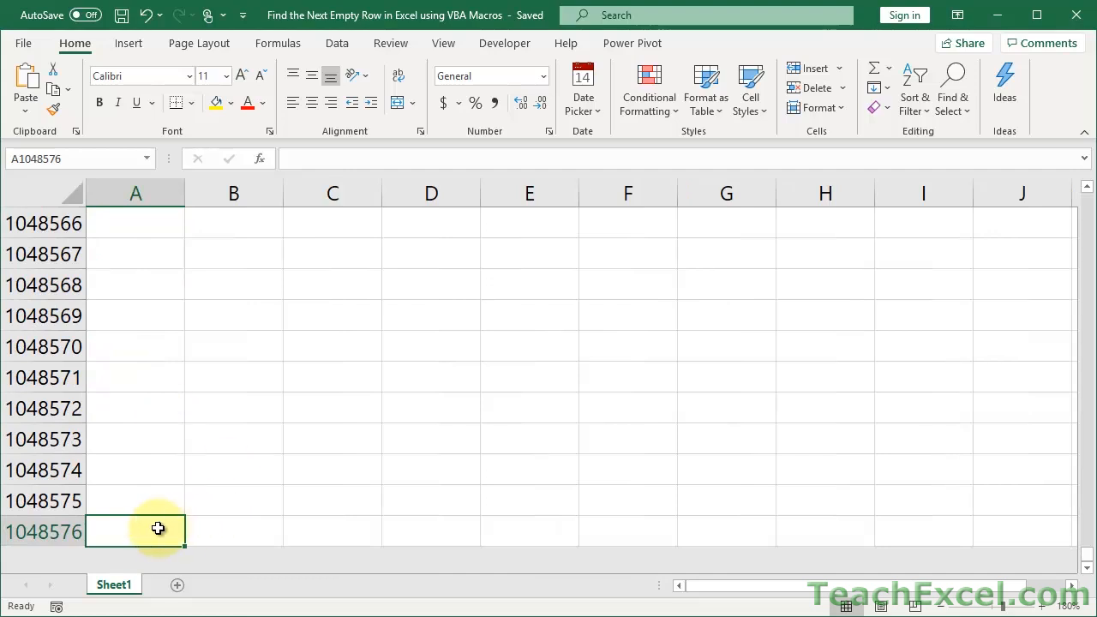
{"action": "key", "text": "Ctrl+Home"}
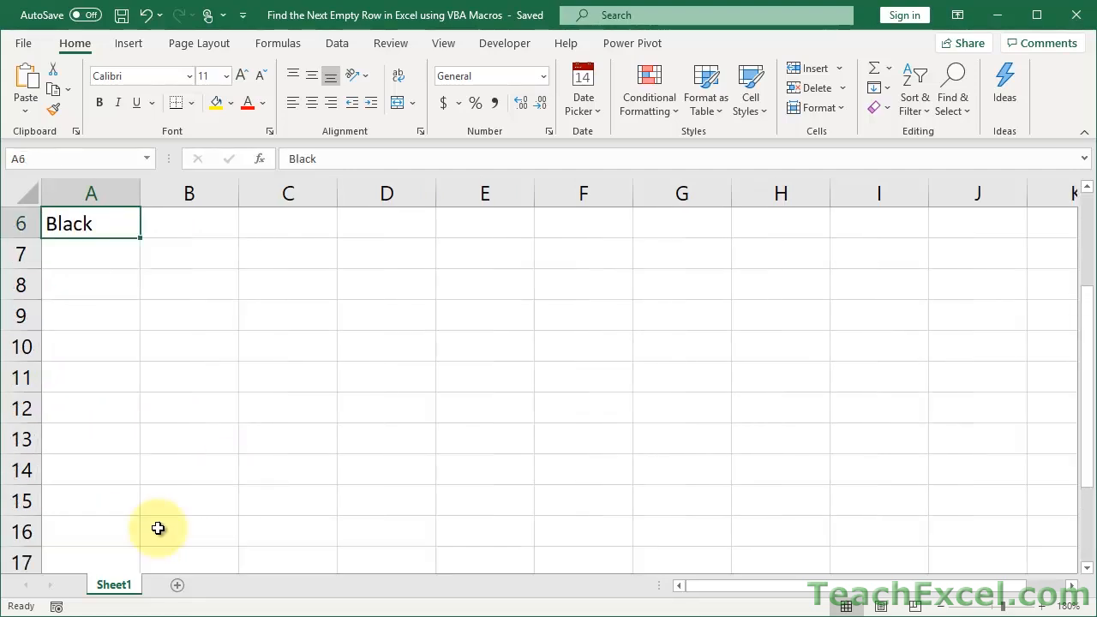
{"action": "left_click", "coordinate": [91, 252]}
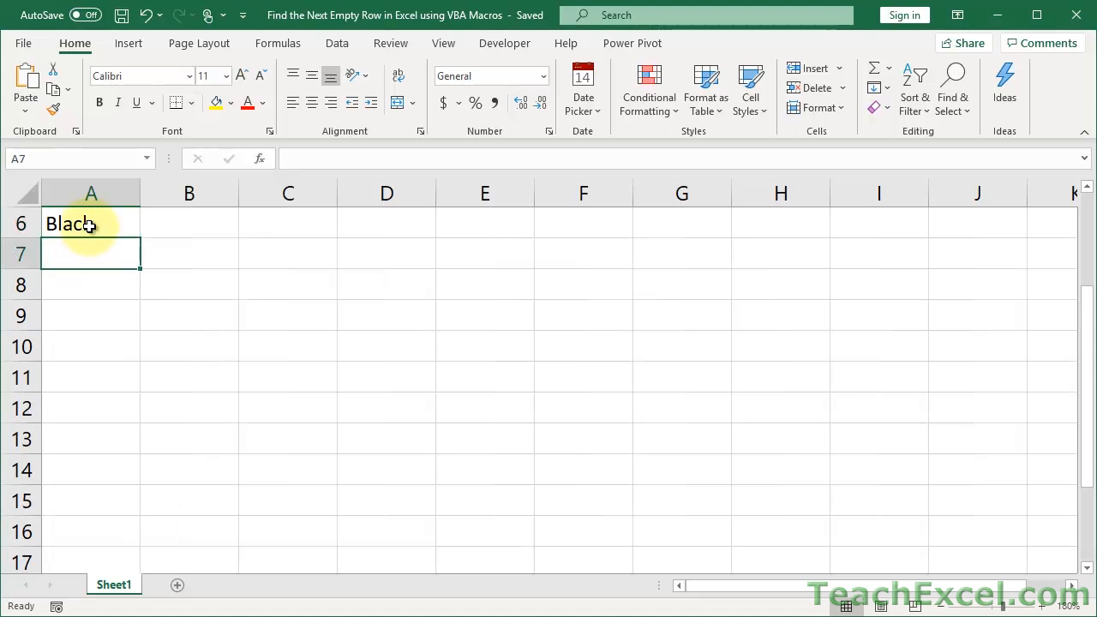
{"action": "scroll", "scroll_direction": "up", "scroll_amount": 3}
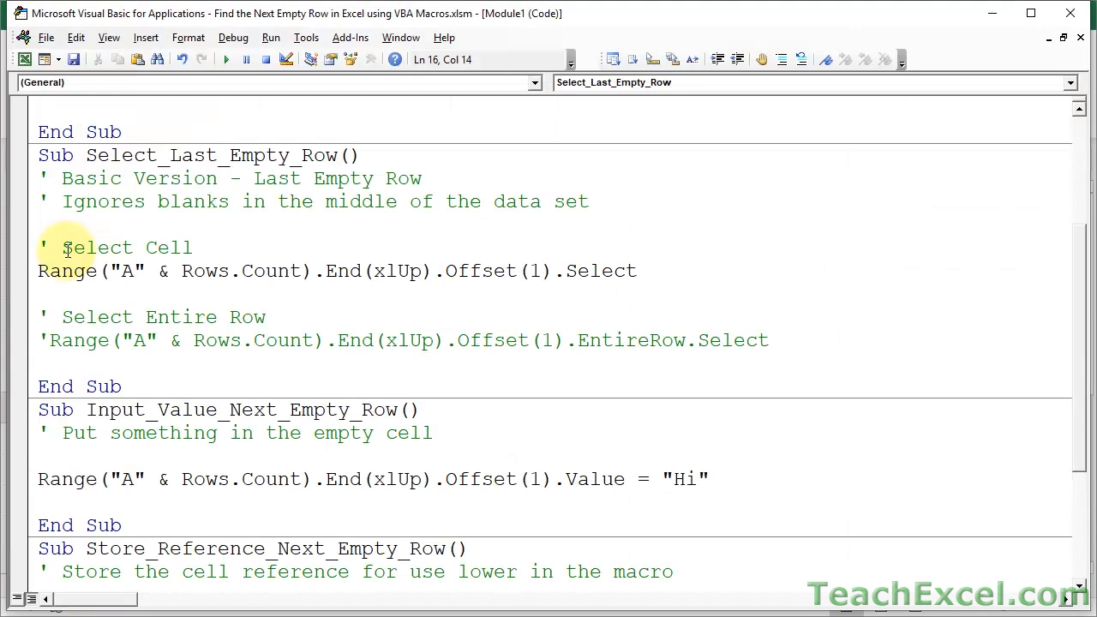
{"action": "mouse_move", "coordinate": [51, 271]}
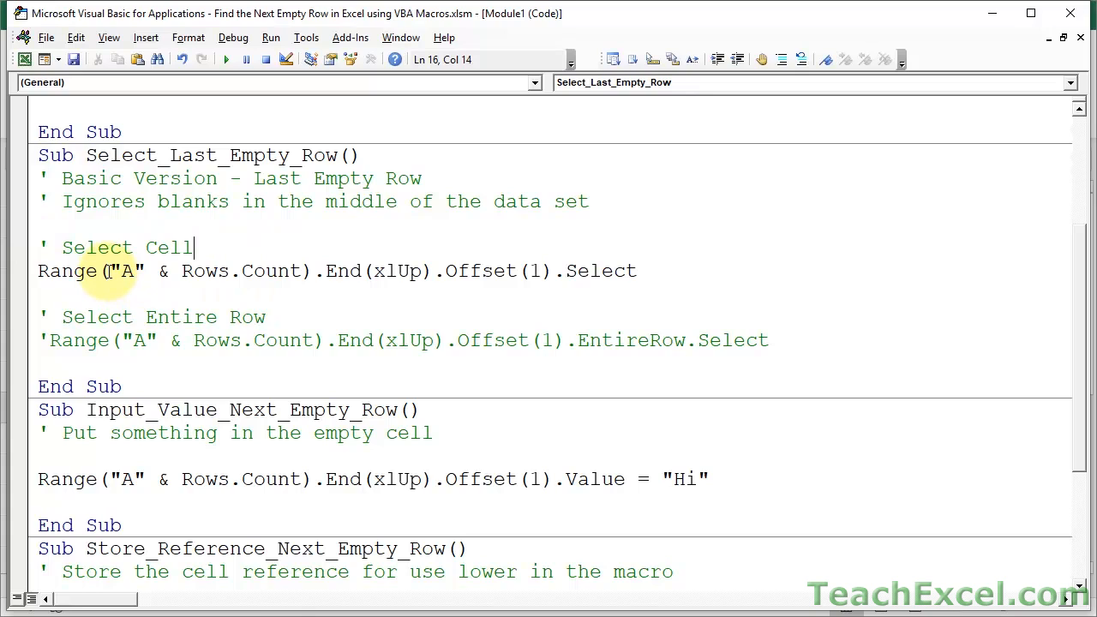
{"action": "scroll", "scroll_direction": "up", "scroll_amount": 3}
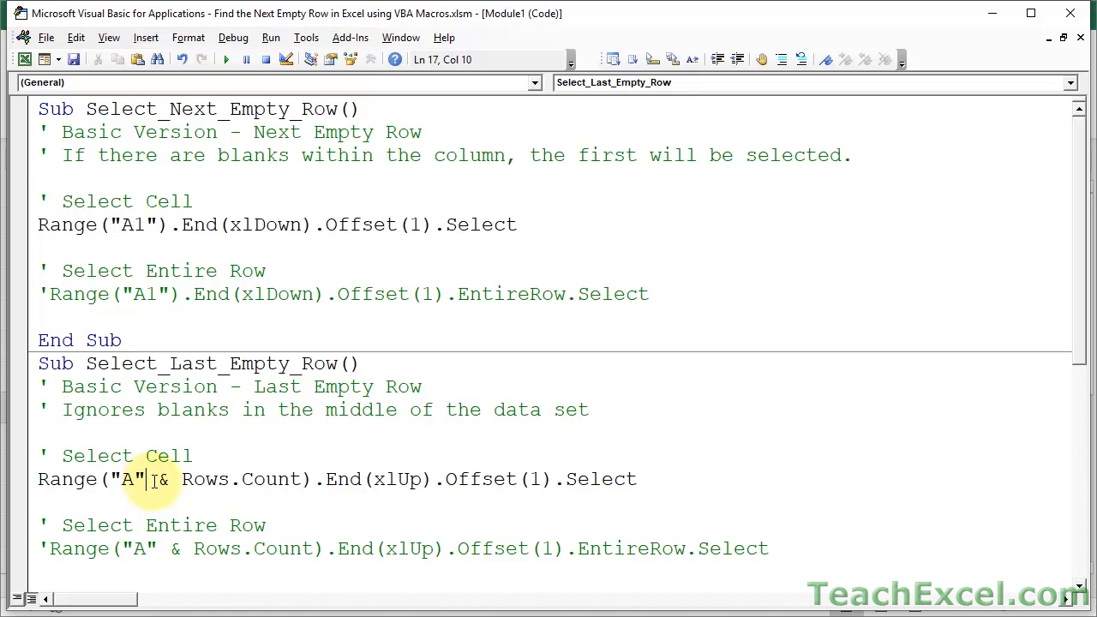
{"action": "left_click_drag", "start_coordinate": [153, 479], "coordinate": [307, 479]}
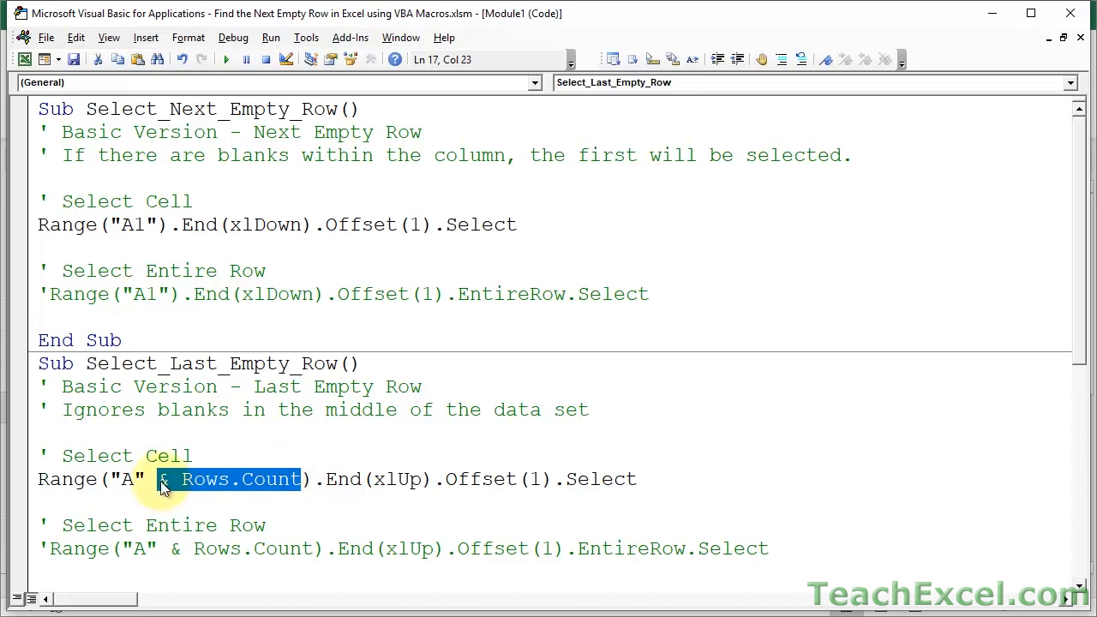
{"action": "left_click", "coordinate": [144, 479]}
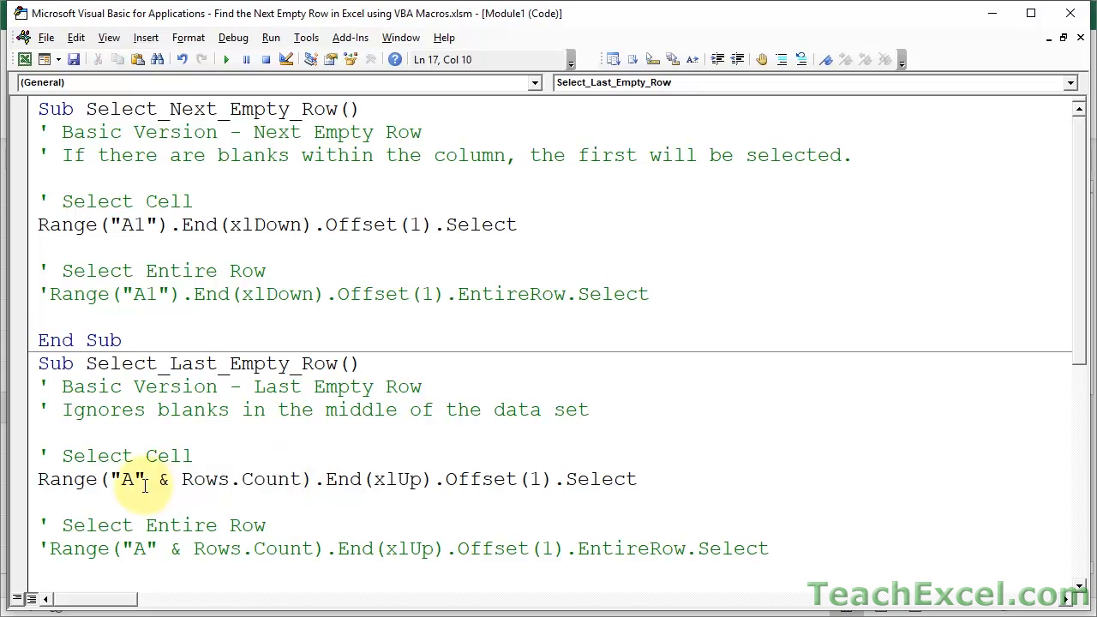
{"action": "double_click", "coordinate": [163, 479]}
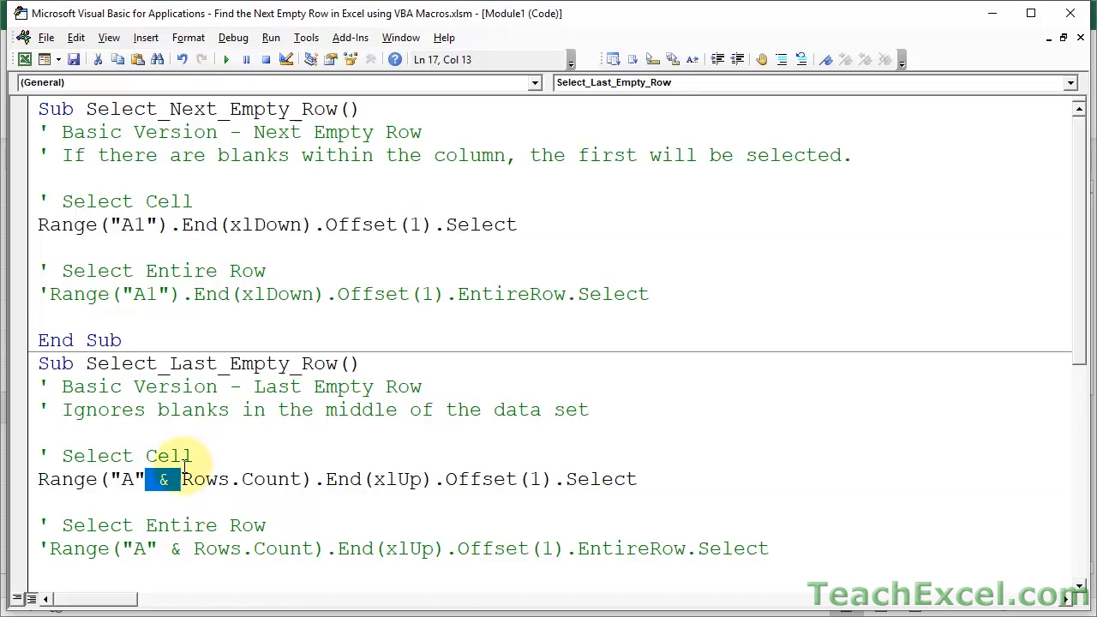
{"action": "mouse_move", "coordinate": [249, 470]}
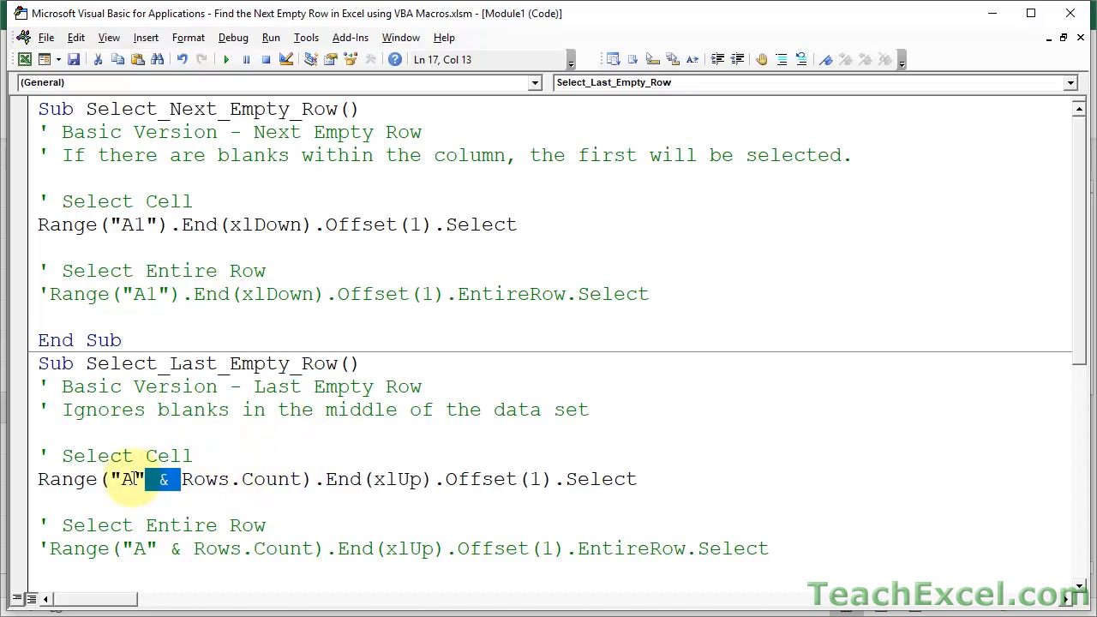
{"action": "left_click", "coordinate": [128, 479]}
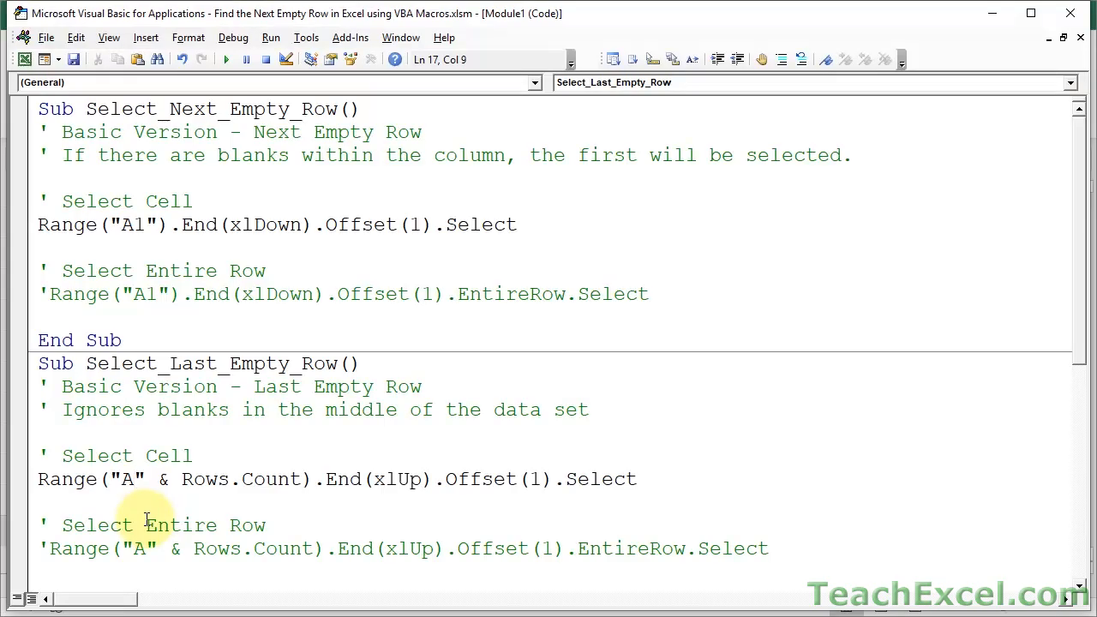
{"action": "mouse_move", "coordinate": [133, 479]}
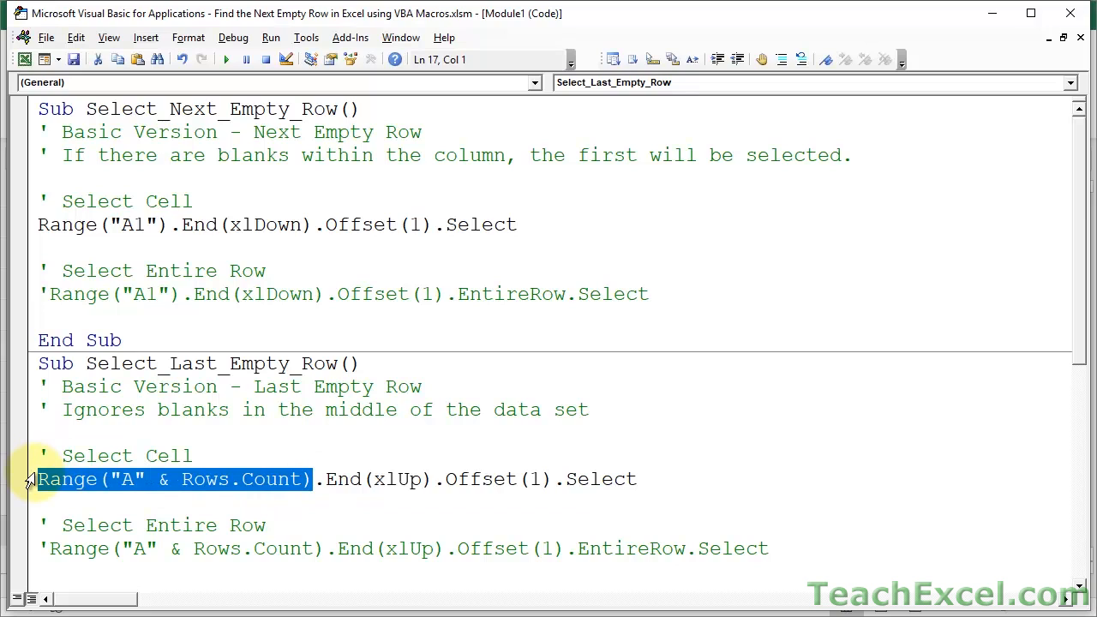
{"action": "mouse_move", "coordinate": [212, 463]}
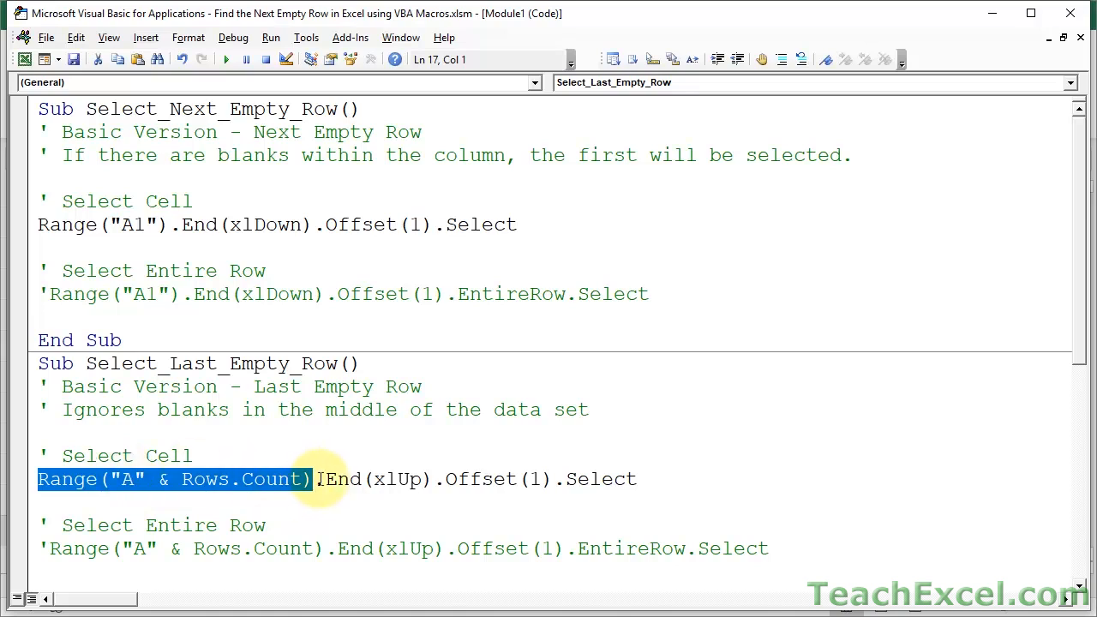
{"action": "double_click", "coordinate": [342, 478]}
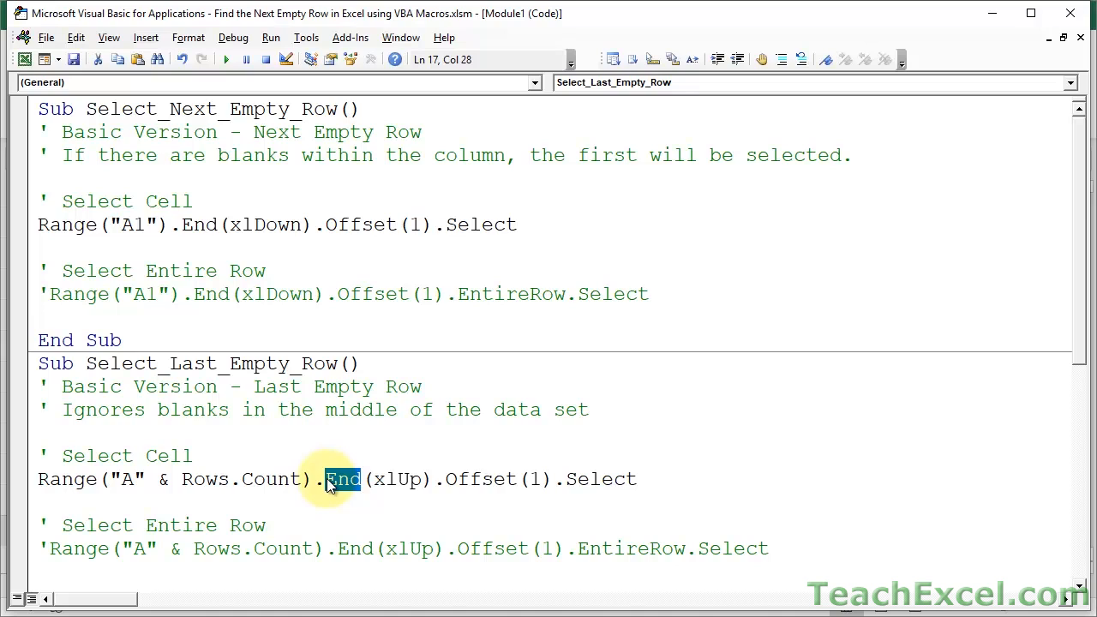
{"action": "double_click", "coordinate": [397, 478]}
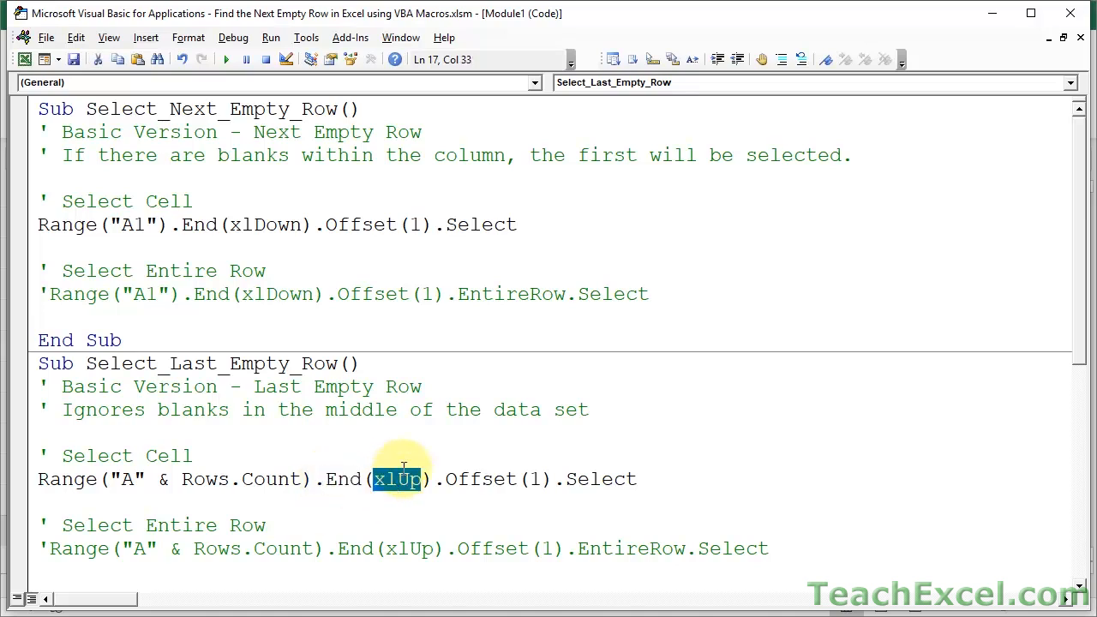
{"action": "mouse_move", "coordinate": [466, 499]}
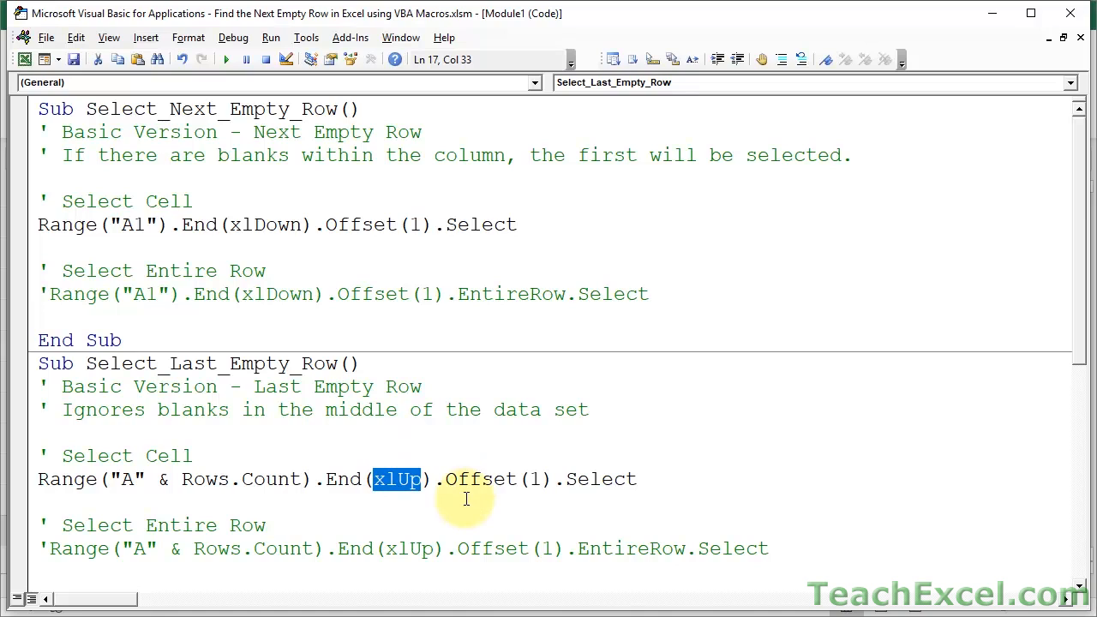
{"action": "double_click", "coordinate": [478, 479]}
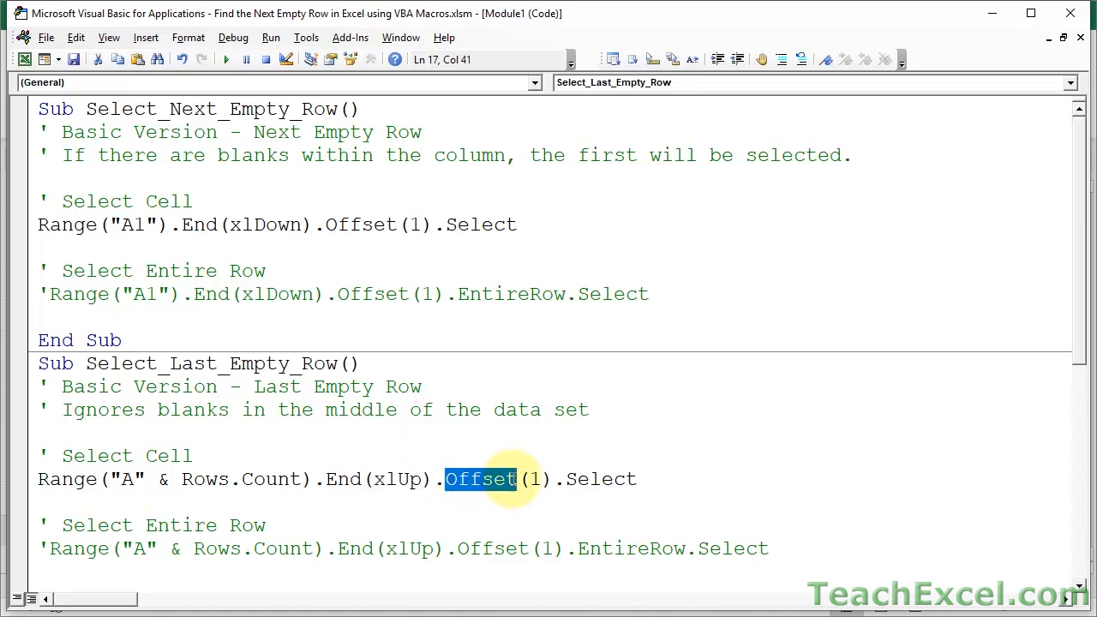
{"action": "double_click", "coordinate": [600, 479]}
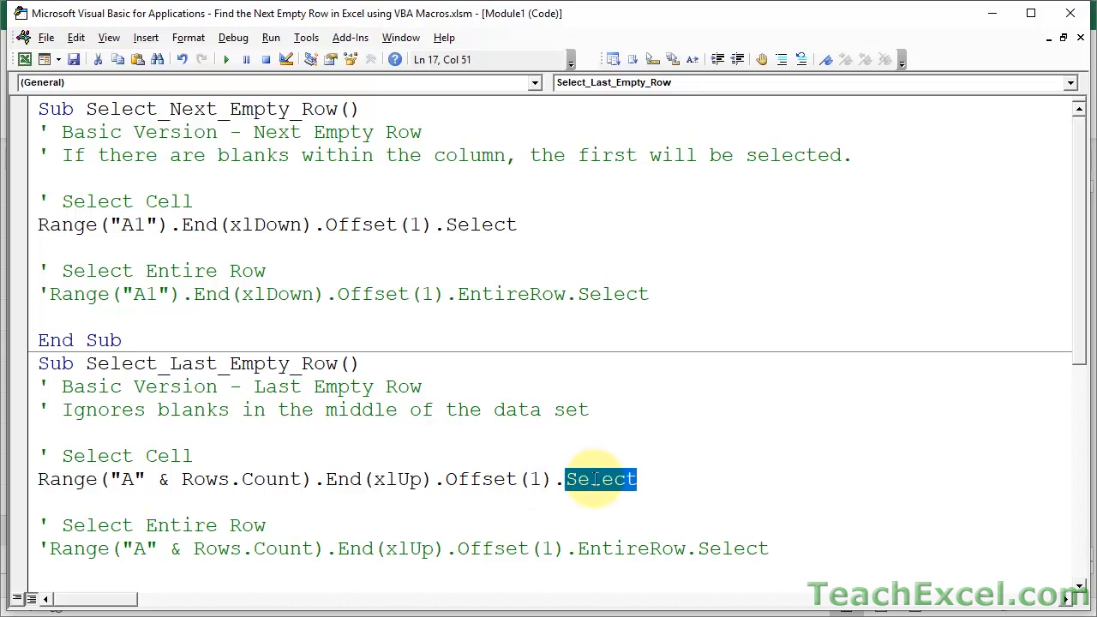
{"action": "mouse_move", "coordinate": [701, 473]}
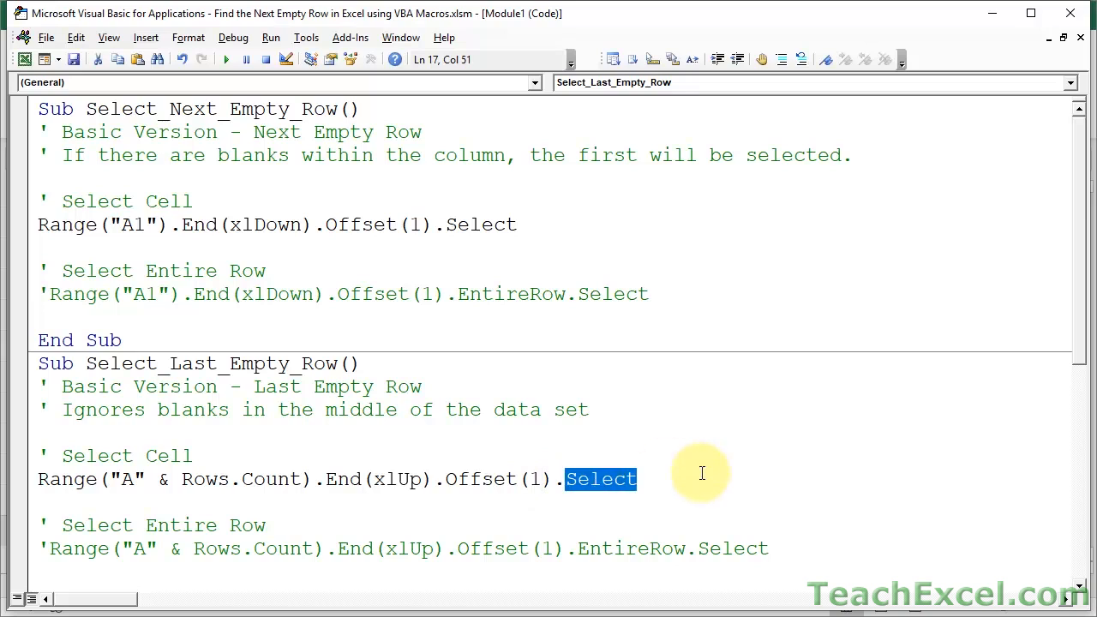
{"action": "scroll", "scroll_direction": "down", "scroll_amount": 3}
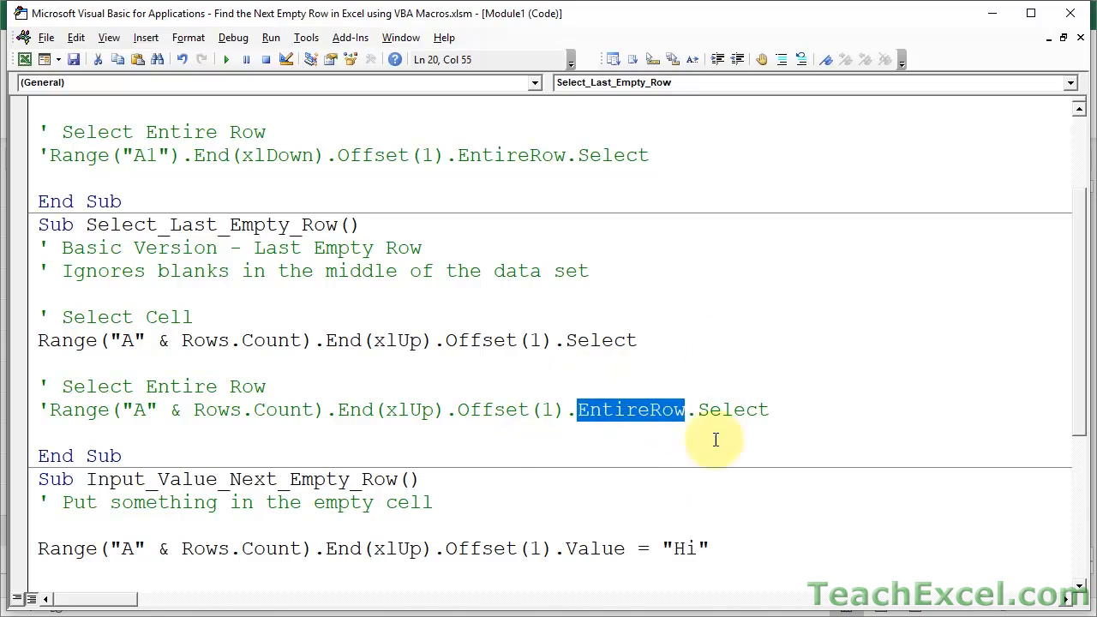
{"action": "mouse_move", "coordinate": [655, 371]}
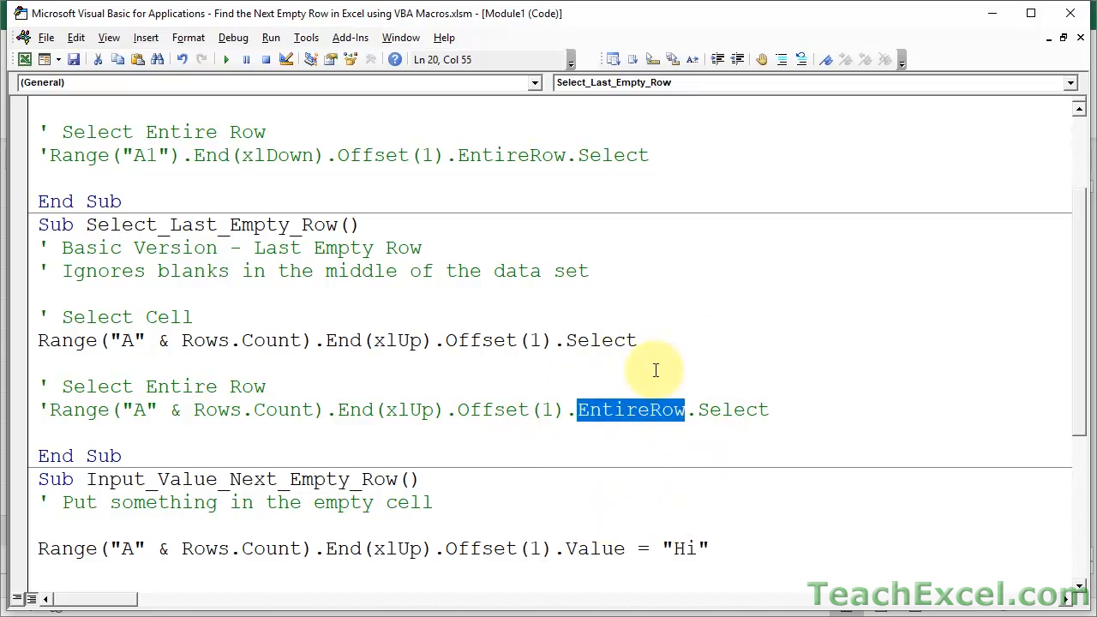
{"action": "scroll", "scroll_direction": "up", "scroll_amount": 3}
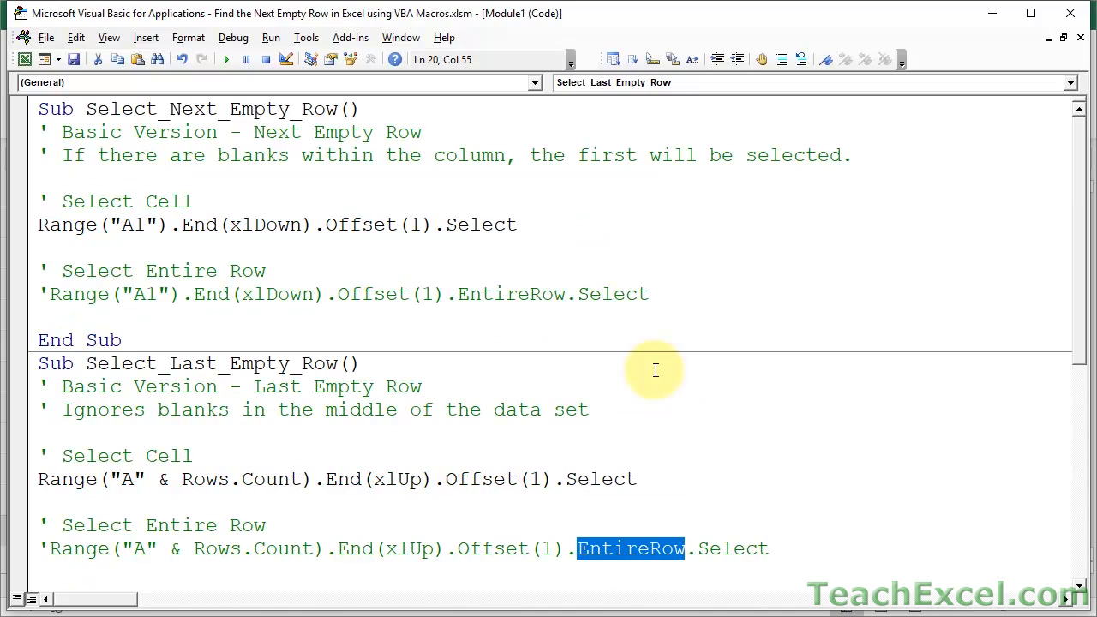
{"action": "scroll", "scroll_direction": "down", "scroll_amount": 3}
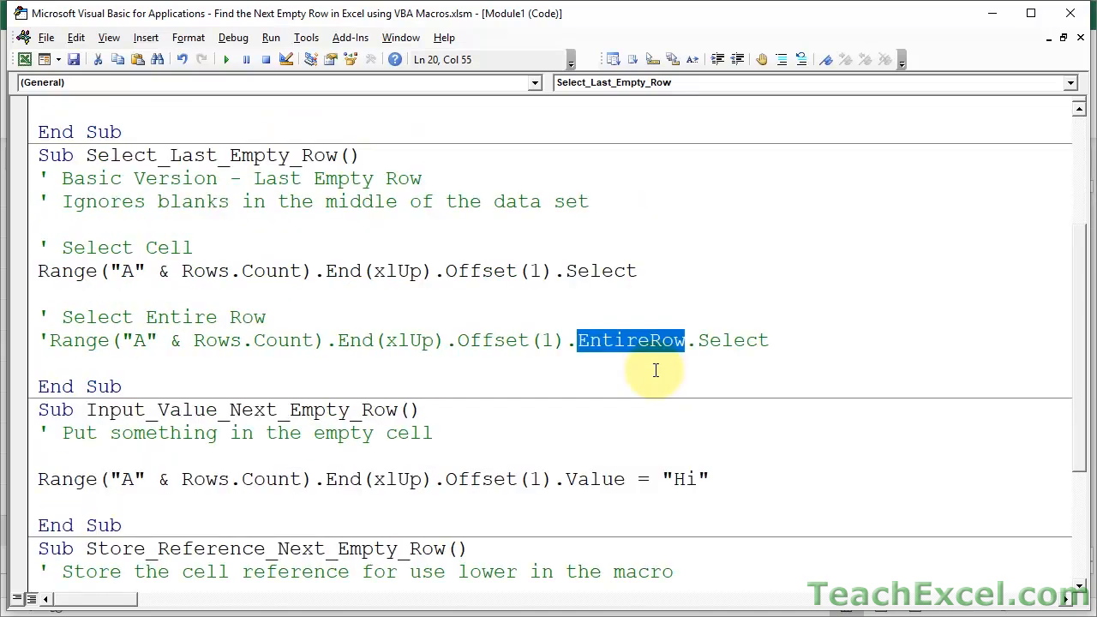
Run Input_Value_Next_Empty_Row, confirm Hi in A7, and go back to its code.
{"action": "scroll", "scroll_direction": "down", "scroll_amount": 3}
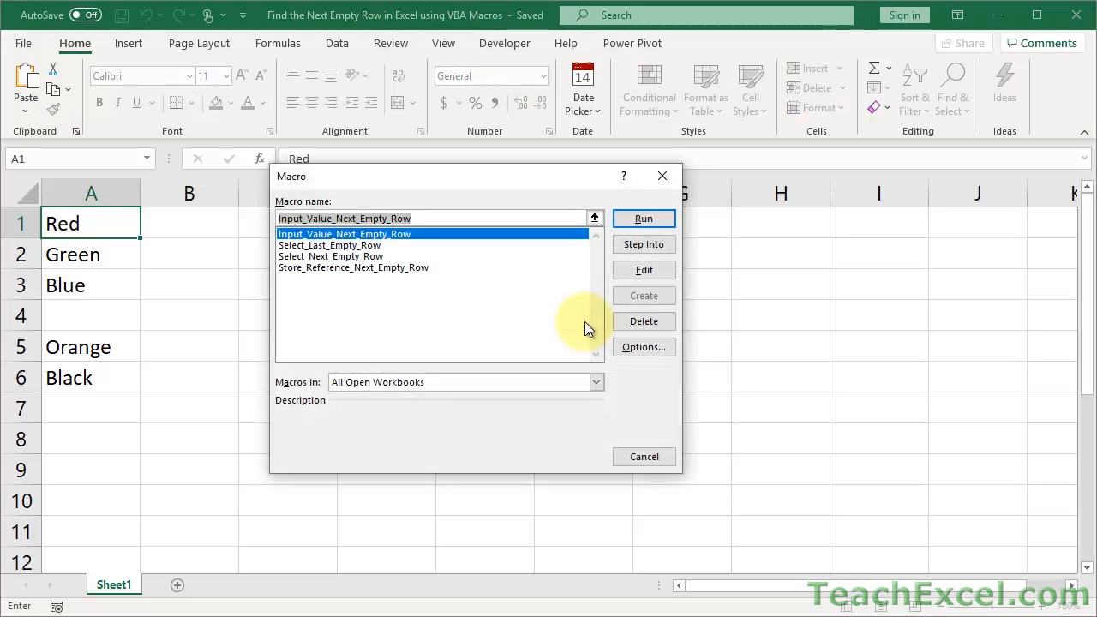
{"action": "mouse_move", "coordinate": [612, 202]}
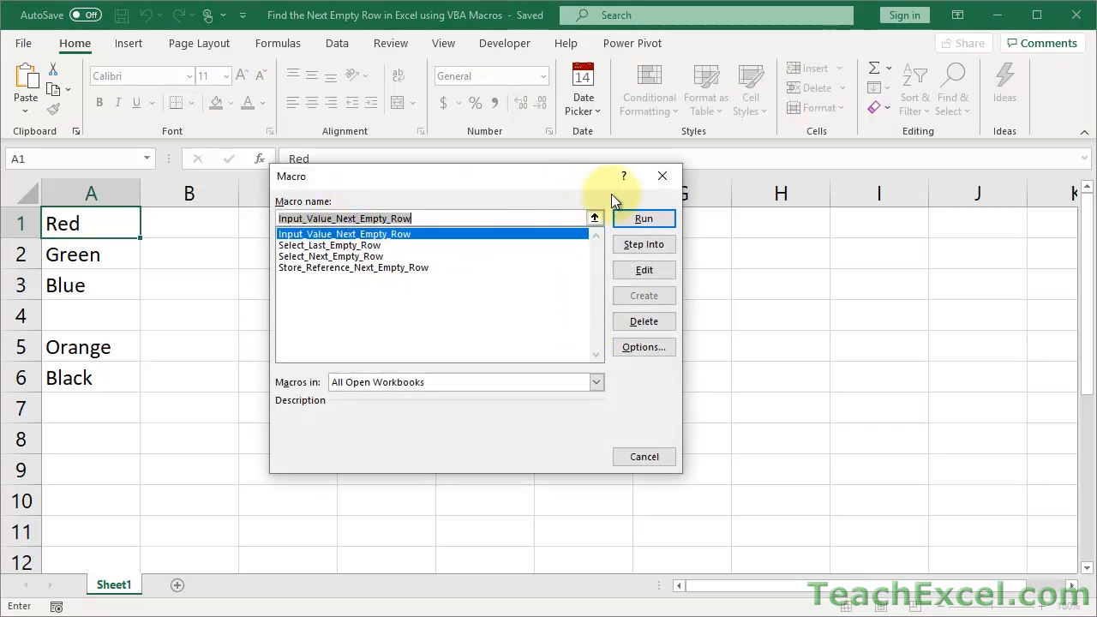
{"action": "left_click", "coordinate": [644, 218]}
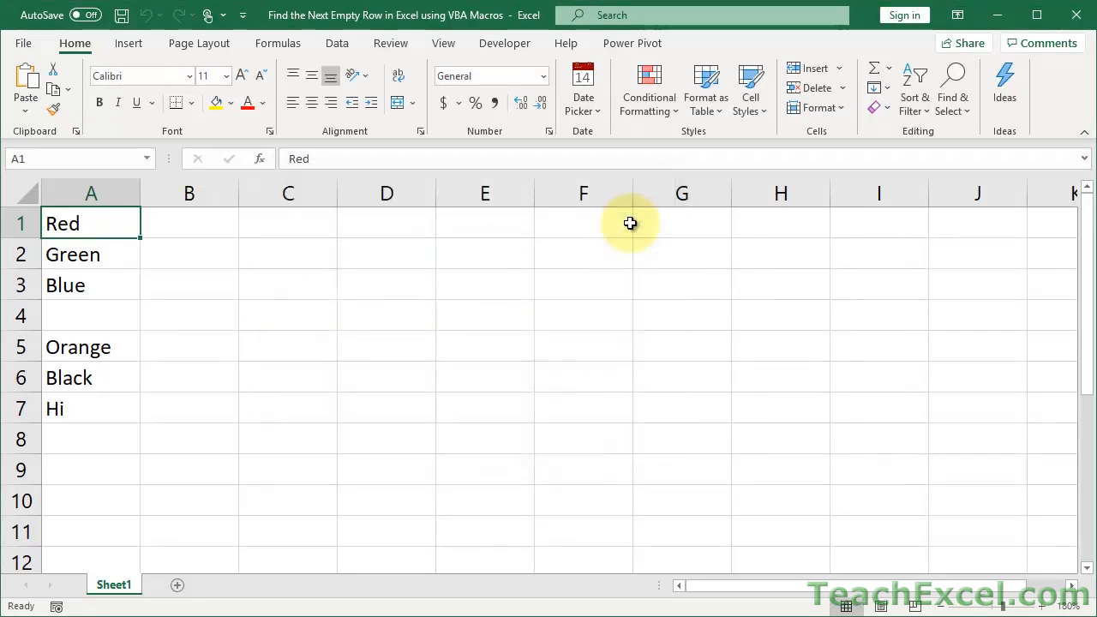
{"action": "left_click", "coordinate": [86, 408]}
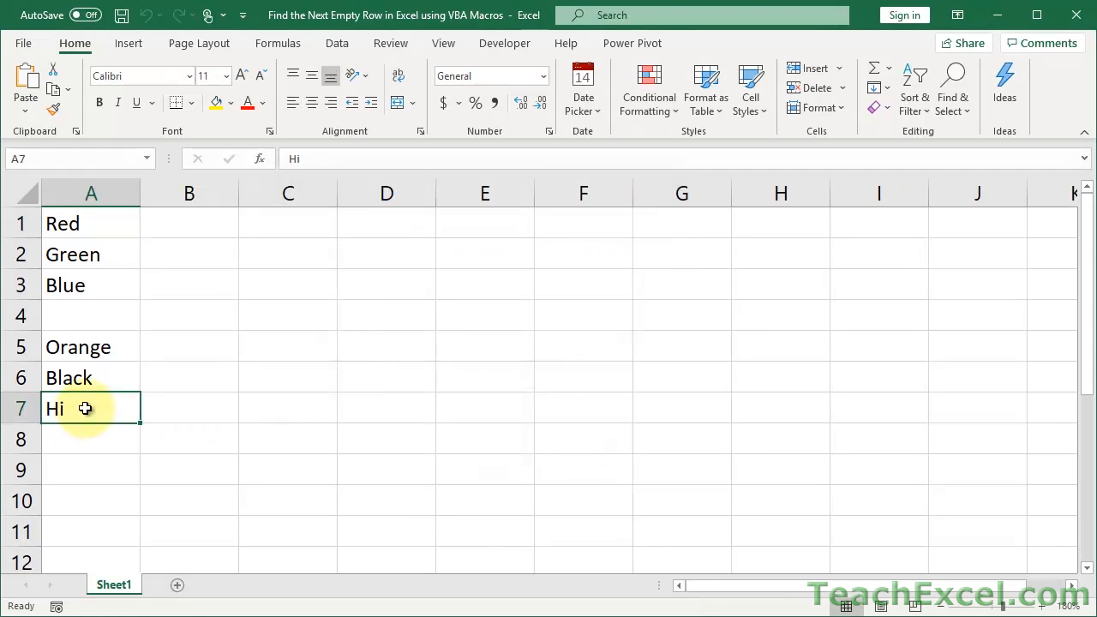
{"action": "key", "text": "alt+F11"}
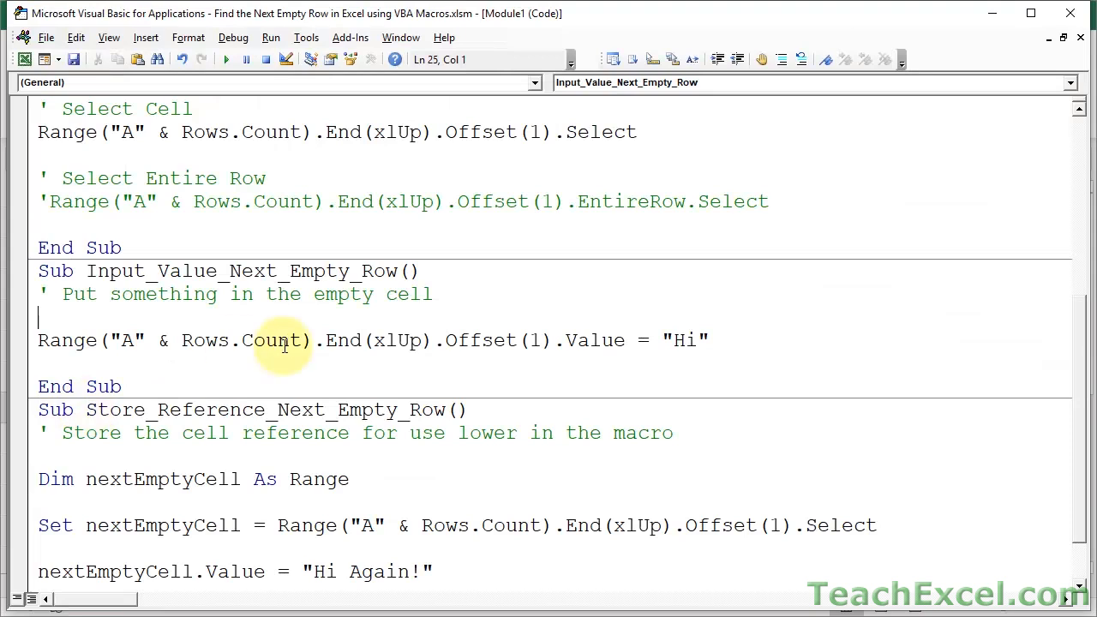
Change Next to Last in the macro name and highlight the Value line writing Hi.
{"action": "scroll", "scroll_direction": "up", "scroll_amount": 3}
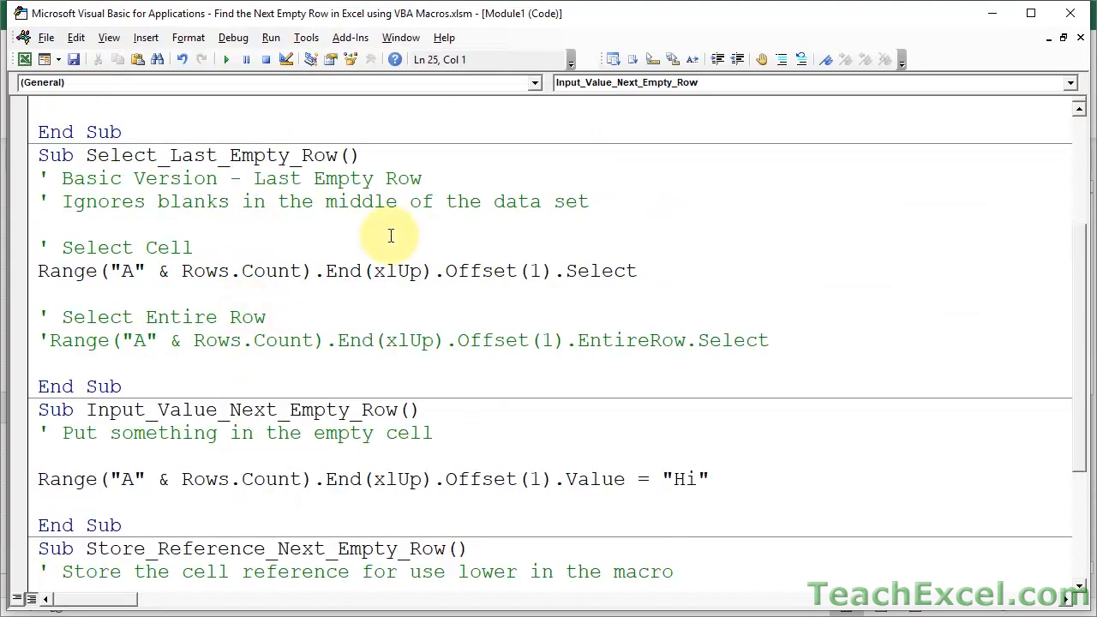
{"action": "left_click", "coordinate": [283, 410]}
{"action": "type", "text": "Las"}
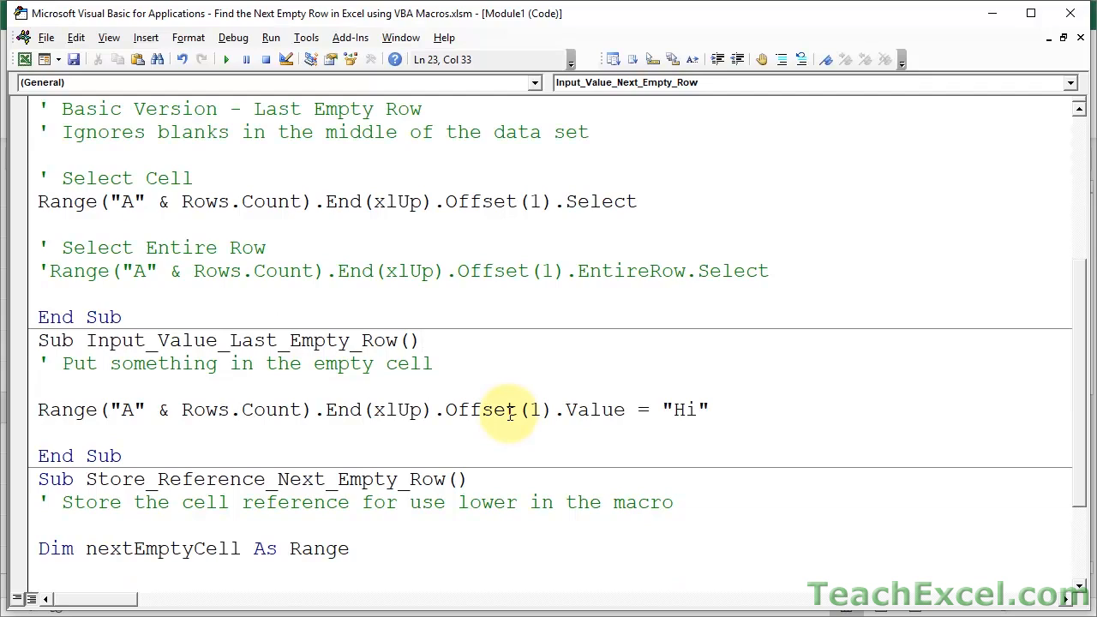
{"action": "mouse_move", "coordinate": [572, 381]}
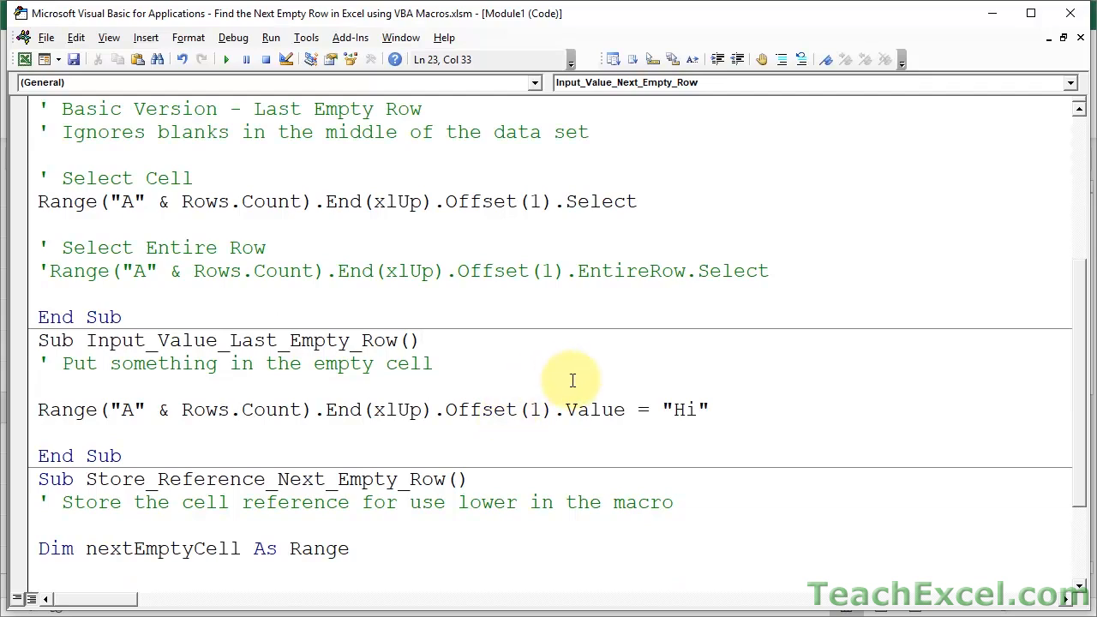
{"action": "double_click", "coordinate": [595, 409]}
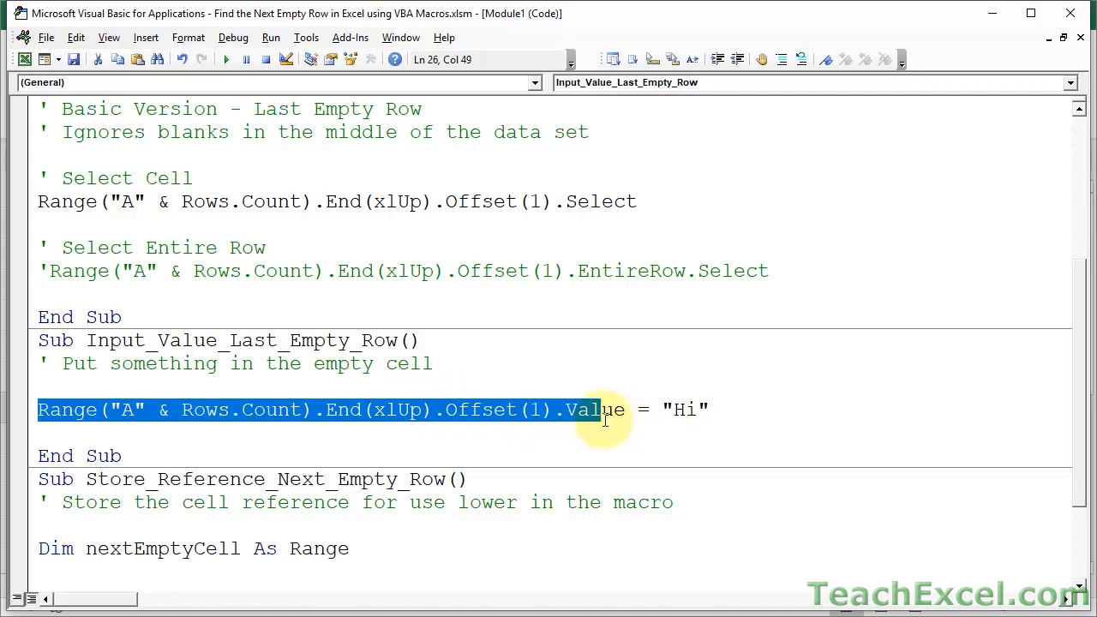
{"action": "double_click", "coordinate": [595, 410]}
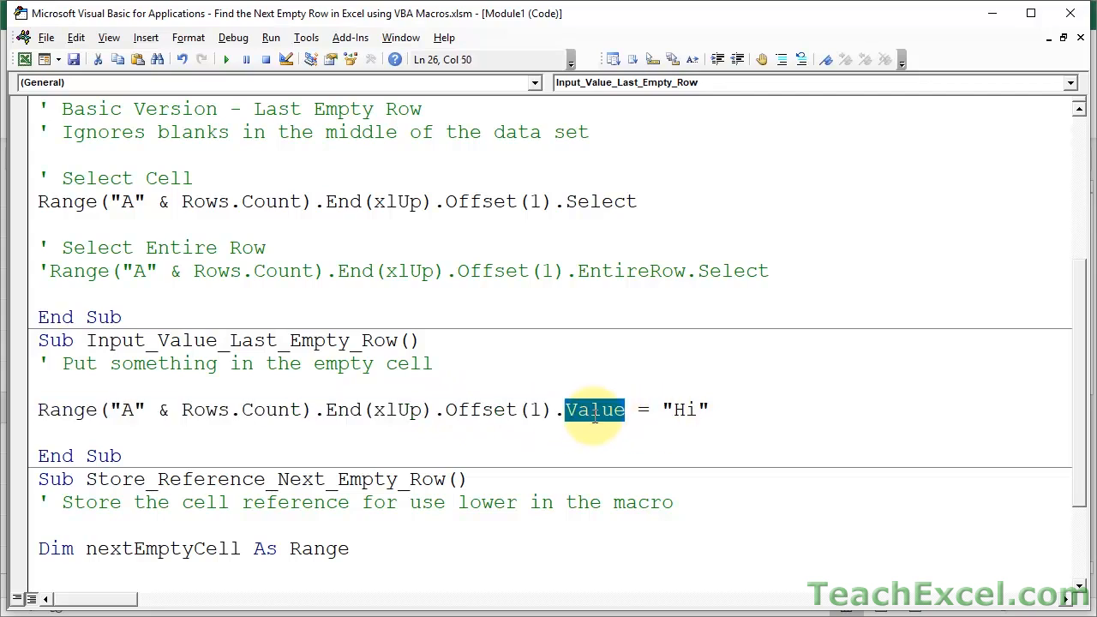
{"action": "mouse_move", "coordinate": [754, 462]}
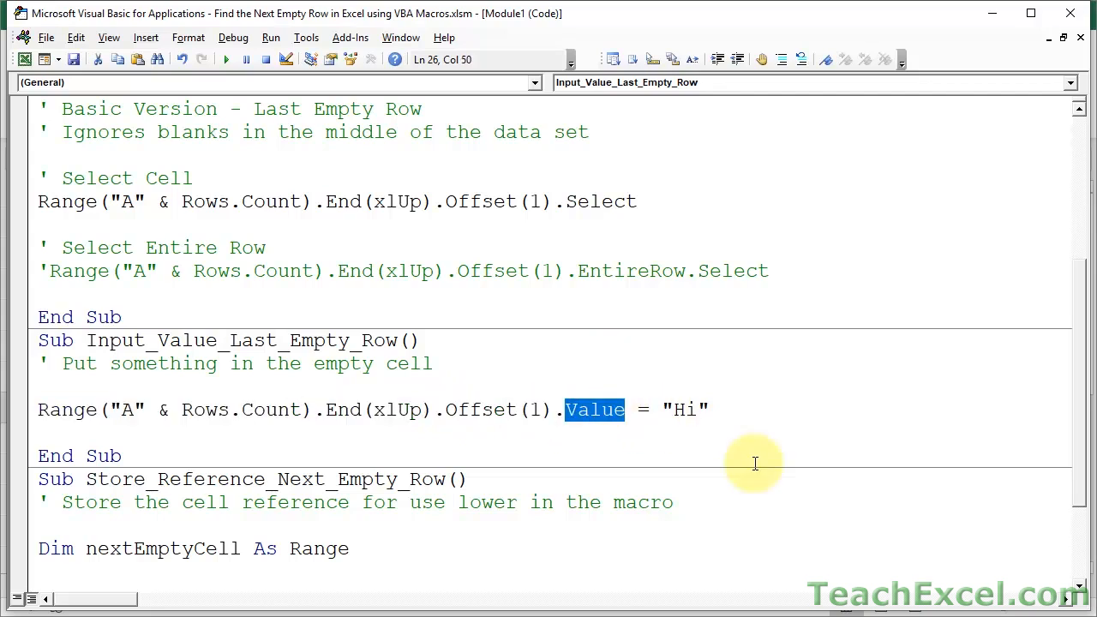
{"action": "mouse_move", "coordinate": [604, 398]}
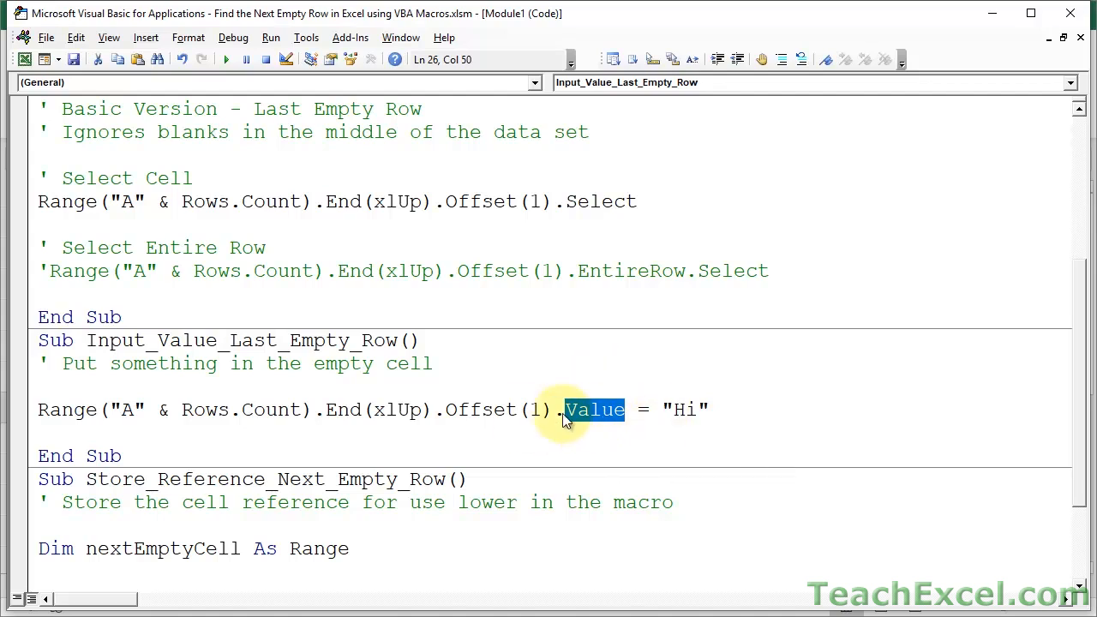
{"action": "mouse_move", "coordinate": [611, 201]}
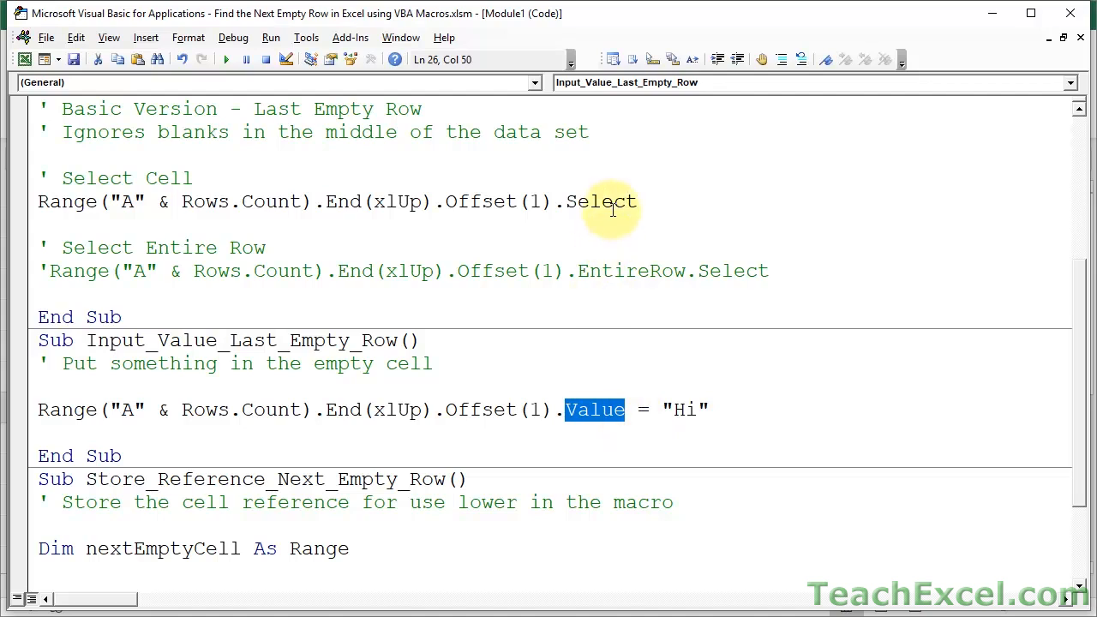
{"action": "double_click", "coordinate": [599, 201]}
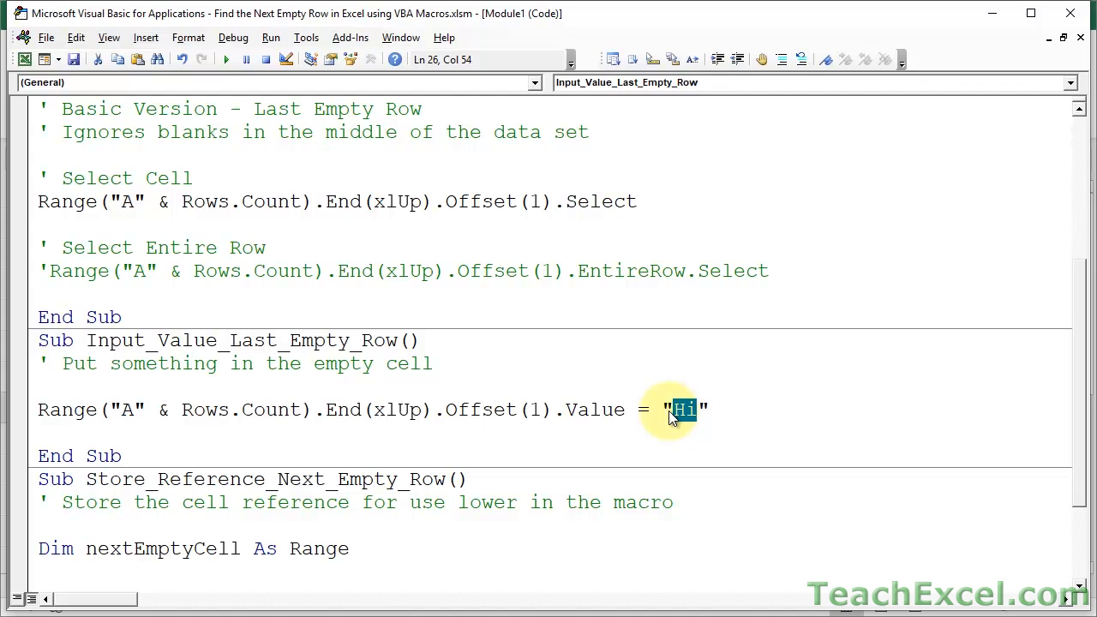
{"action": "scroll", "scroll_direction": "down", "scroll_amount": 3}
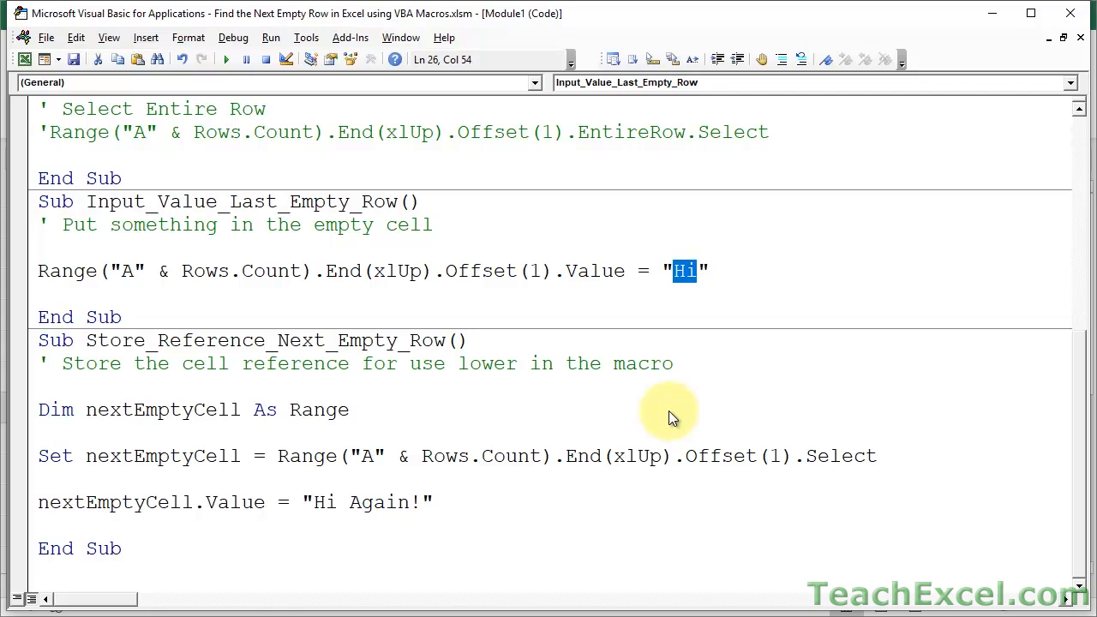
{"action": "scroll", "scroll_direction": "up", "scroll_amount": 3}
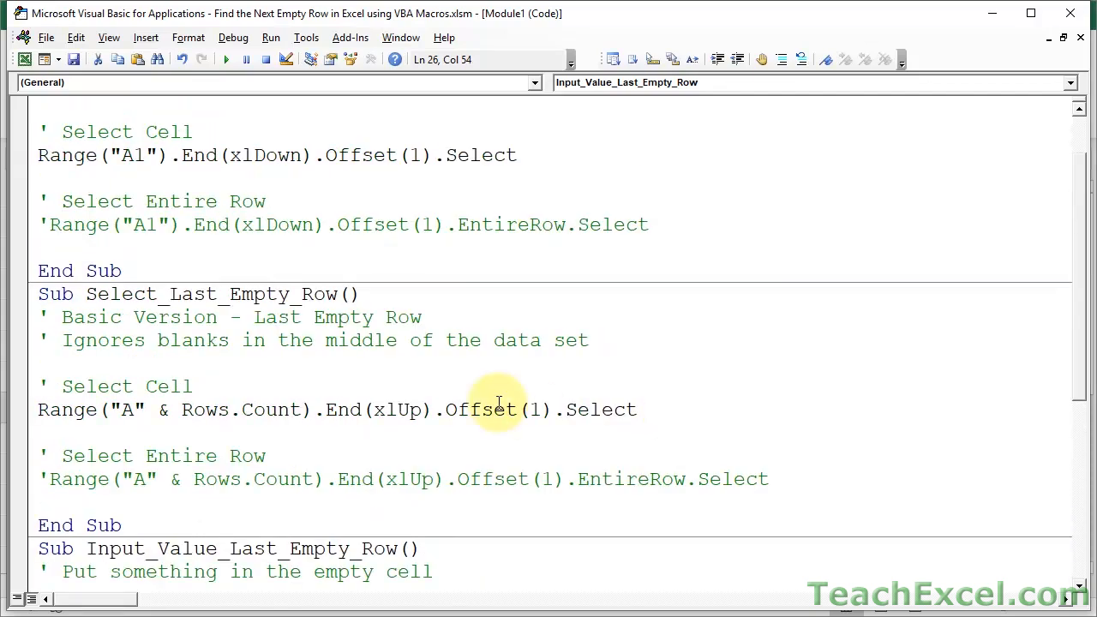
{"action": "double_click", "coordinate": [480, 410]}
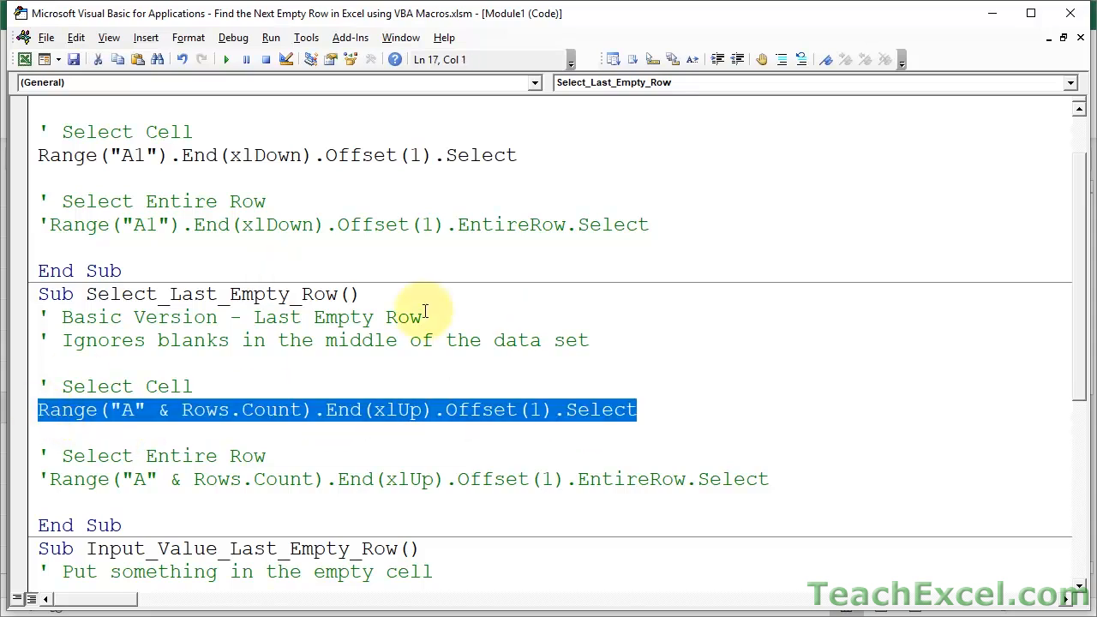
{"action": "mouse_move", "coordinate": [359, 416]}
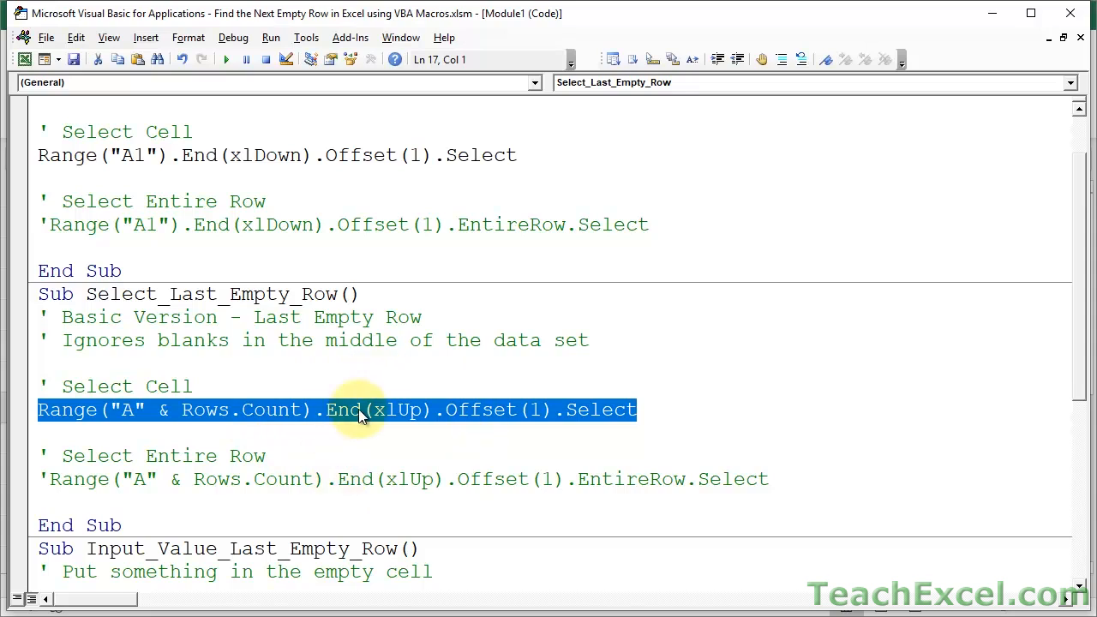
{"action": "scroll", "scroll_direction": "down", "scroll_amount": 3}
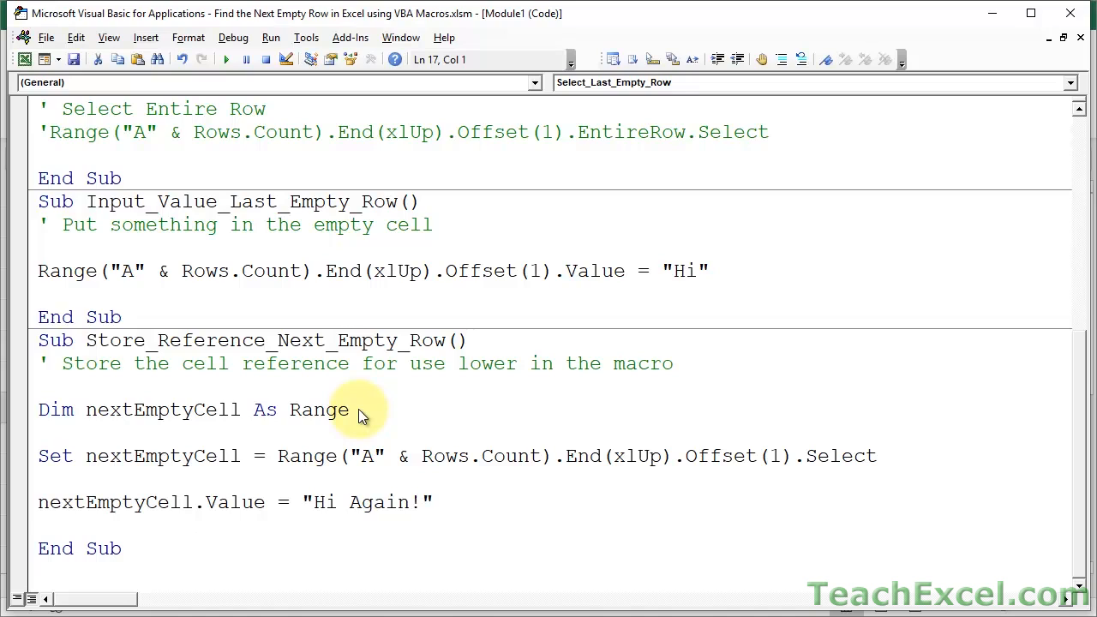
{"action": "mouse_move", "coordinate": [359, 411]}
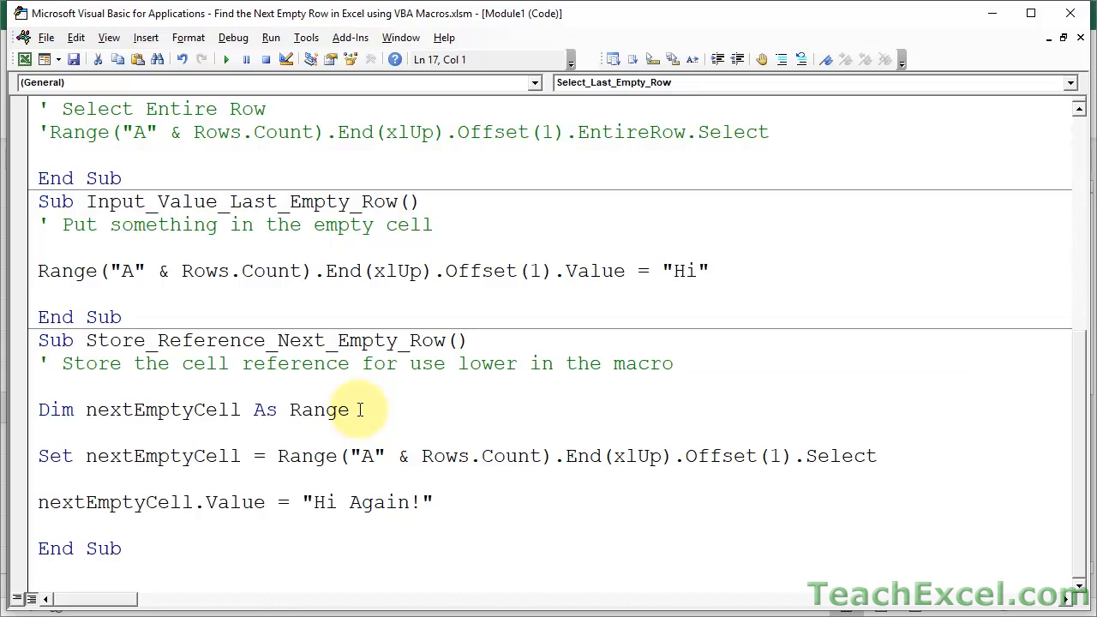
{"action": "left_click", "coordinate": [328, 409]}
{"action": "type", "text": "'"}
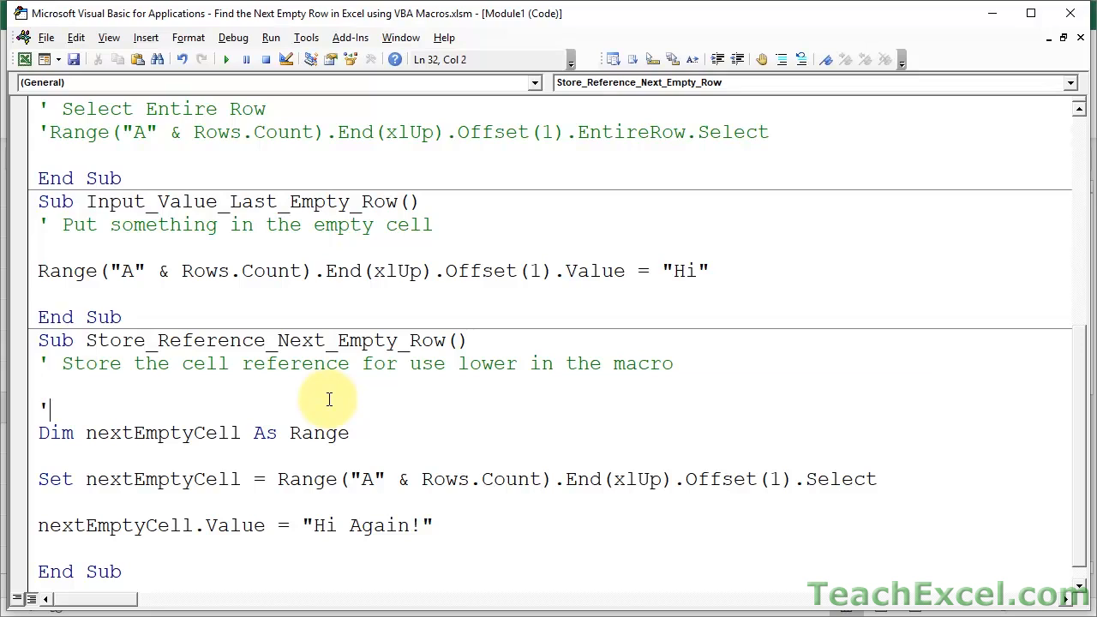
Write the 'Variable to hold the range' comment and explain Dim nextEmptyCell As Range.
{"action": "type", "text": "Variable to"}
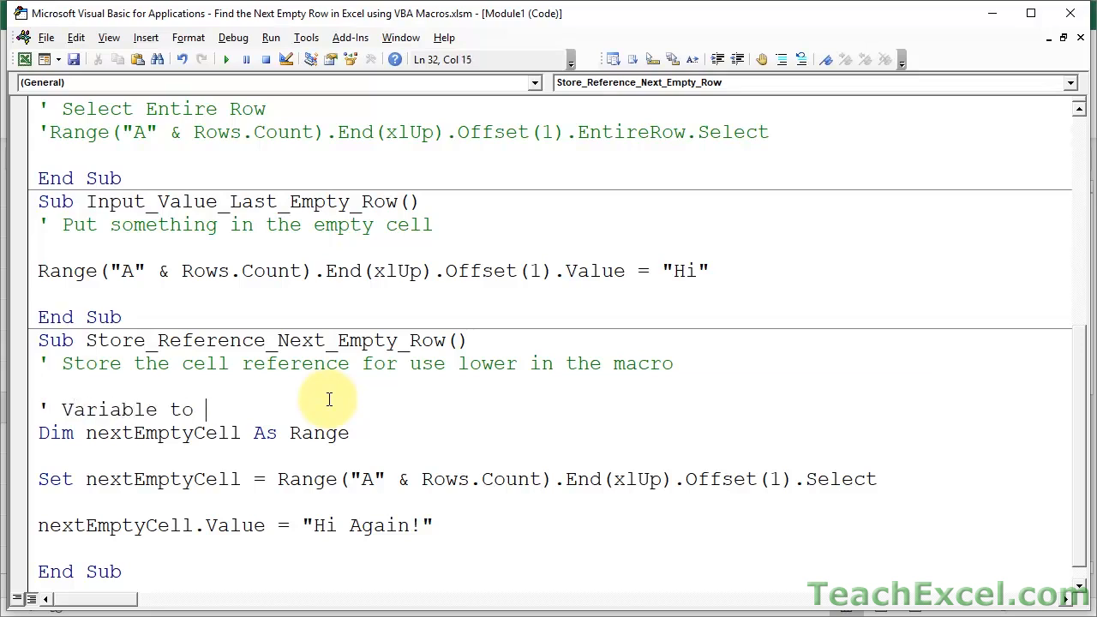
{"action": "type", "text": "hold the range refe"}
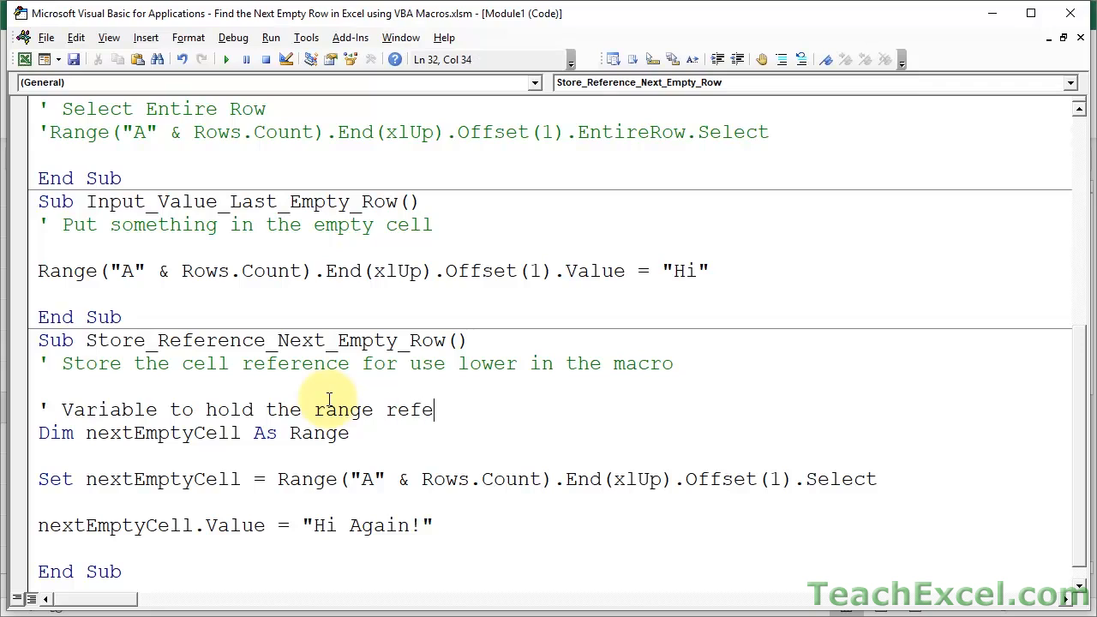
{"action": "type", "text": "rence"}
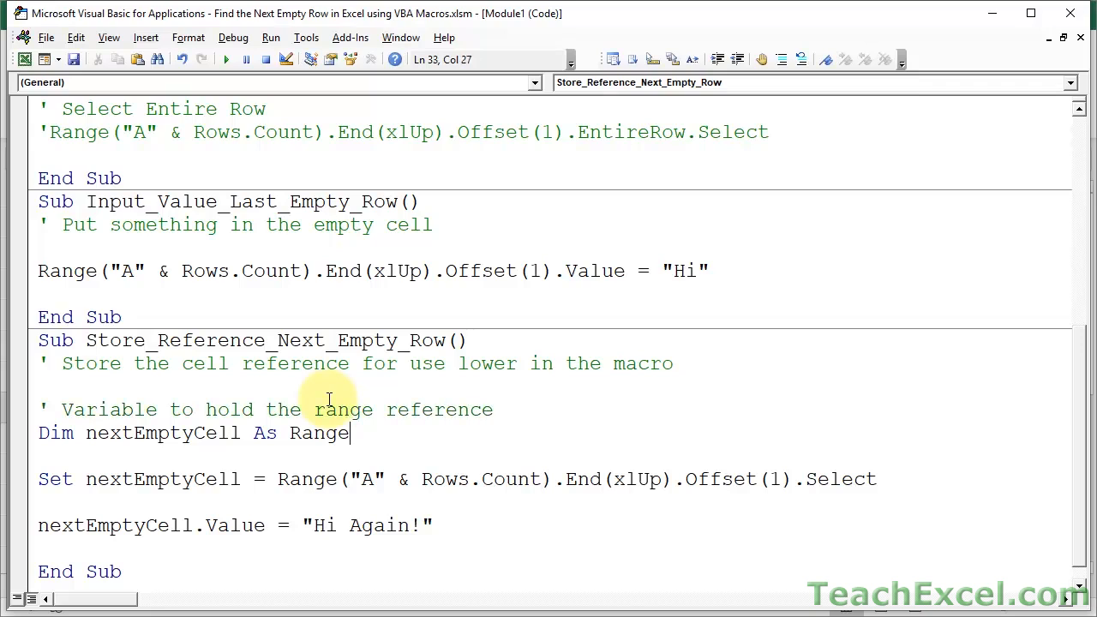
{"action": "double_click", "coordinate": [54, 432]}
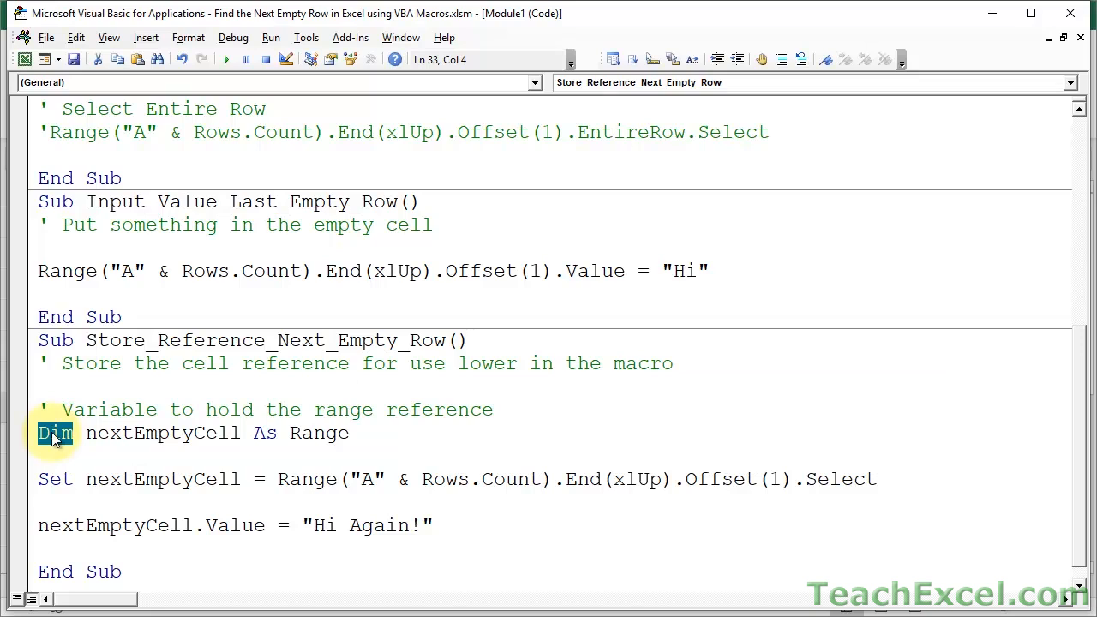
{"action": "double_click", "coordinate": [163, 433]}
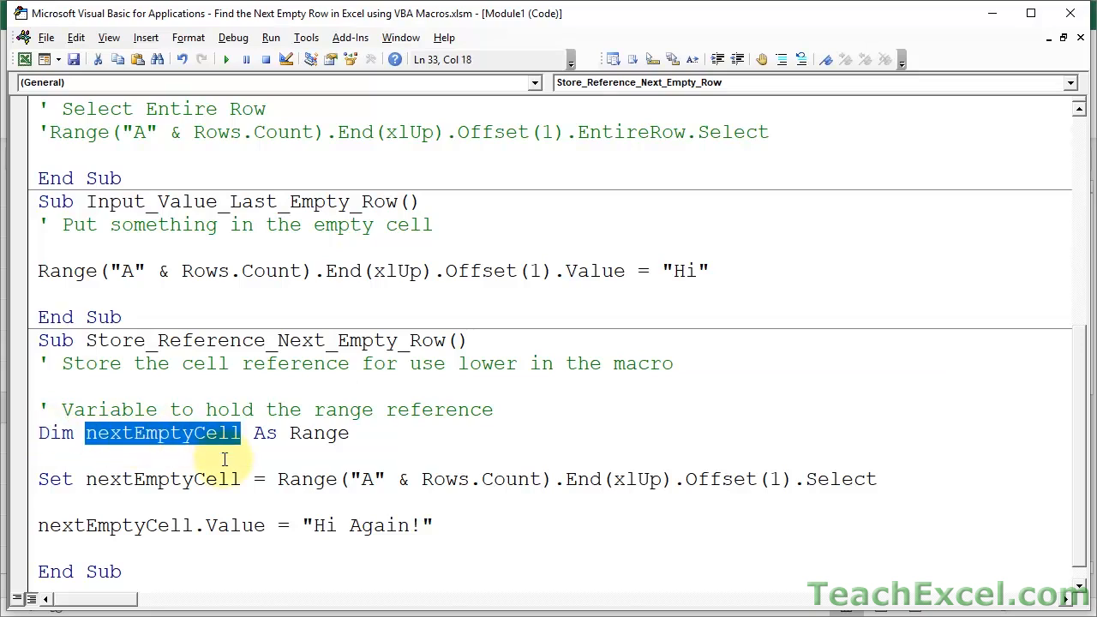
{"action": "mouse_move", "coordinate": [225, 451]}
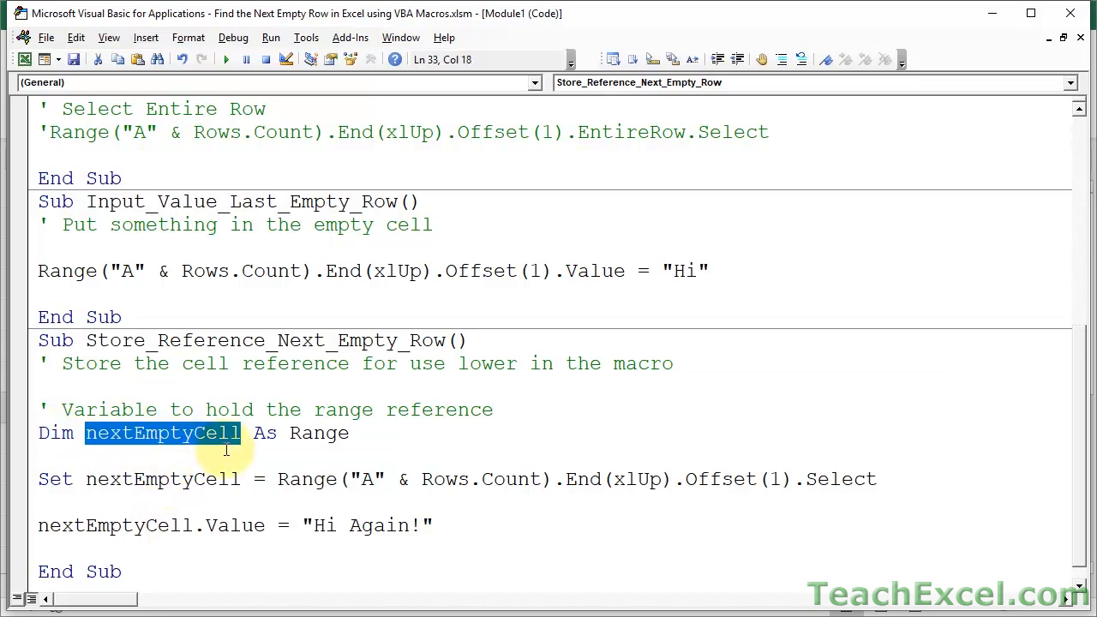
{"action": "double_click", "coordinate": [264, 433]}
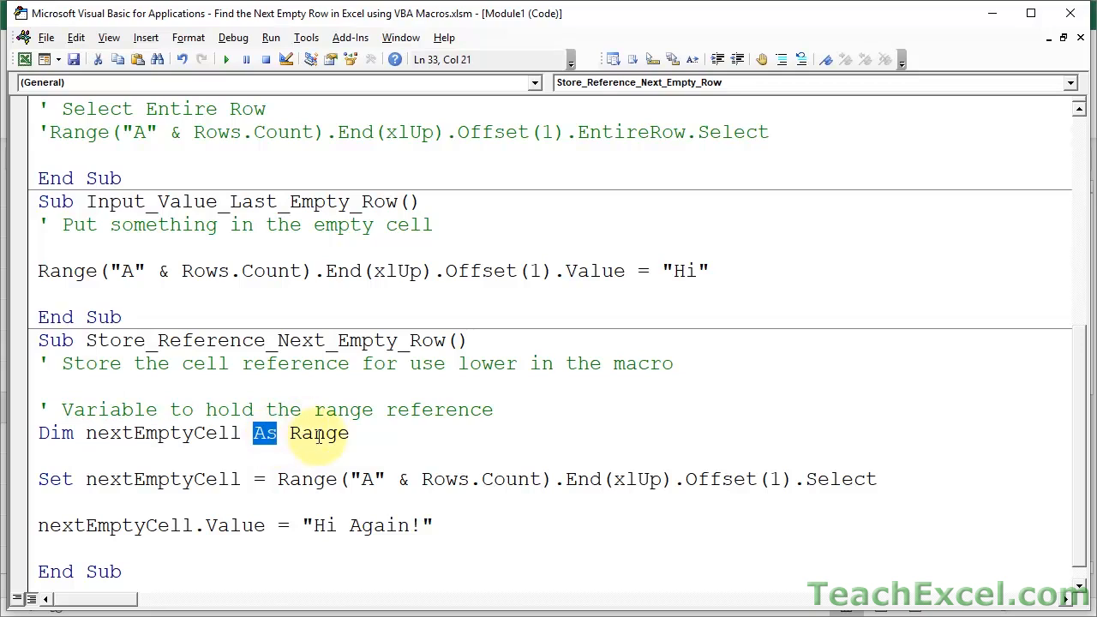
{"action": "double_click", "coordinate": [318, 433]}
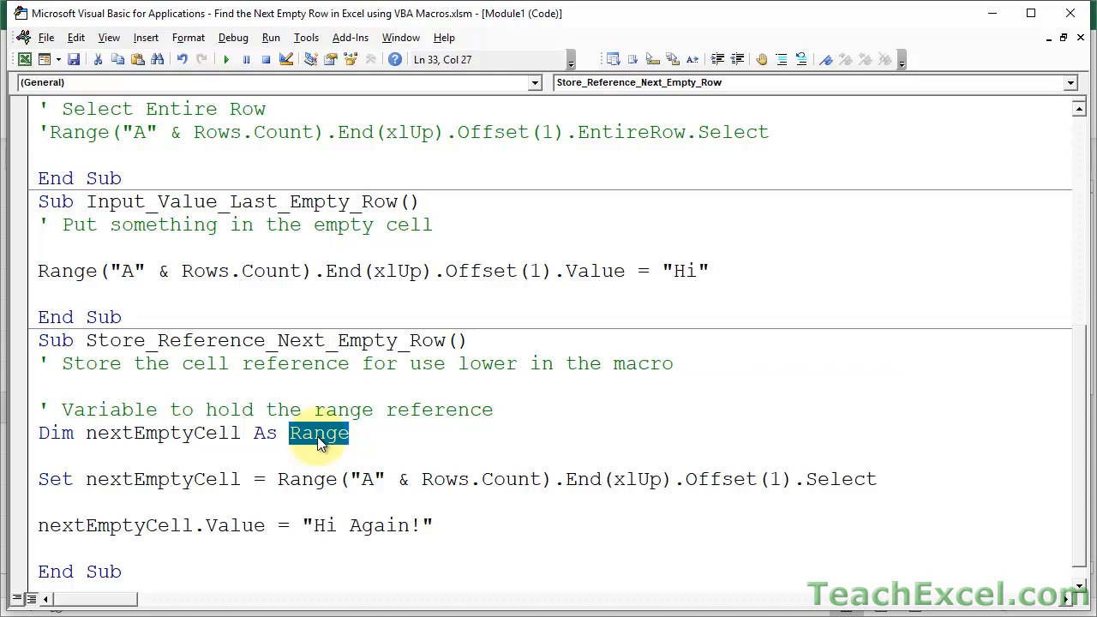
Remove .Select from the end of the Set line.
{"action": "left_click", "coordinate": [276, 478]}
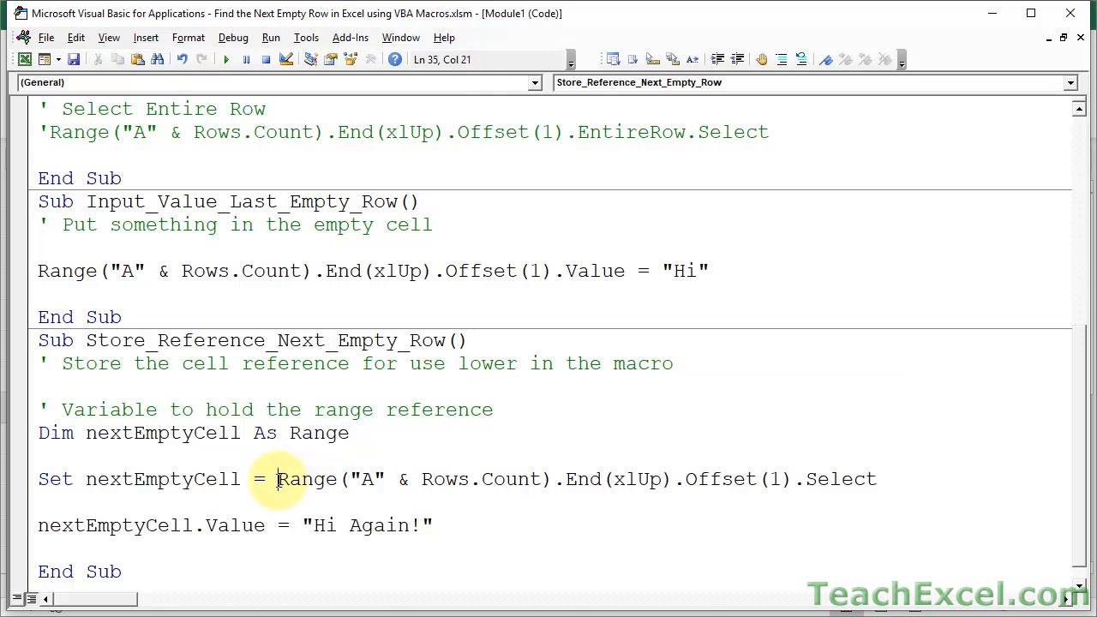
{"action": "left_click_drag", "start_coordinate": [278, 479], "coordinate": [681, 479]}
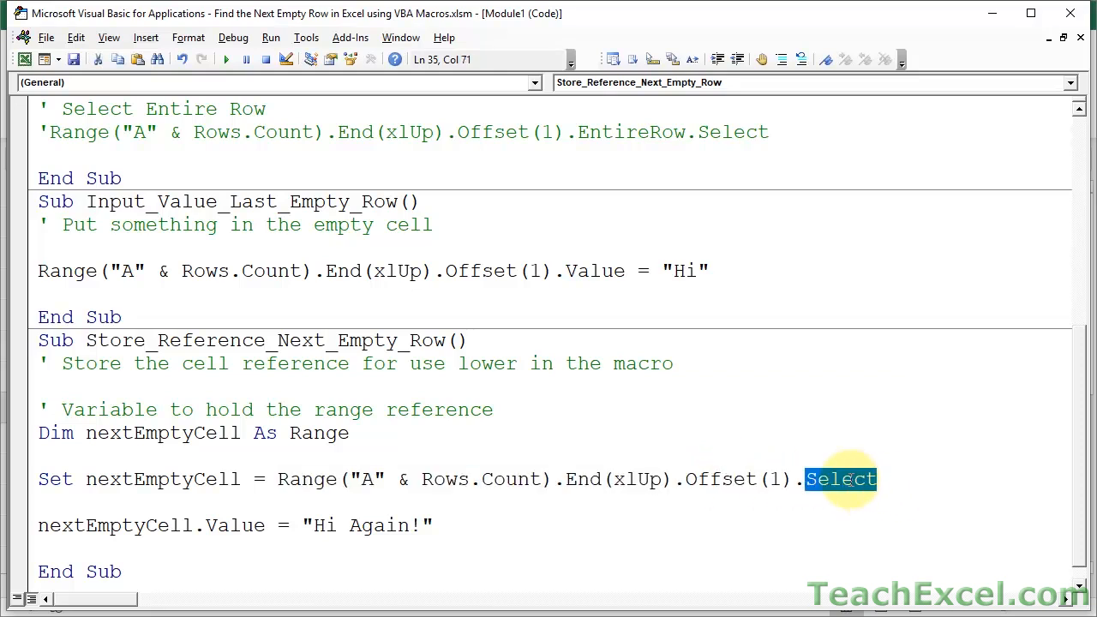
{"action": "key", "text": "Delete"}
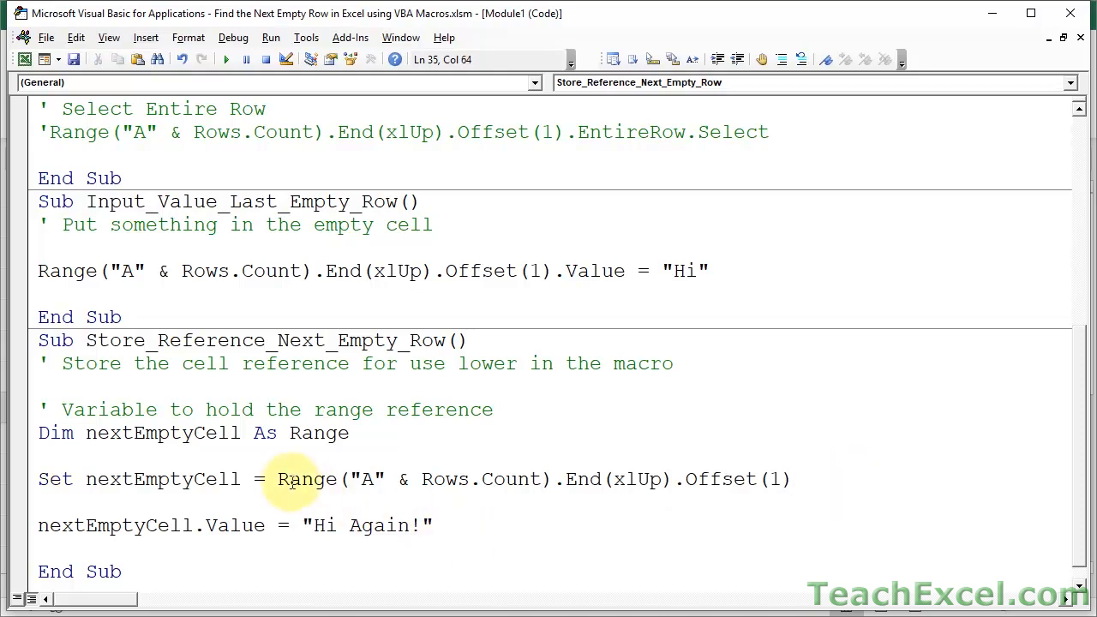
{"action": "left_click_drag", "start_coordinate": [278, 478], "coordinate": [556, 479]}
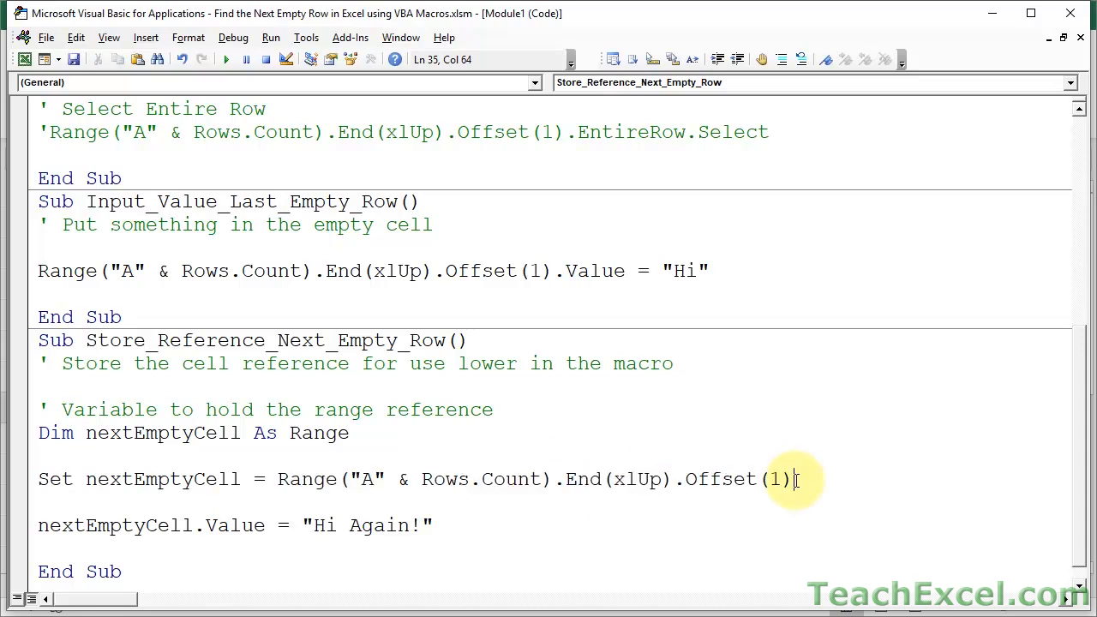
{"action": "mouse_move", "coordinate": [544, 479]}
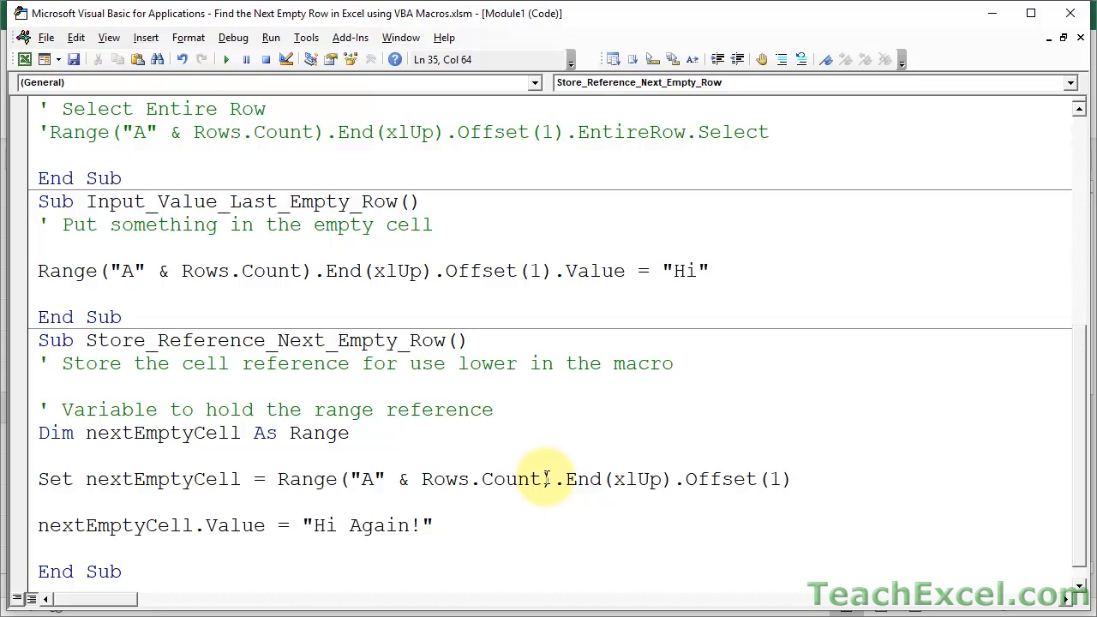
{"action": "mouse_move", "coordinate": [114, 512]}
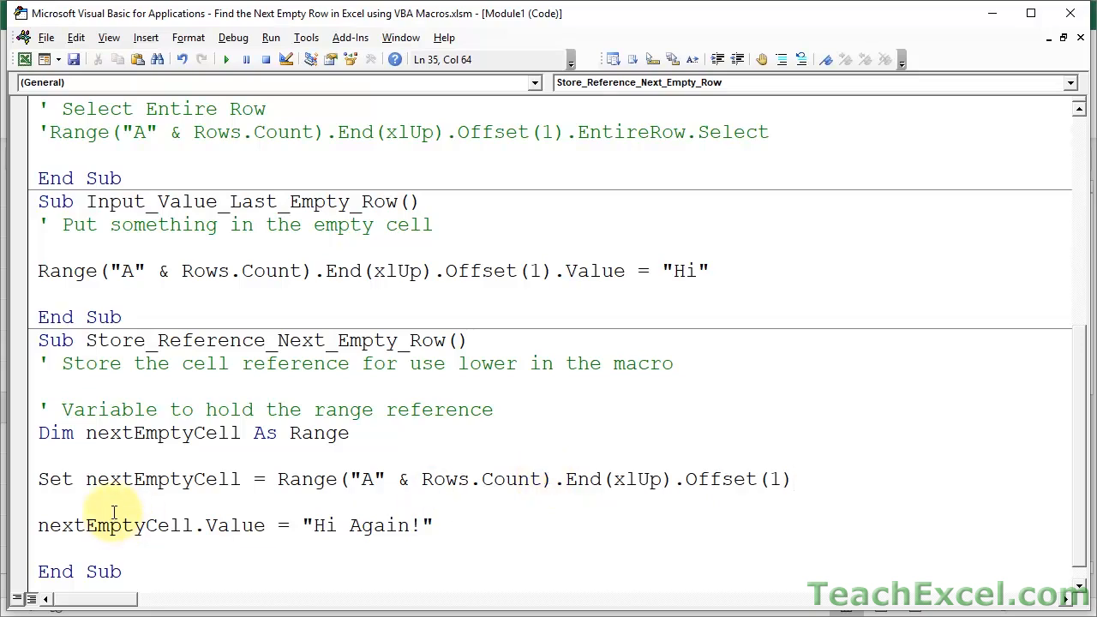
Walk through the Set line's parts: Set, nextEmptyCell and the equals sign.
{"action": "double_click", "coordinate": [162, 478]}
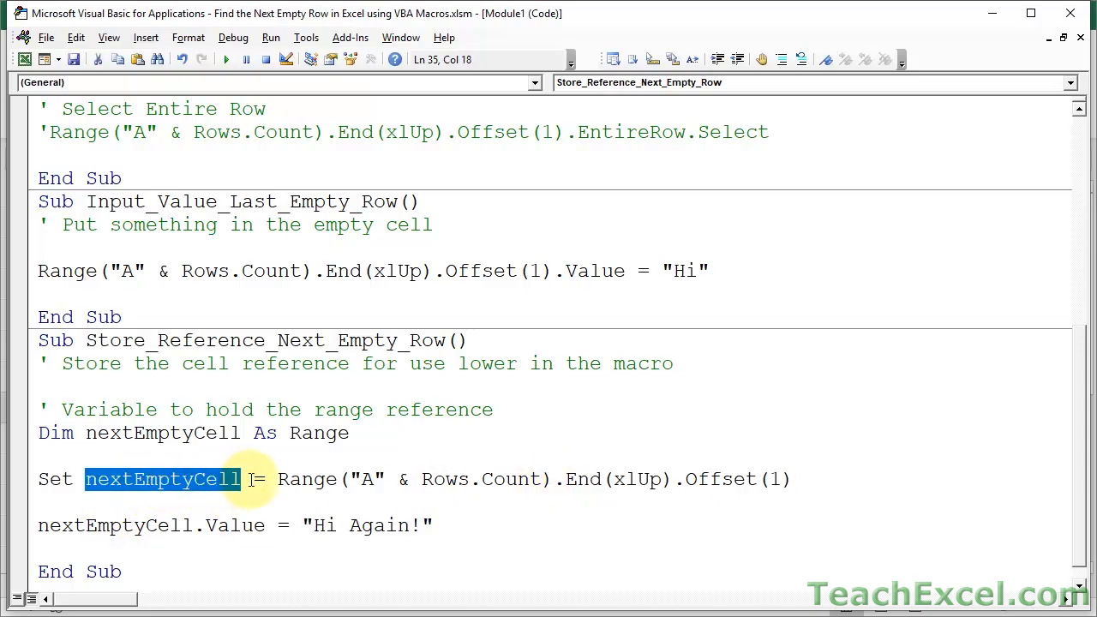
{"action": "left_click", "coordinate": [257, 479]}
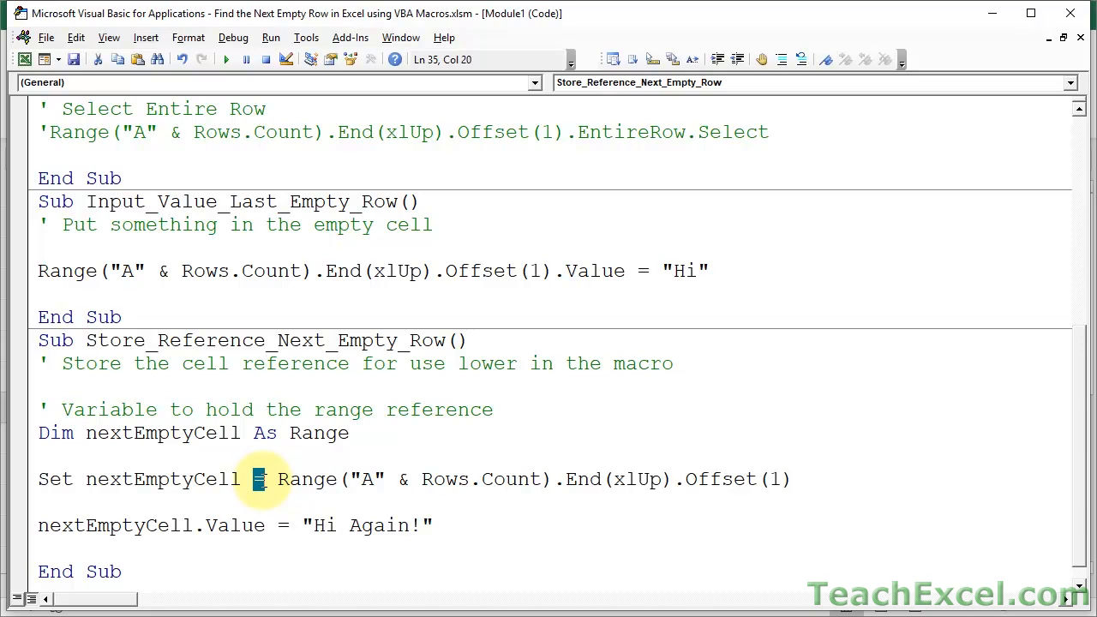
{"action": "double_click", "coordinate": [162, 479]}
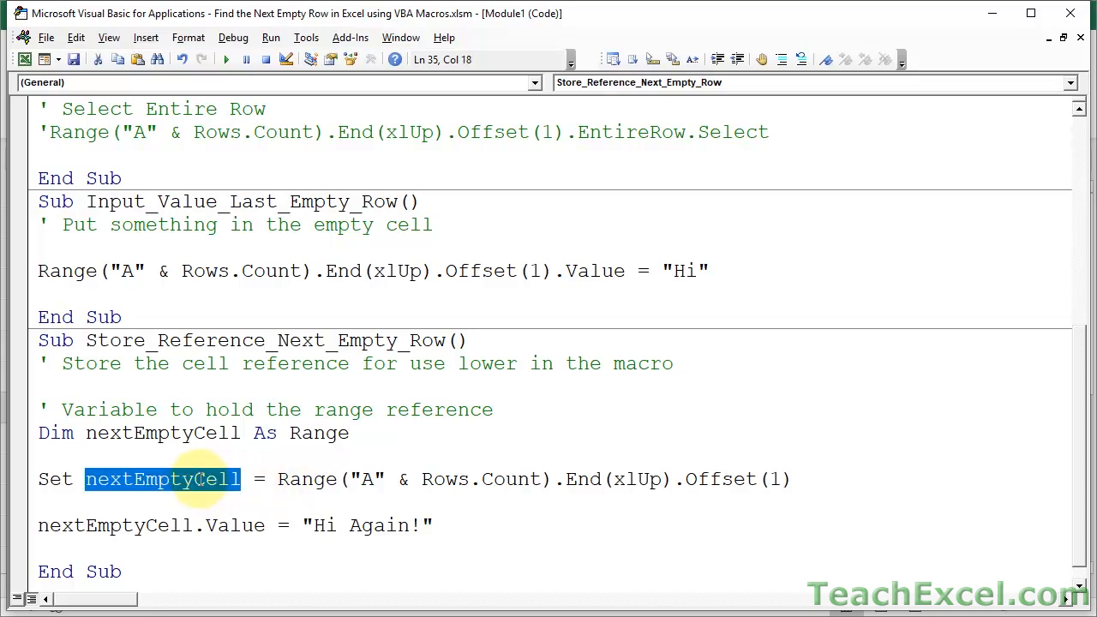
{"action": "mouse_move", "coordinate": [199, 486]}
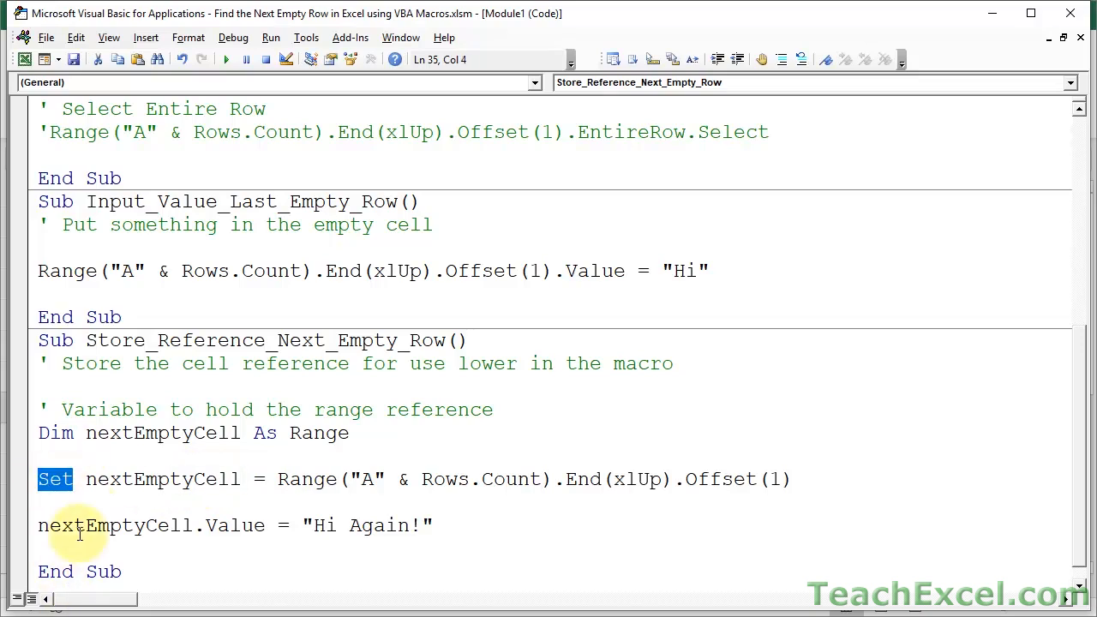
{"action": "double_click", "coordinate": [163, 479]}
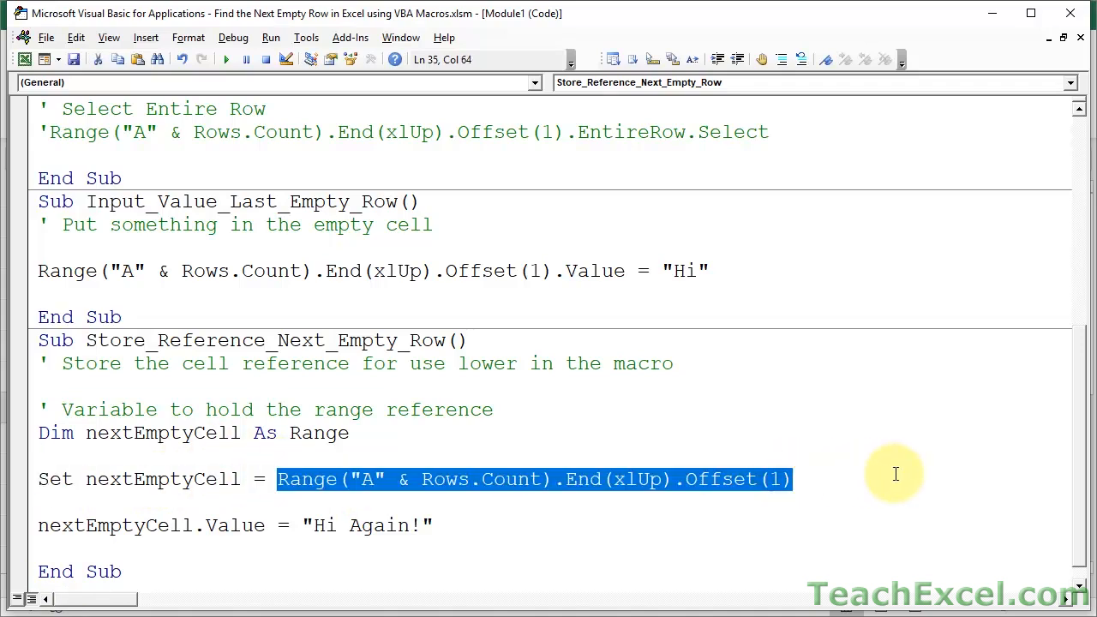
{"action": "mouse_move", "coordinate": [49, 488]}
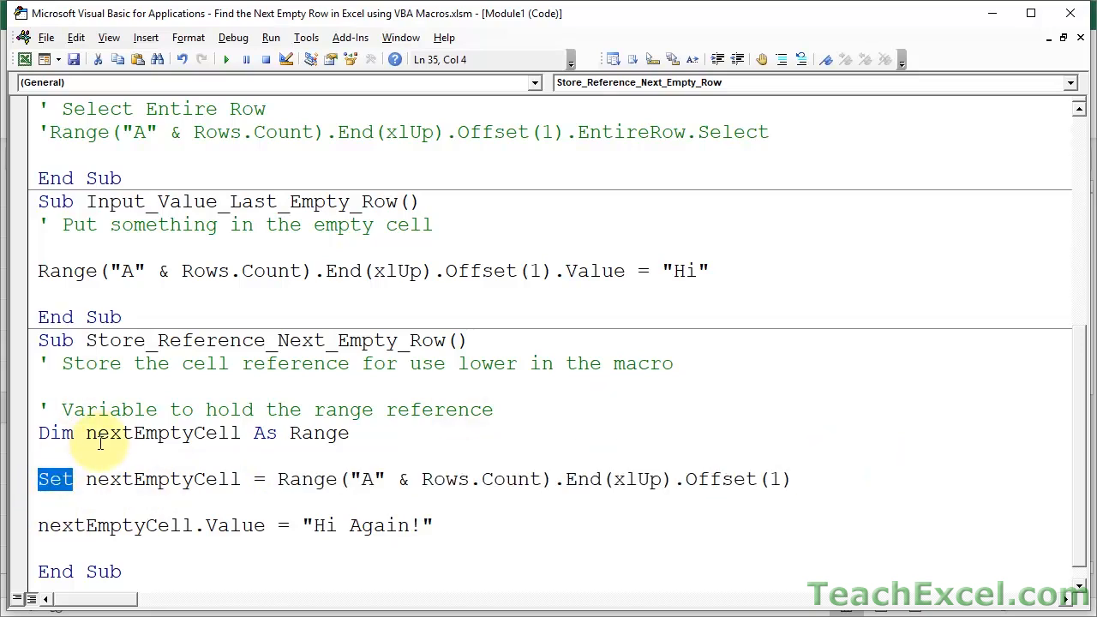
{"action": "mouse_move", "coordinate": [196, 478]}
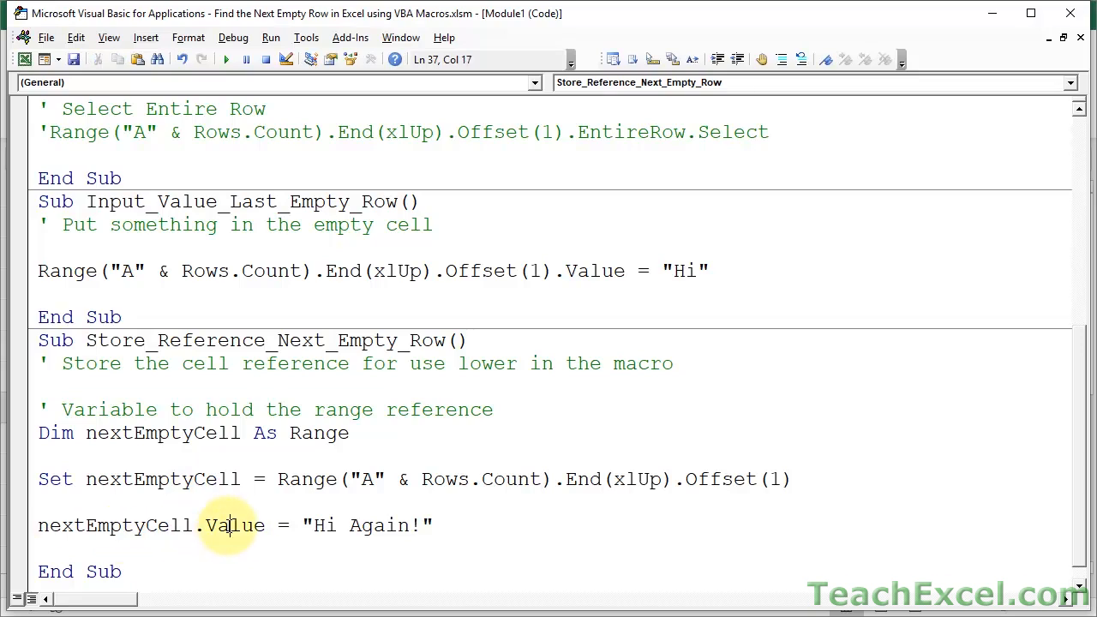
{"action": "mouse_move", "coordinate": [462, 537]}
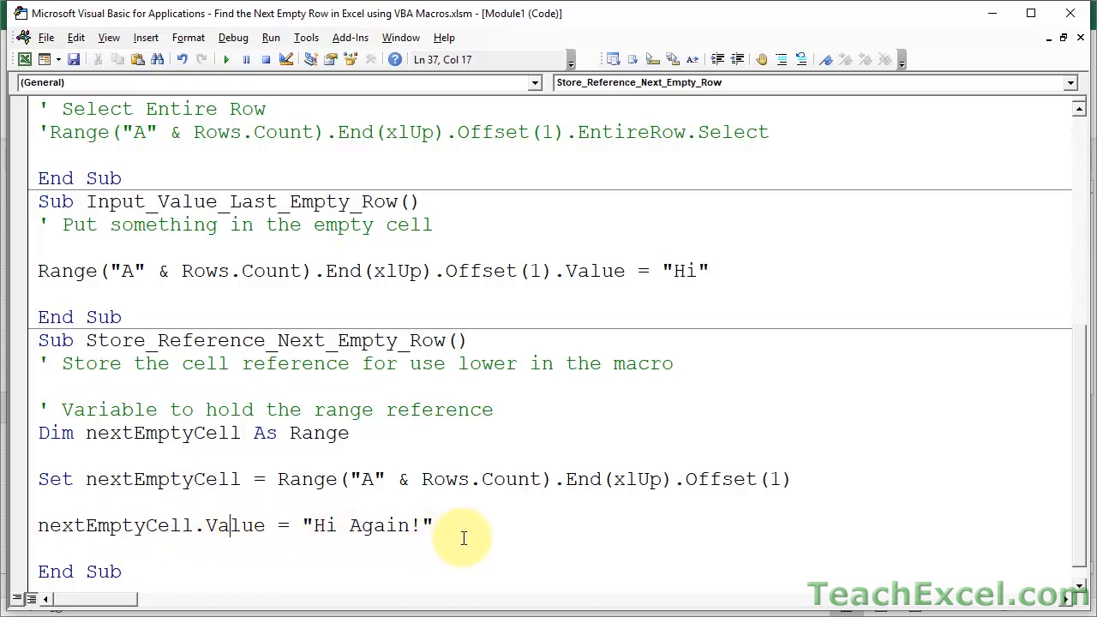
Add nextEmptyCell.EntireRow.Select below the Value line.
{"action": "type", "text": "ne"}
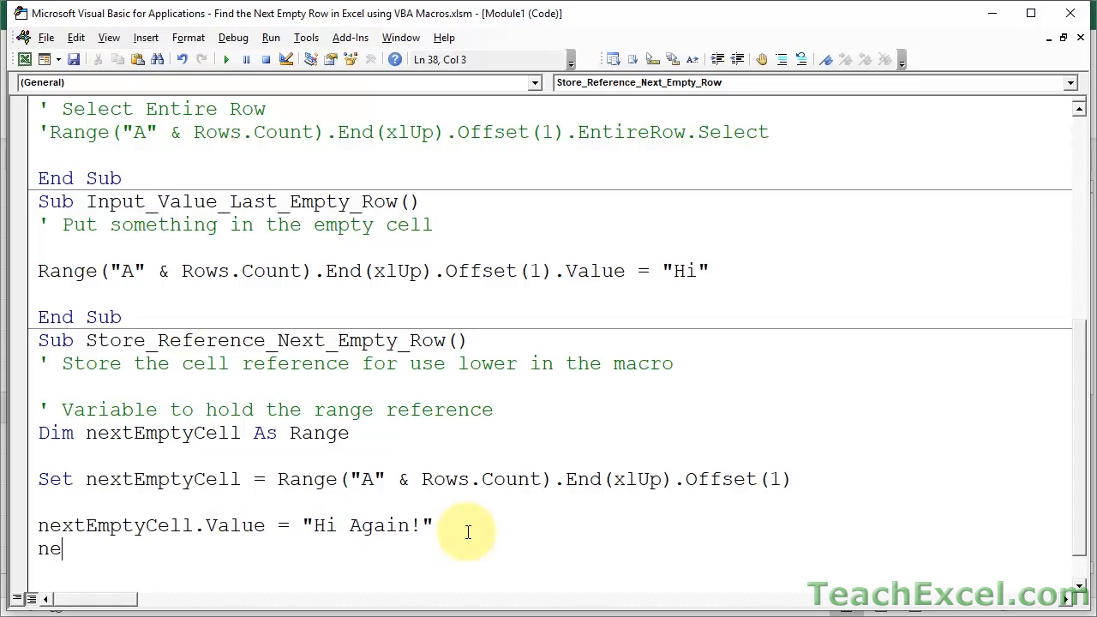
{"action": "type", "text": "xtEmptyCell."}
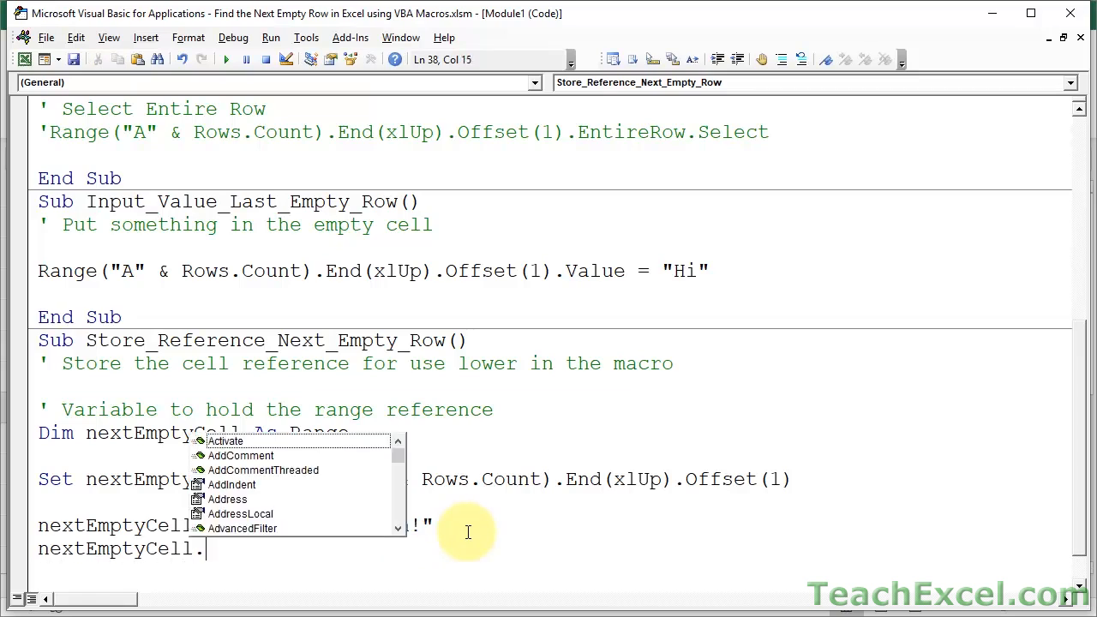
{"action": "type", "text": "se"}
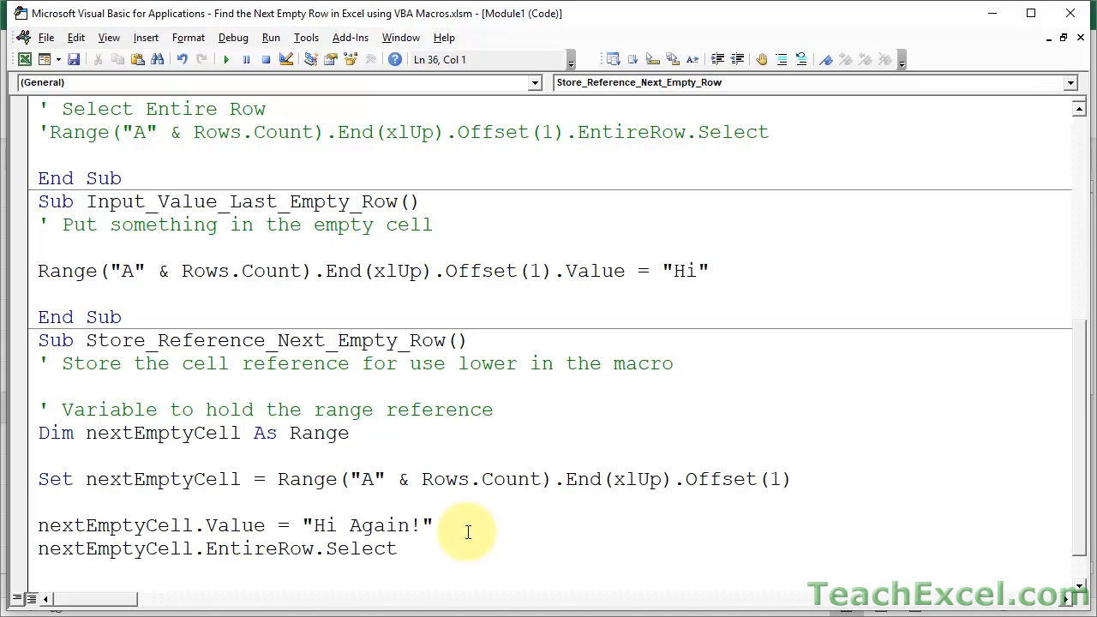
Add the comments ' Input text and ' Select the entire row.
{"action": "type", "text": "' Input te"}
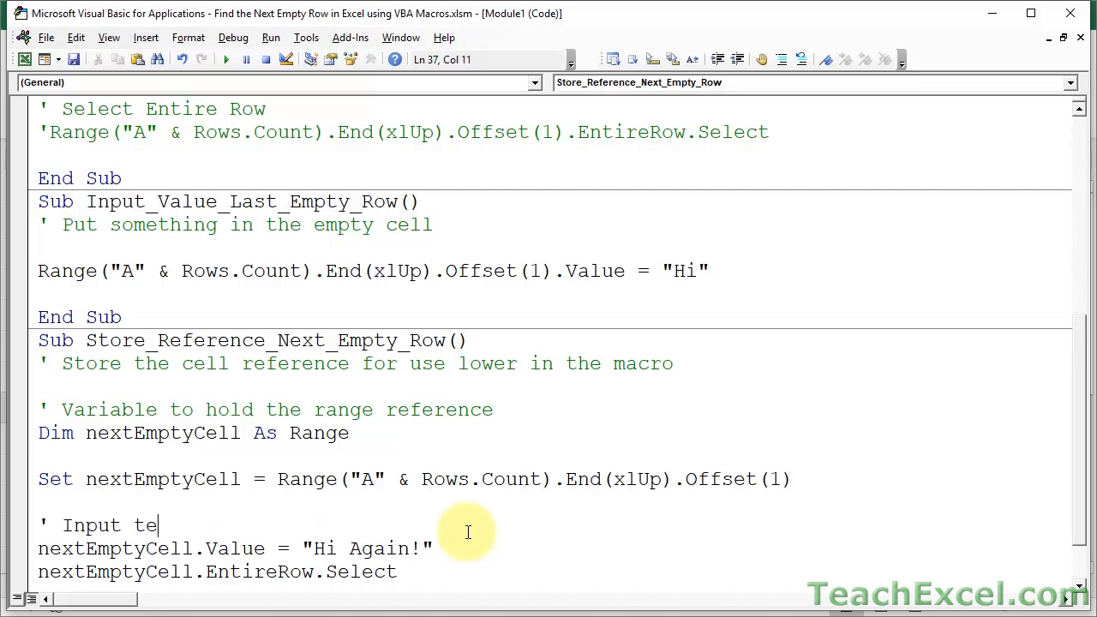
{"action": "type", "text": "xt"}
{"action": "type", "text": "' Sele"}
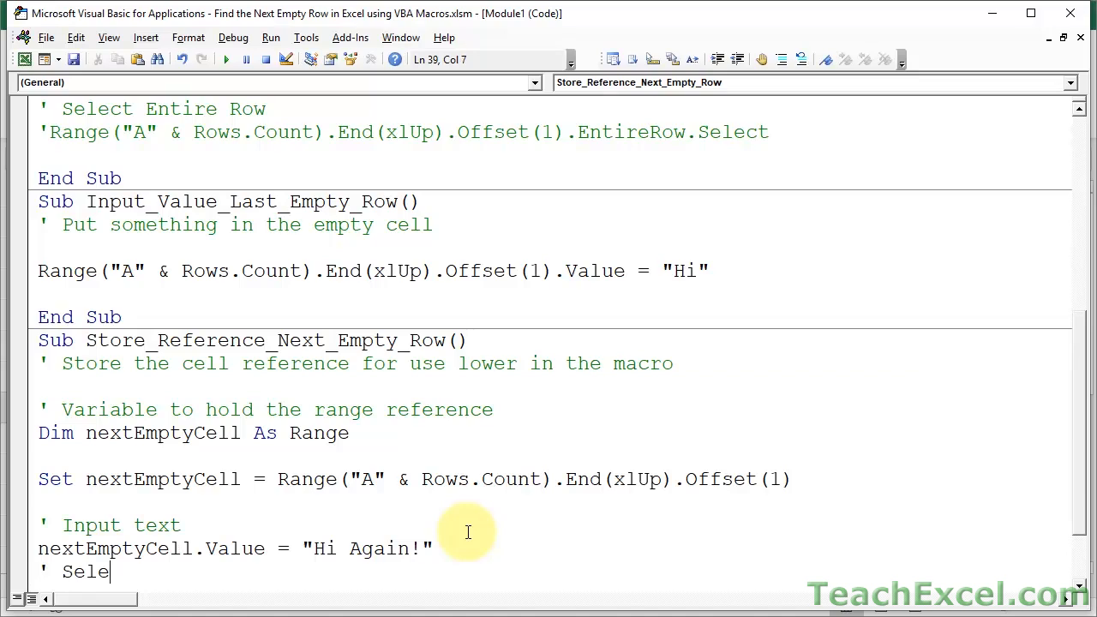
{"action": "type", "text": "ct the t"}
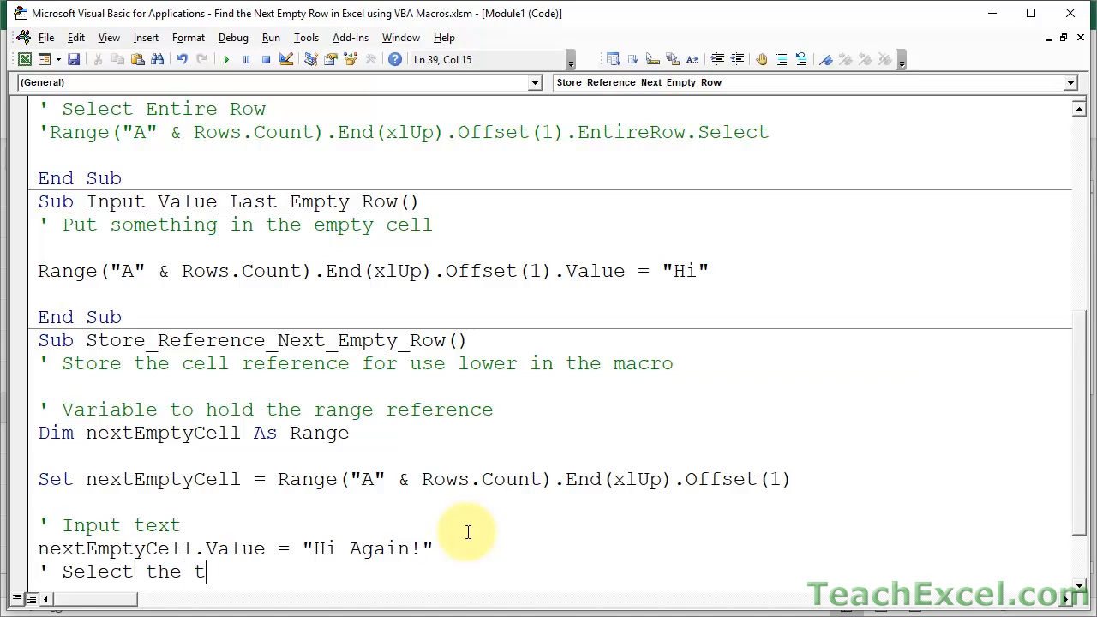
{"action": "type", "text": "entire row"}
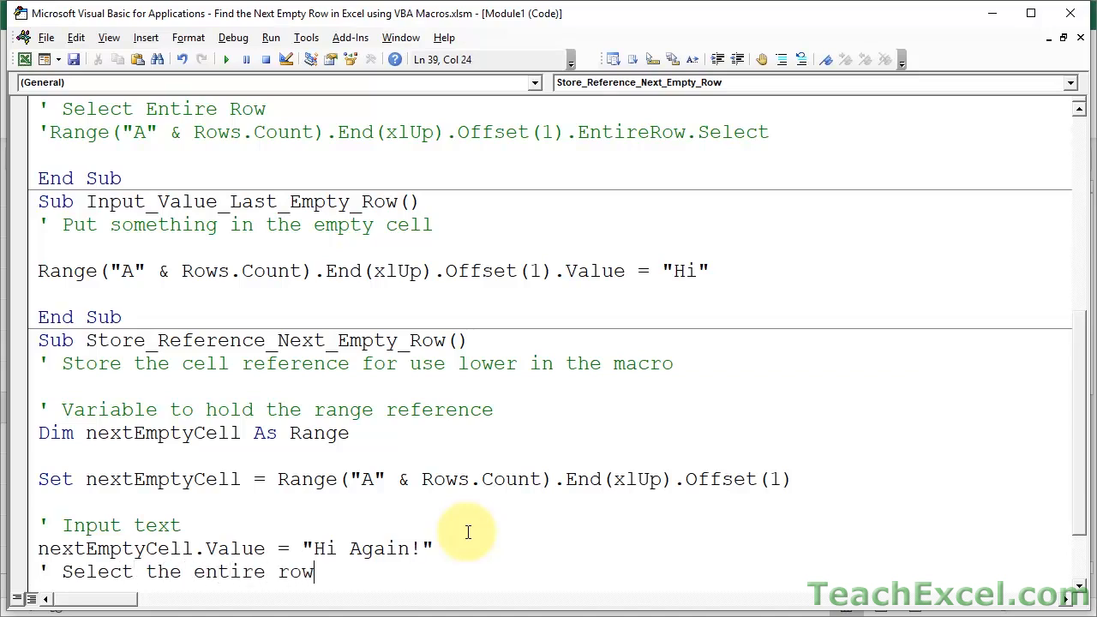
{"action": "scroll", "scroll_direction": "down", "scroll_amount": 3}
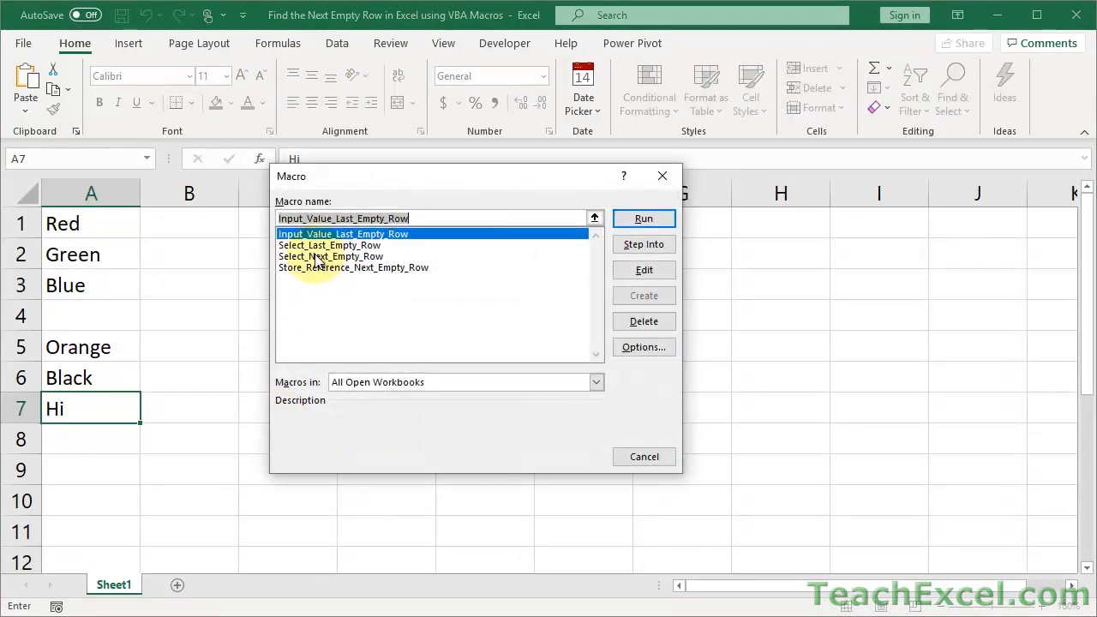
Choose Store_Reference_Next_Empty_Row in the Macro dialog and run it.
{"action": "left_click", "coordinate": [352, 267]}
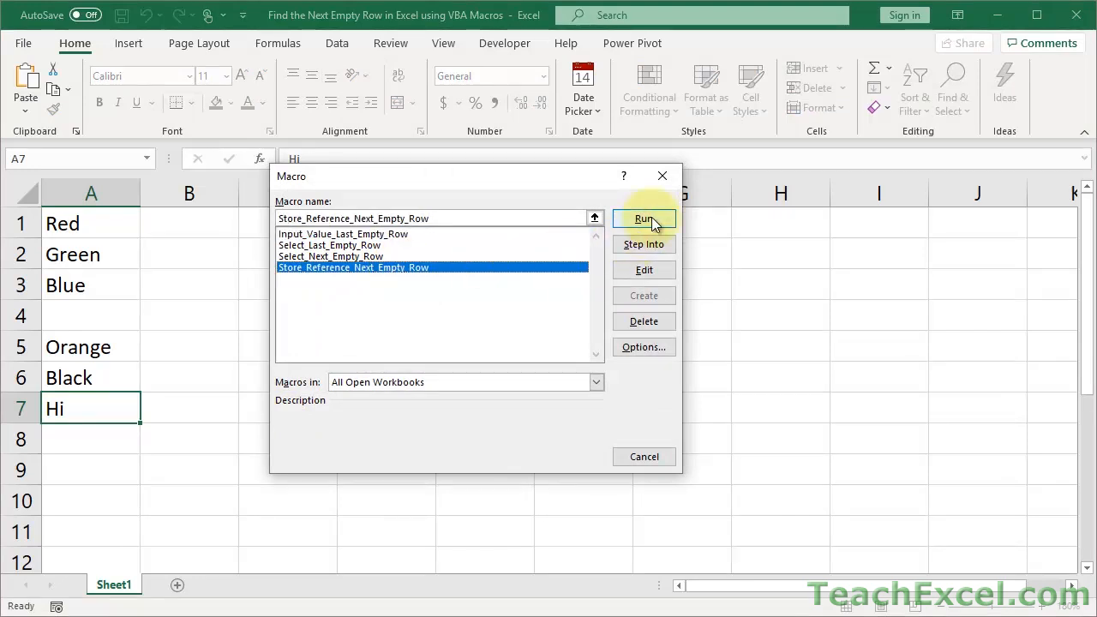
{"action": "left_click", "coordinate": [643, 218]}
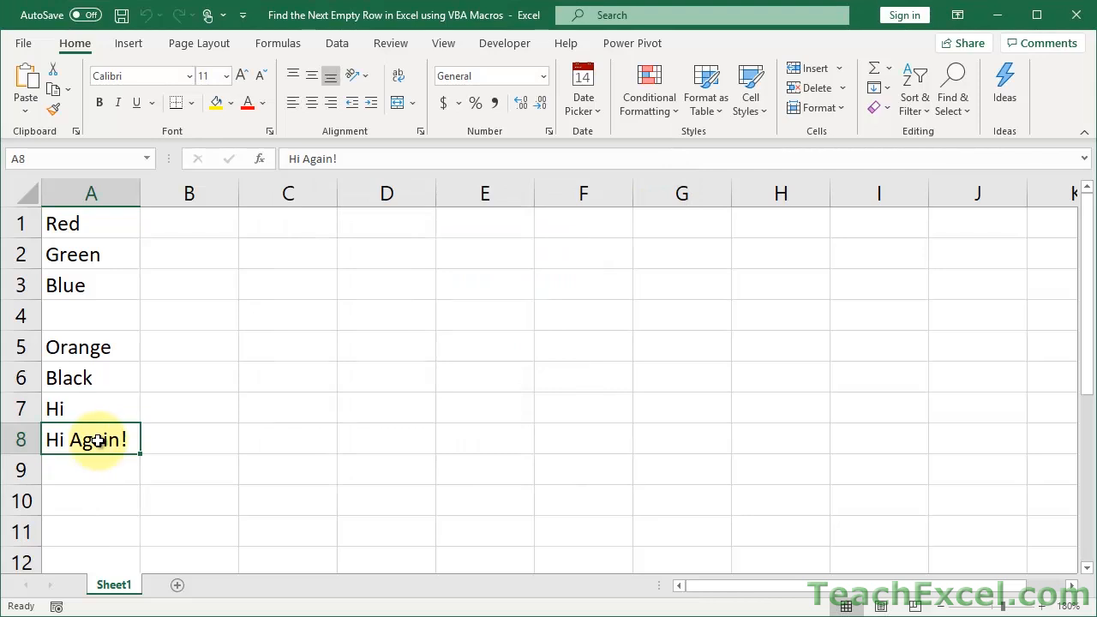
{"action": "mouse_move", "coordinate": [306, 442]}
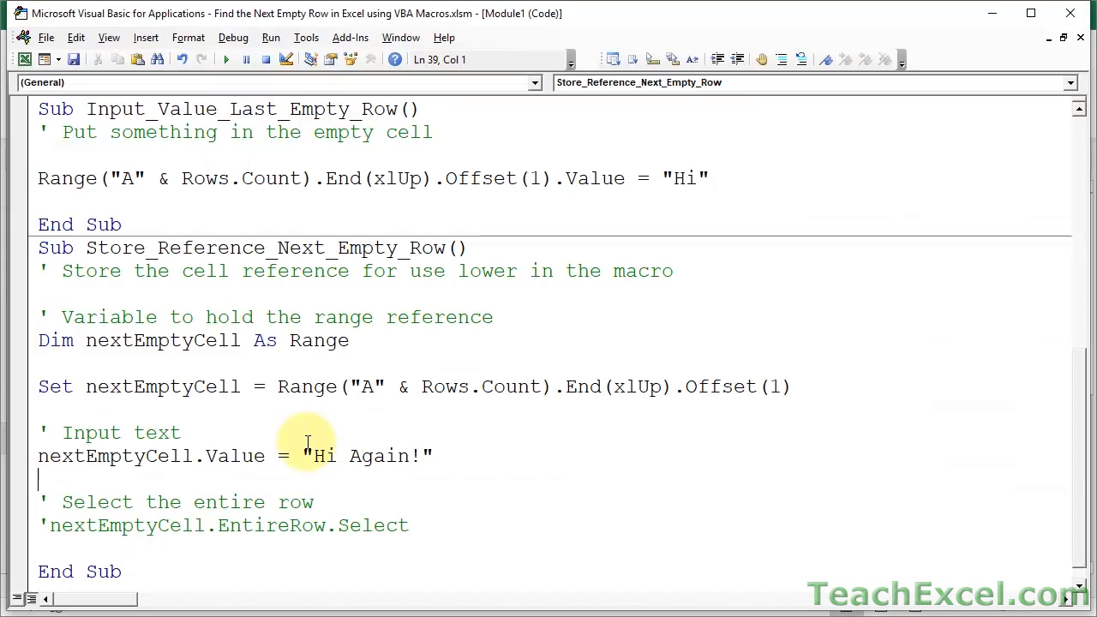
Rename the macro to Store_Reference_Last_Empty_Row.
{"action": "left_click", "coordinate": [306, 248]}
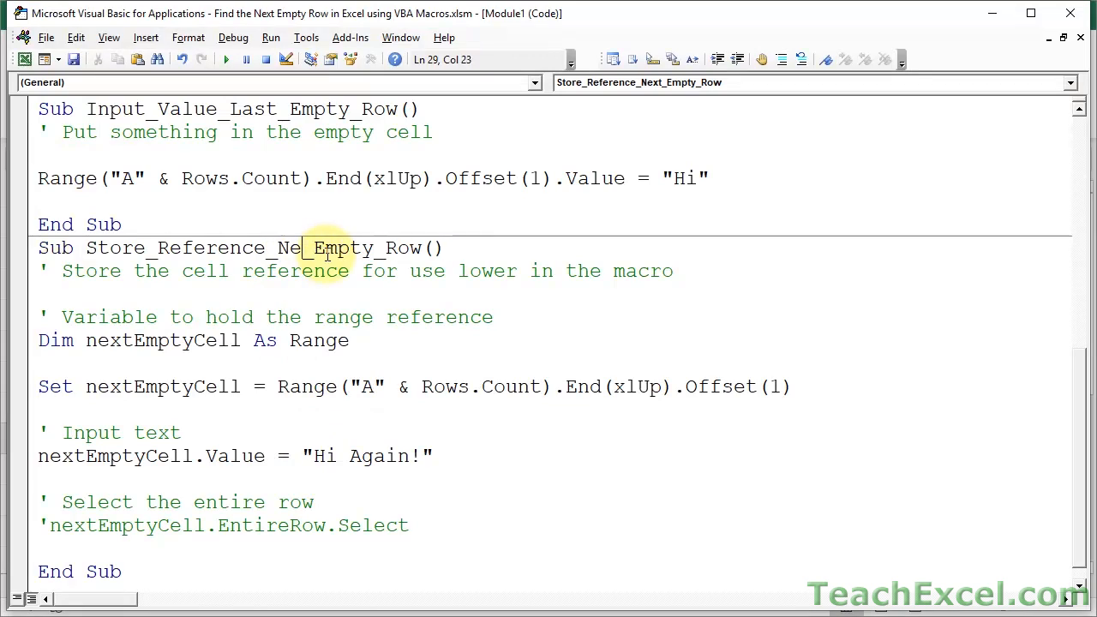
{"action": "type", "text": "Last"}
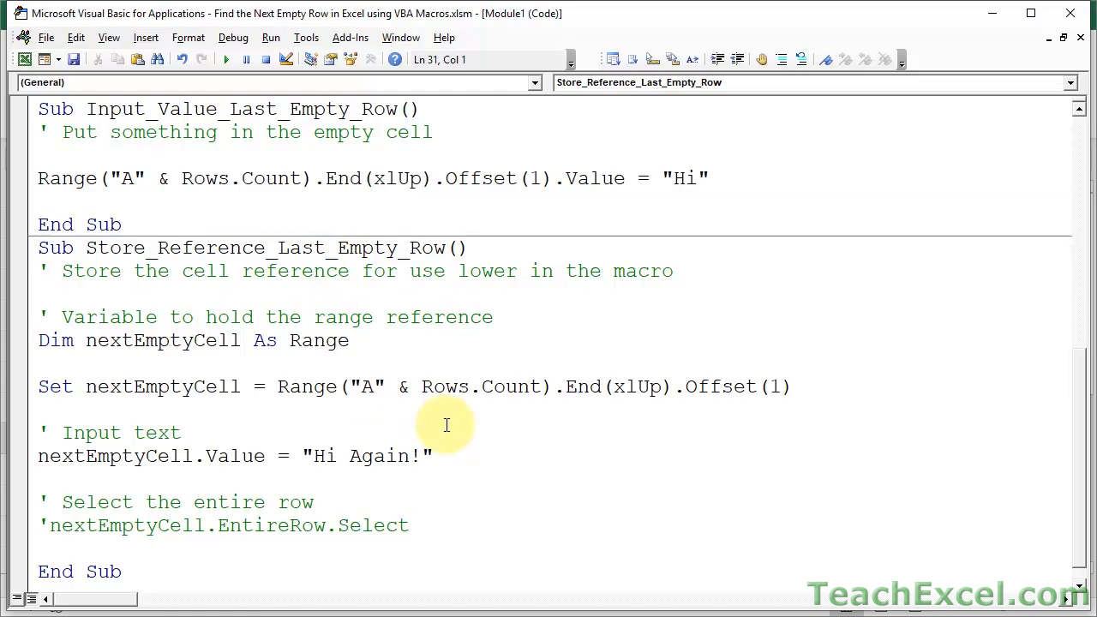
{"action": "left_click", "coordinate": [803, 386]}
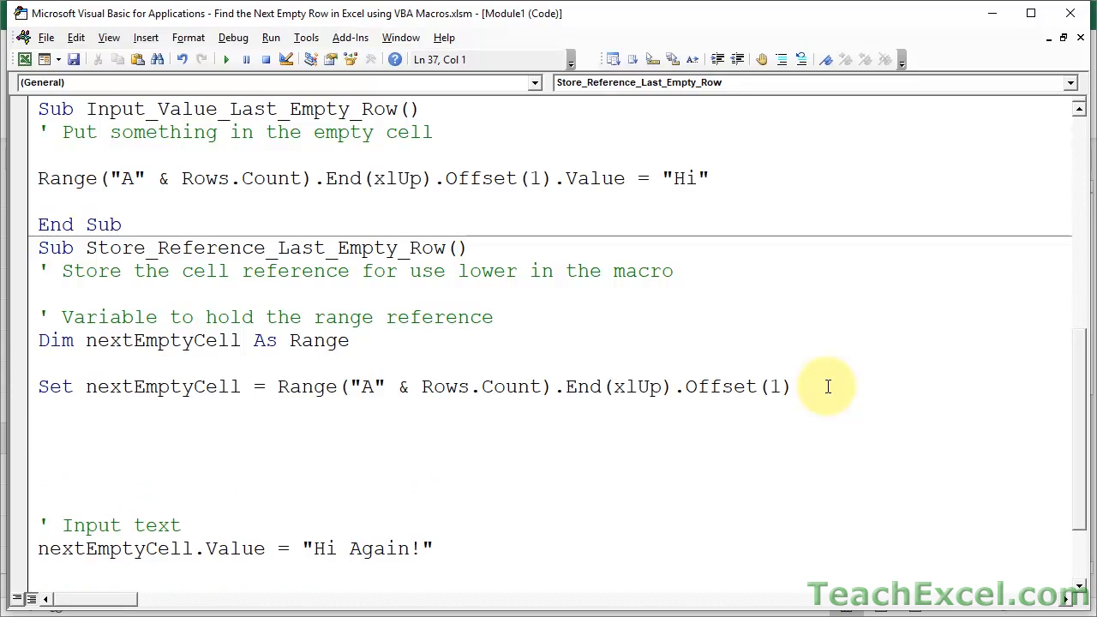
Open blank space above the input step, highlighting nextEmptyCell and the empty-cell expression.
{"action": "left_click", "coordinate": [39, 433]}
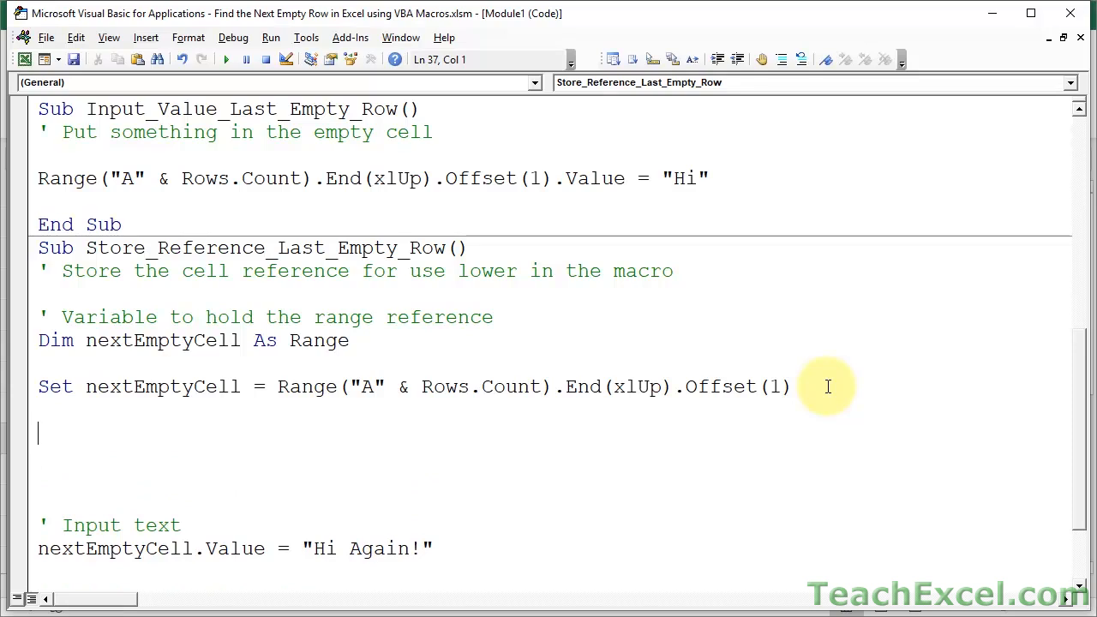
{"action": "scroll", "scroll_direction": "down", "scroll_amount": 3}
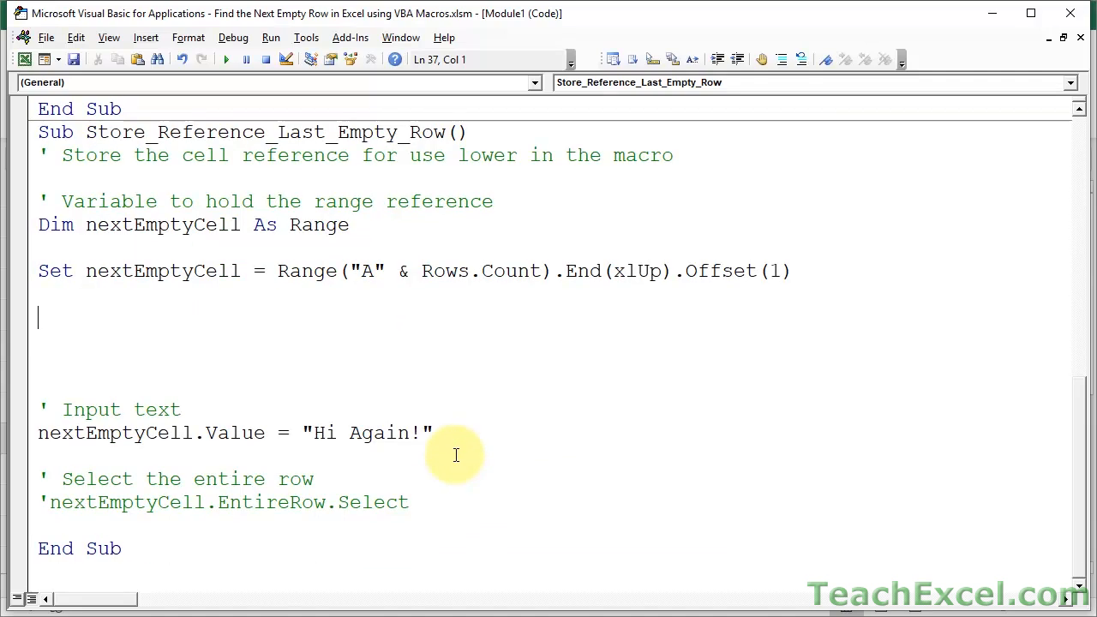
{"action": "double_click", "coordinate": [115, 433]}
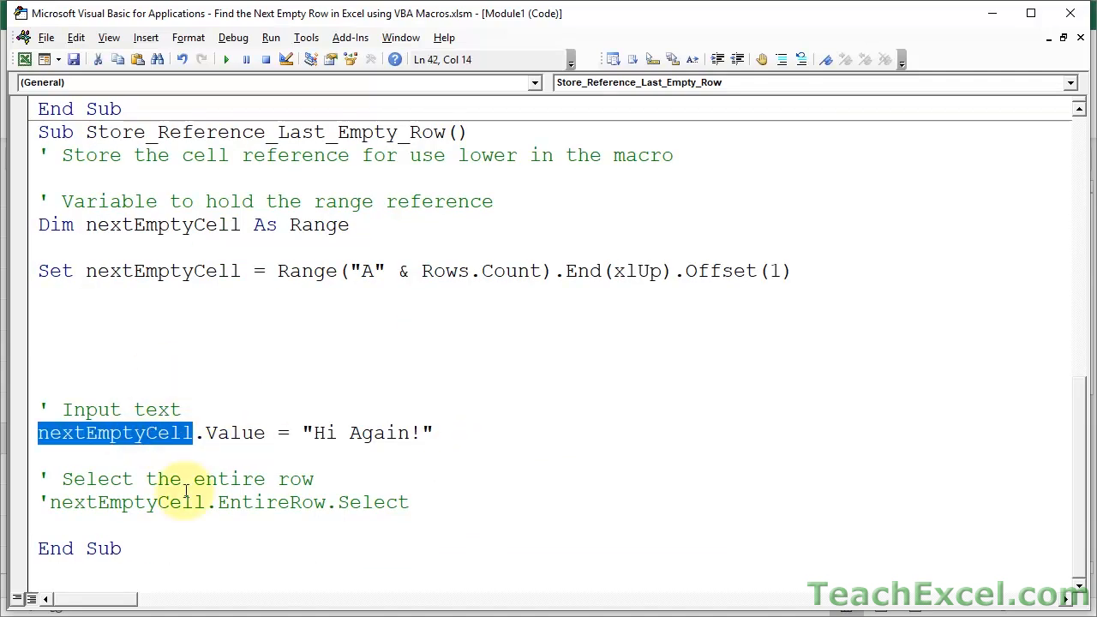
{"action": "mouse_move", "coordinate": [840, 242]}
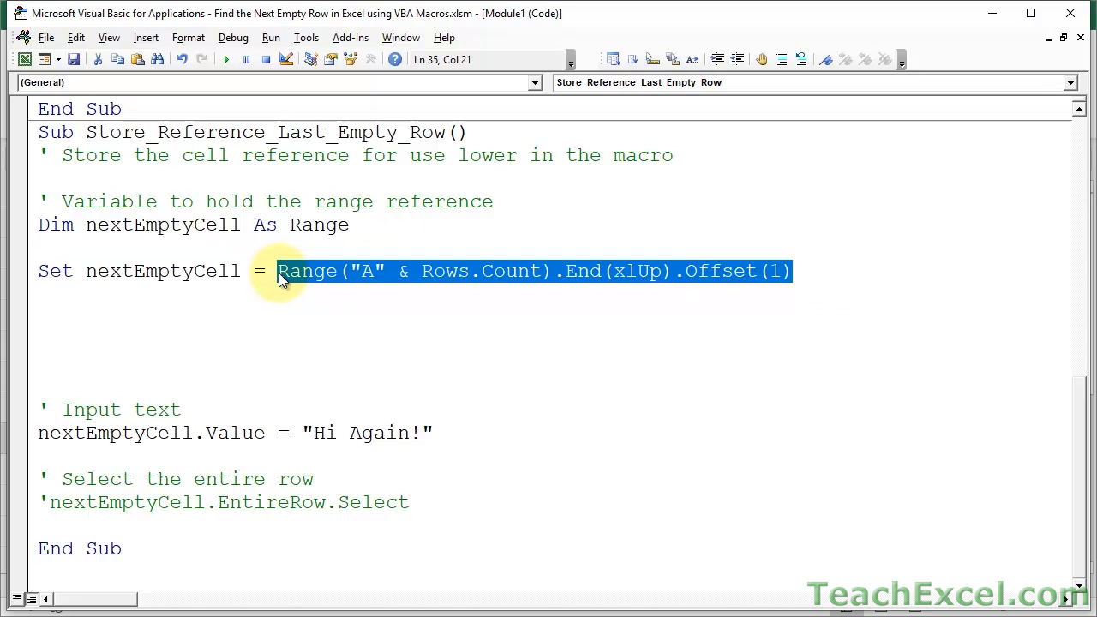
{"action": "double_click", "coordinate": [163, 270]}
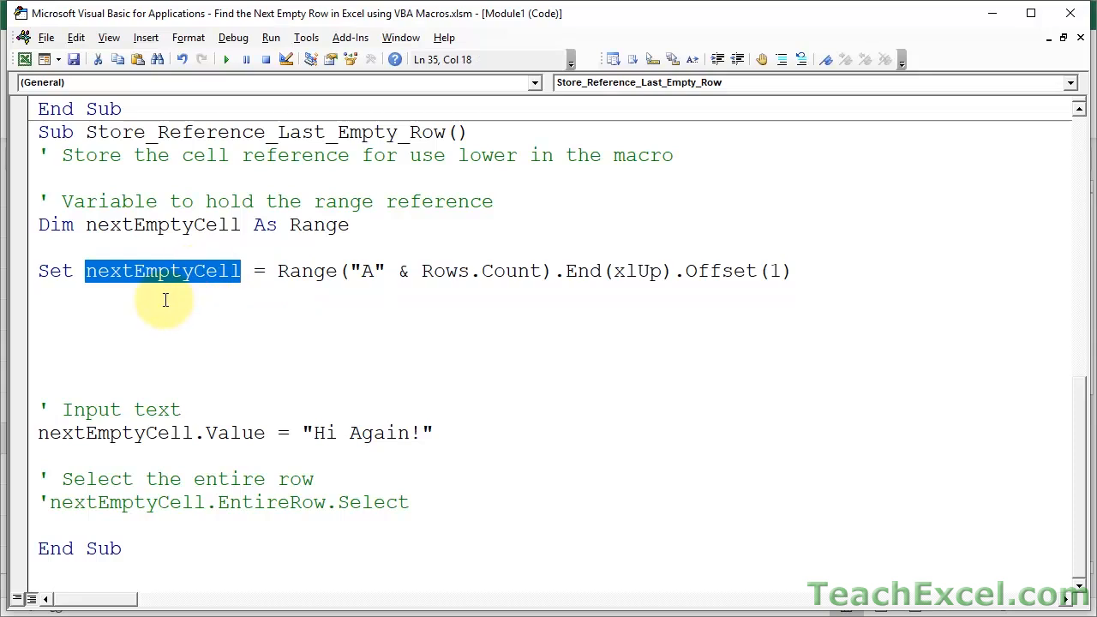
{"action": "left_click", "coordinate": [38, 317]}
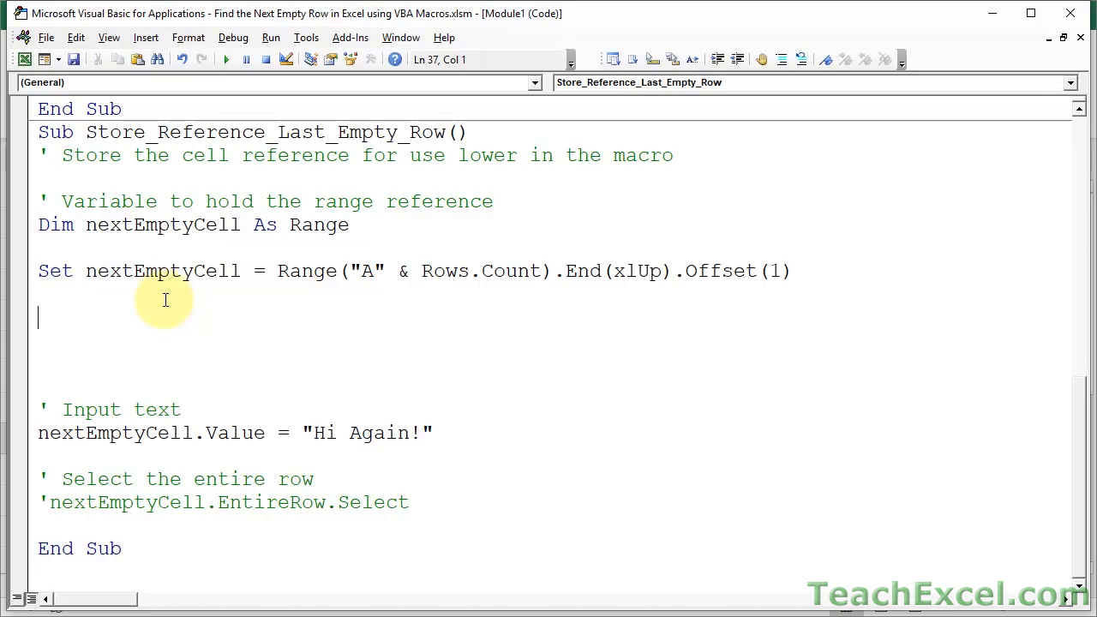
{"action": "scroll", "scroll_direction": "up", "scroll_amount": 3}
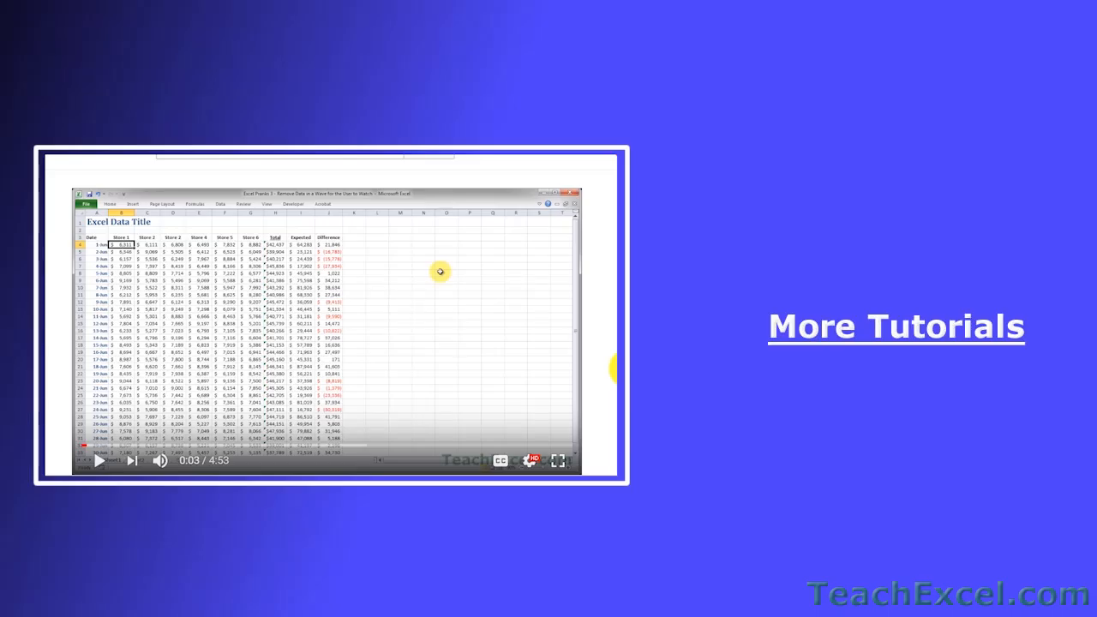
Give the Excel Pranks 4 video a thumbs-up and hit Subscribe.
{"action": "scroll", "scroll_direction": "down", "scroll_amount": 3}
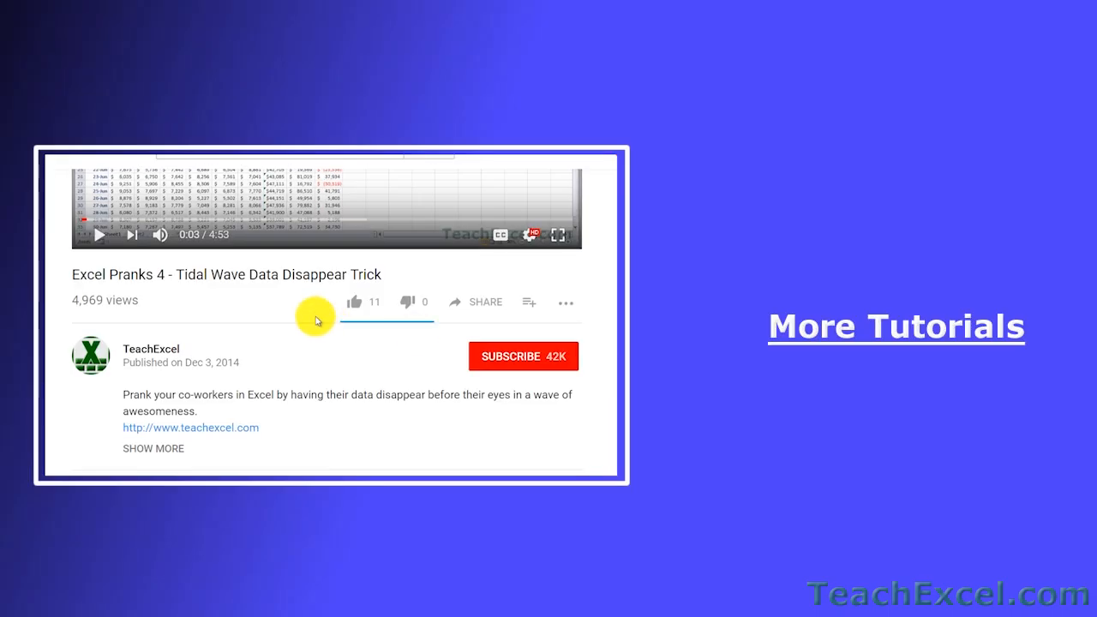
{"action": "left_click", "coordinate": [352, 301]}
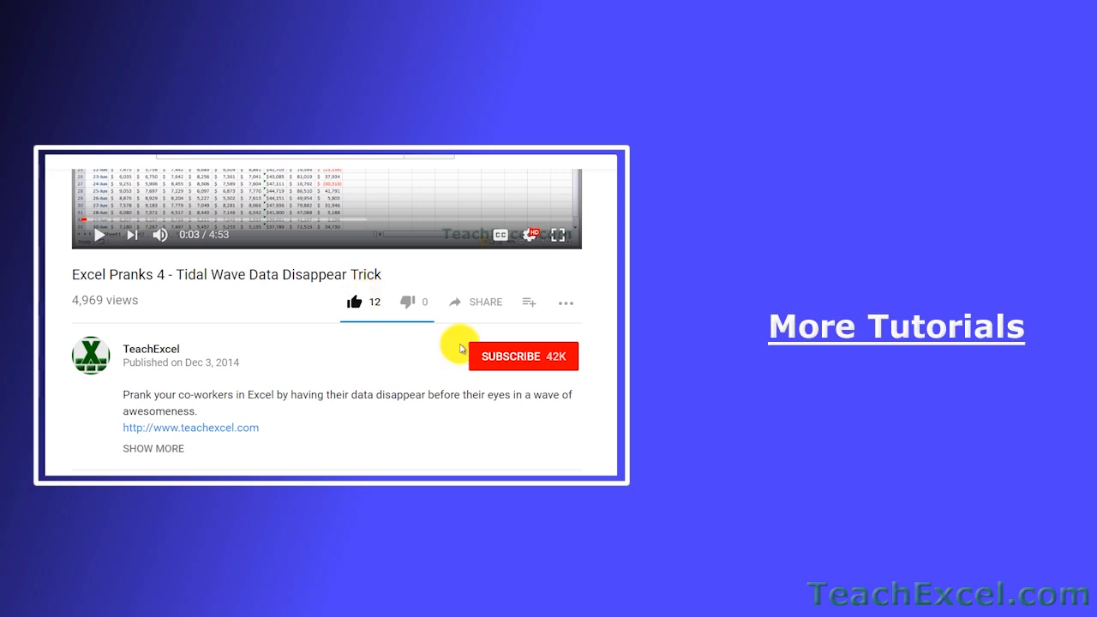
{"action": "left_click", "coordinate": [523, 355]}
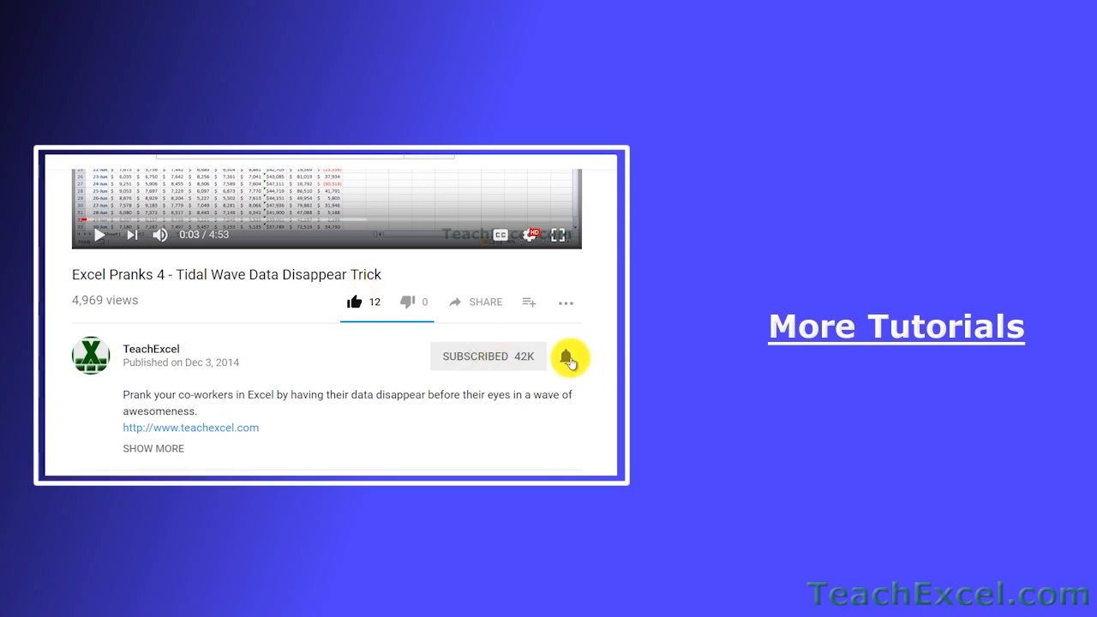